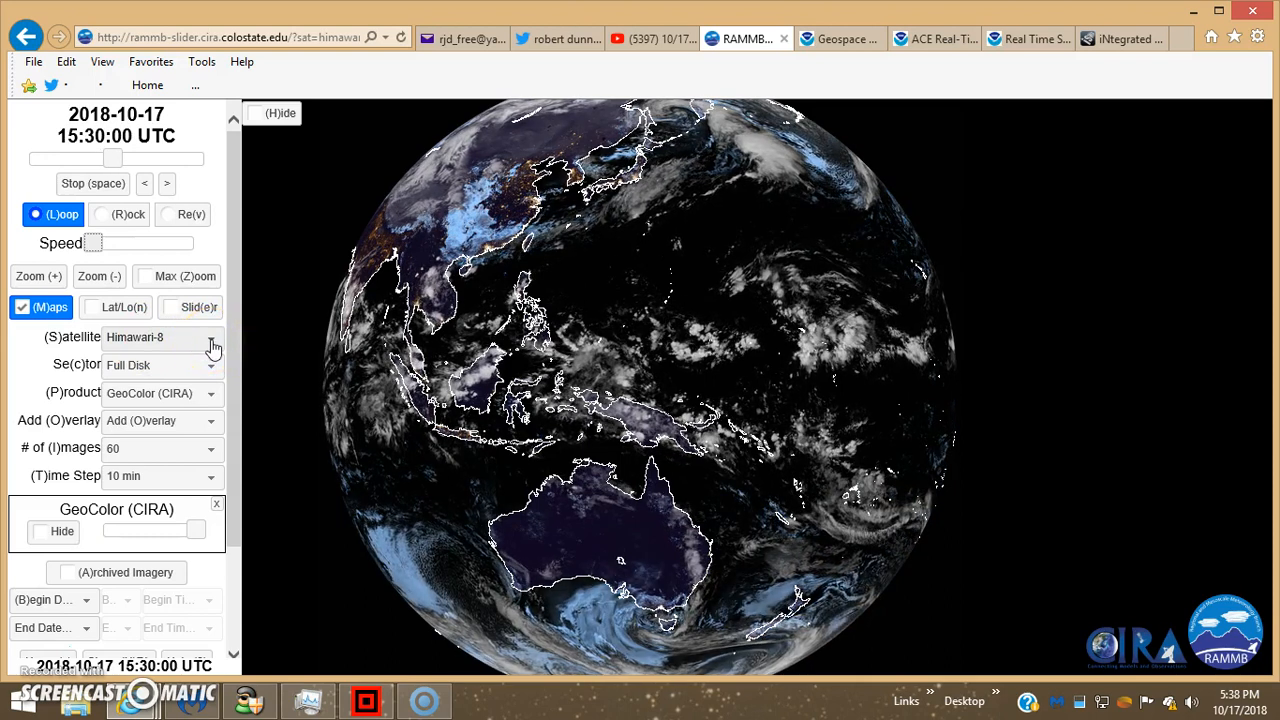
# - Keep Himawari-8 as the Slider satellite, then switch to the 'what does GOES stand for' Google results
pyautogui.click(160, 336)
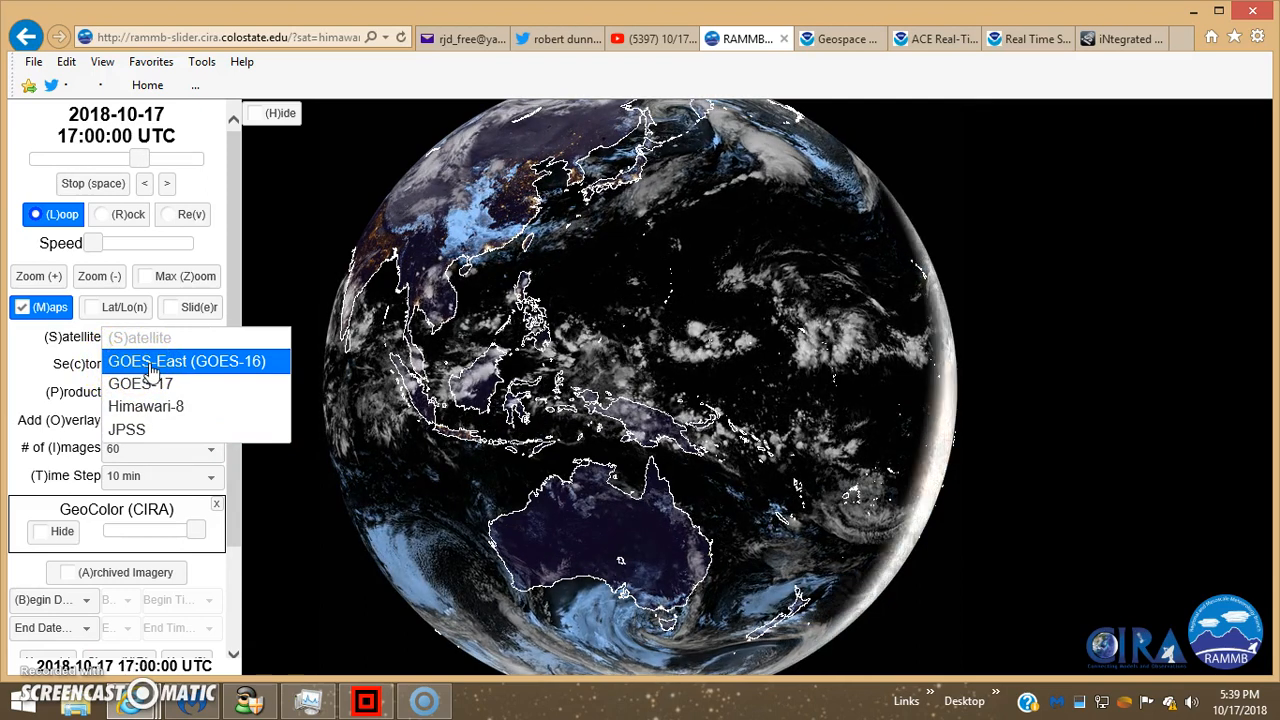
pyautogui.click(146, 406)
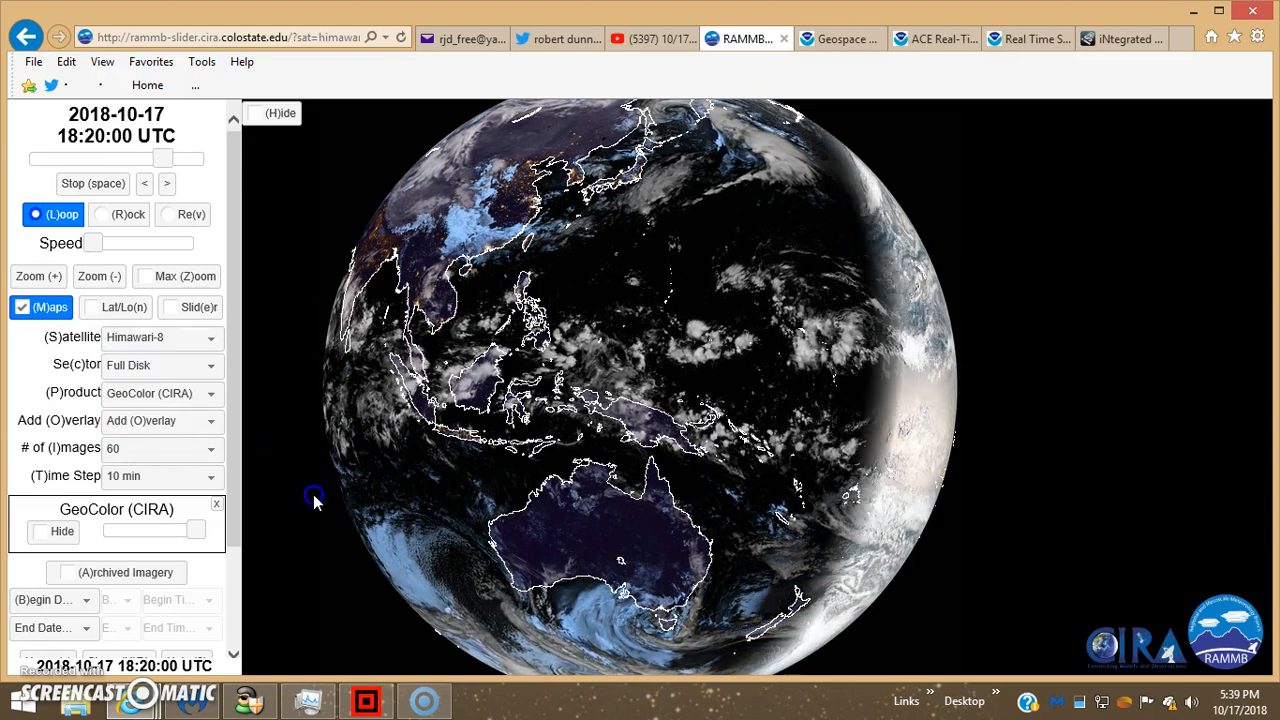
pyautogui.click(1128, 38)
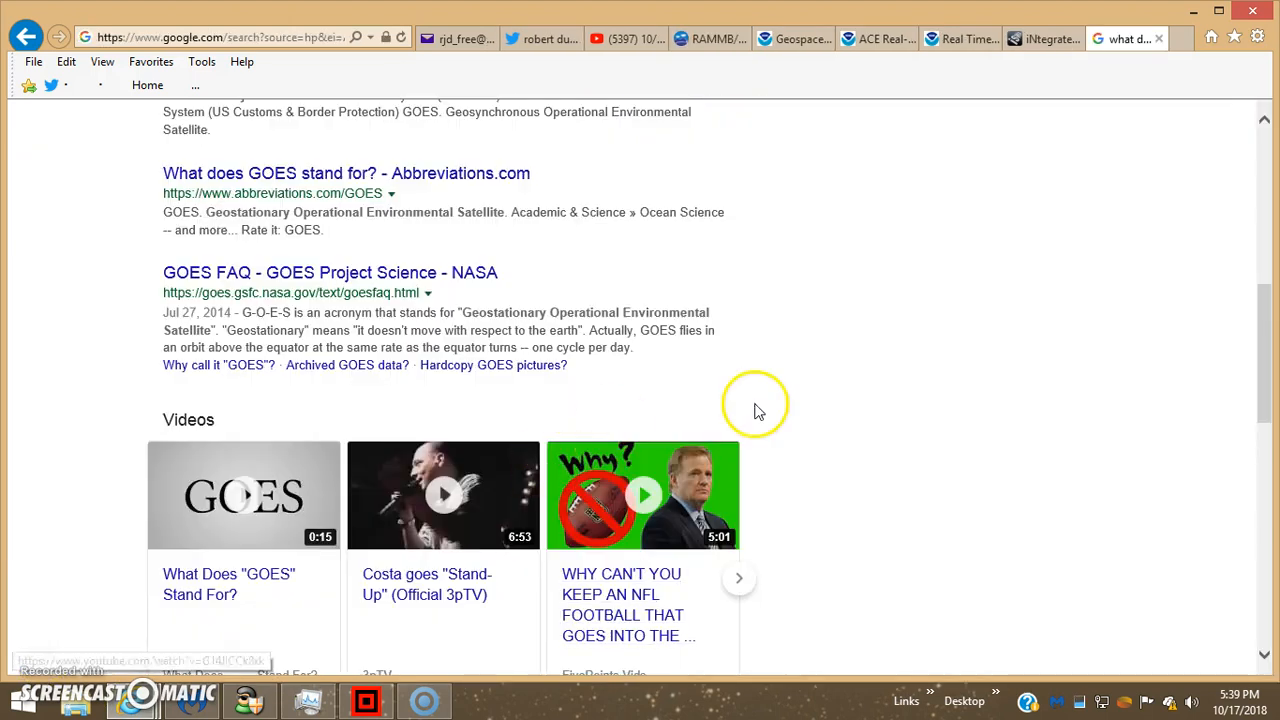
pyautogui.moveTo(450, 328)
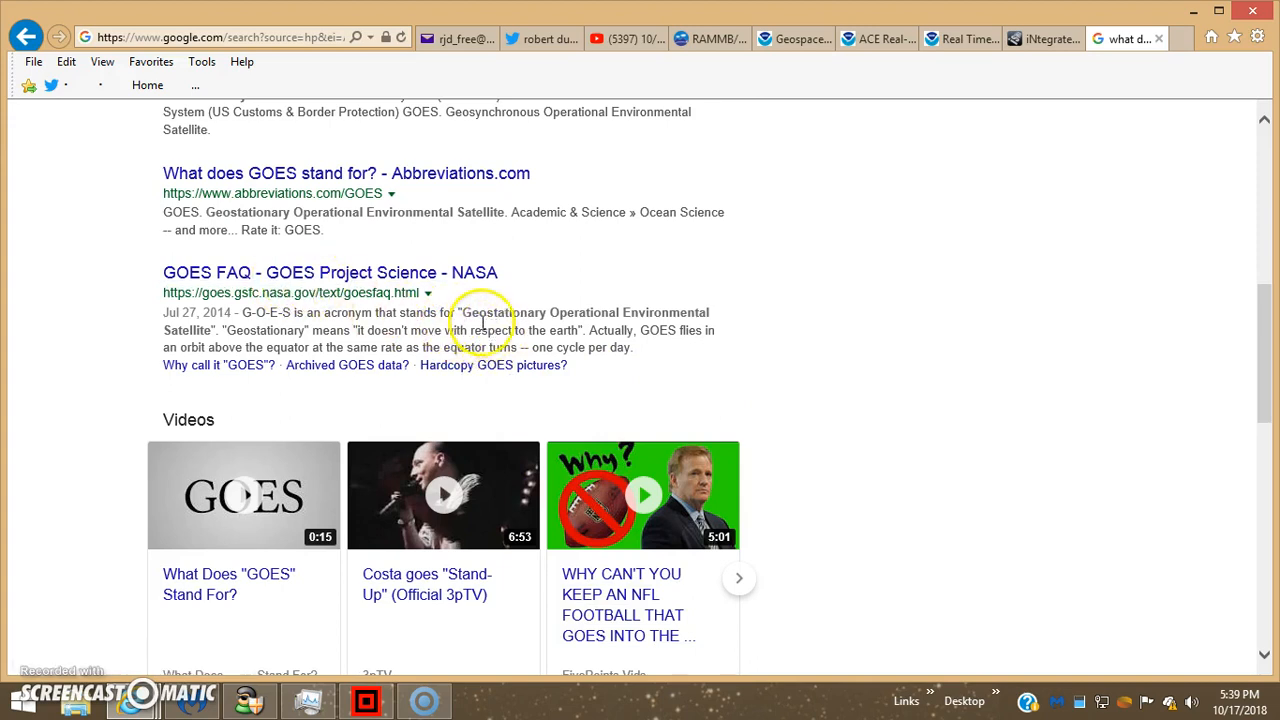
pyautogui.moveTo(598, 324)
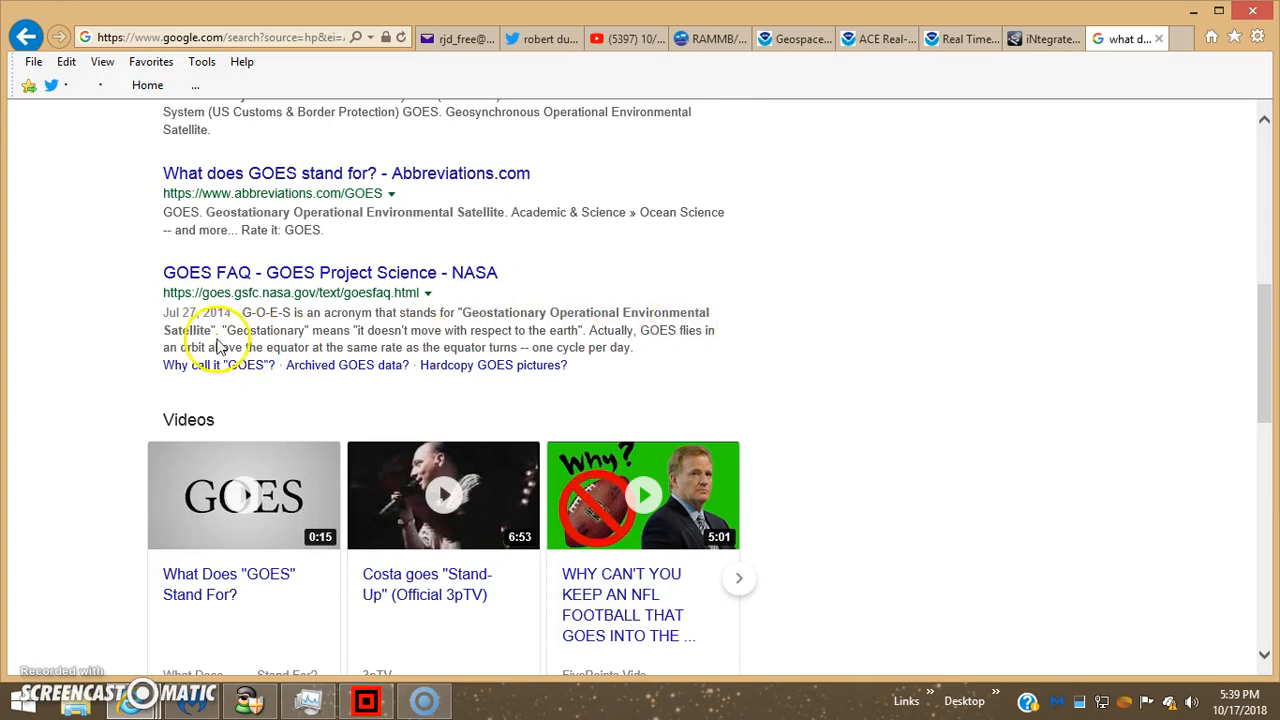
pyautogui.moveTo(1076, 72)
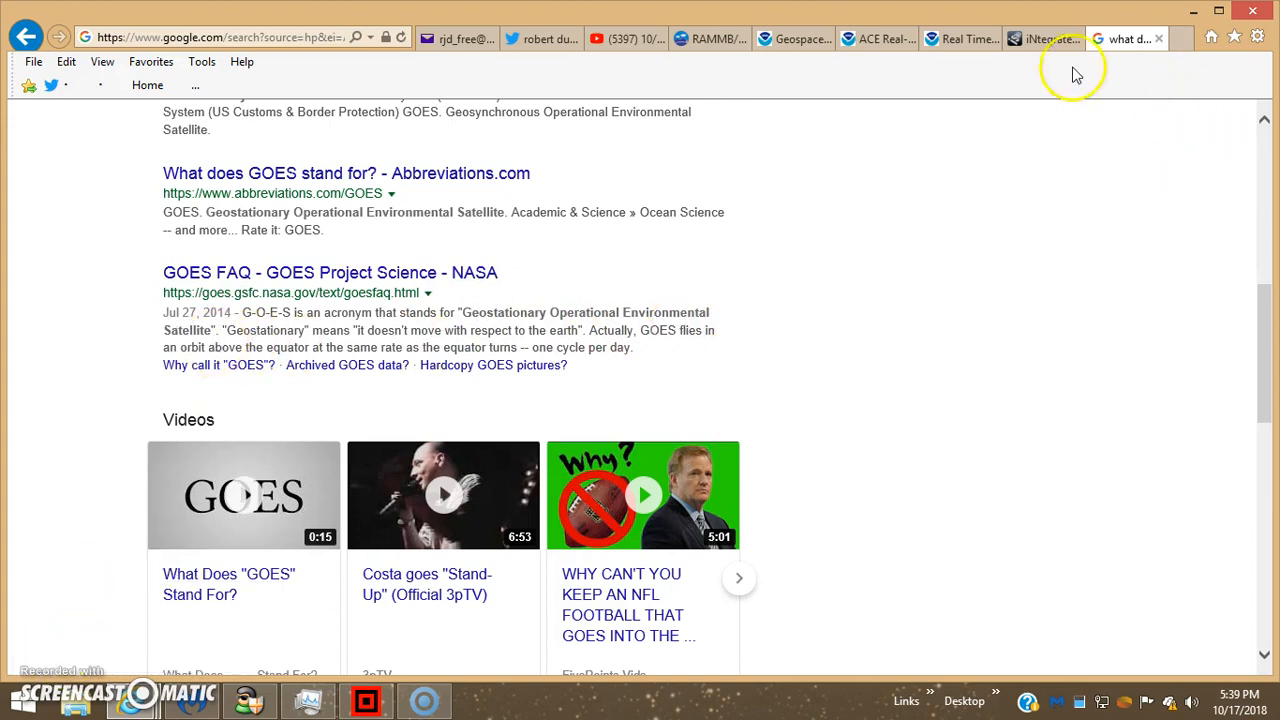
pyautogui.click(704, 38)
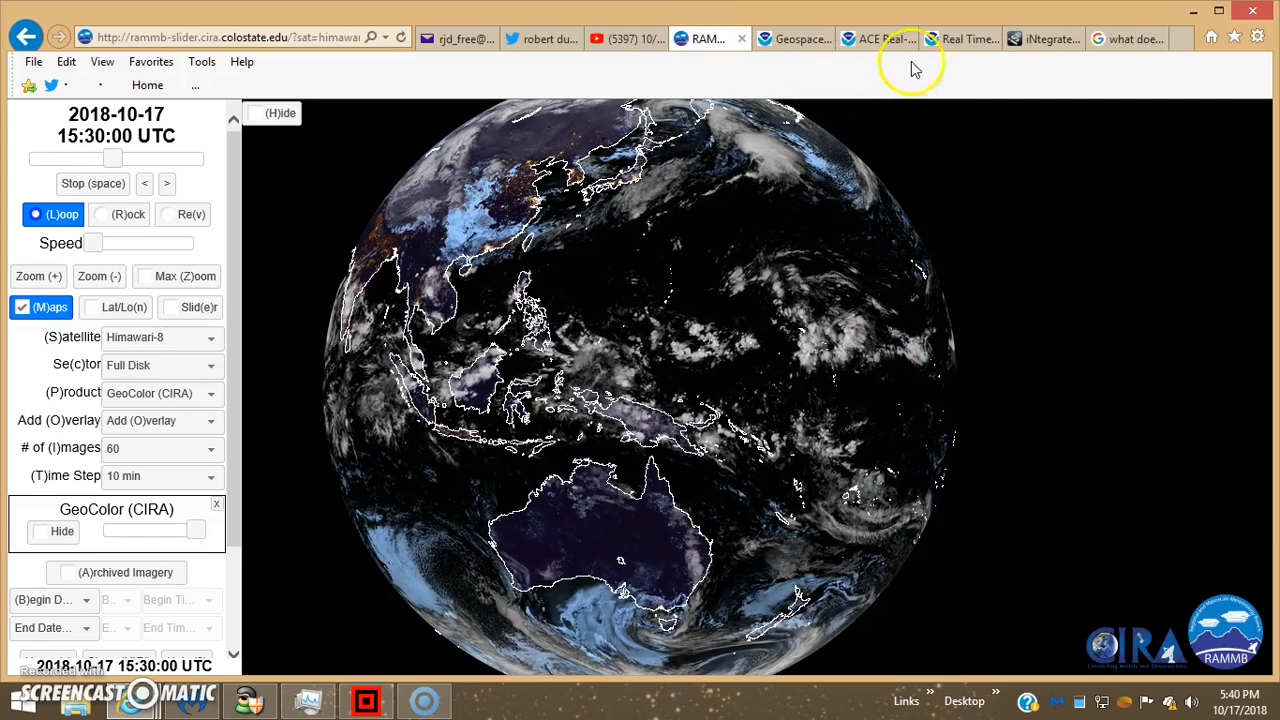
pyautogui.click(1040, 38)
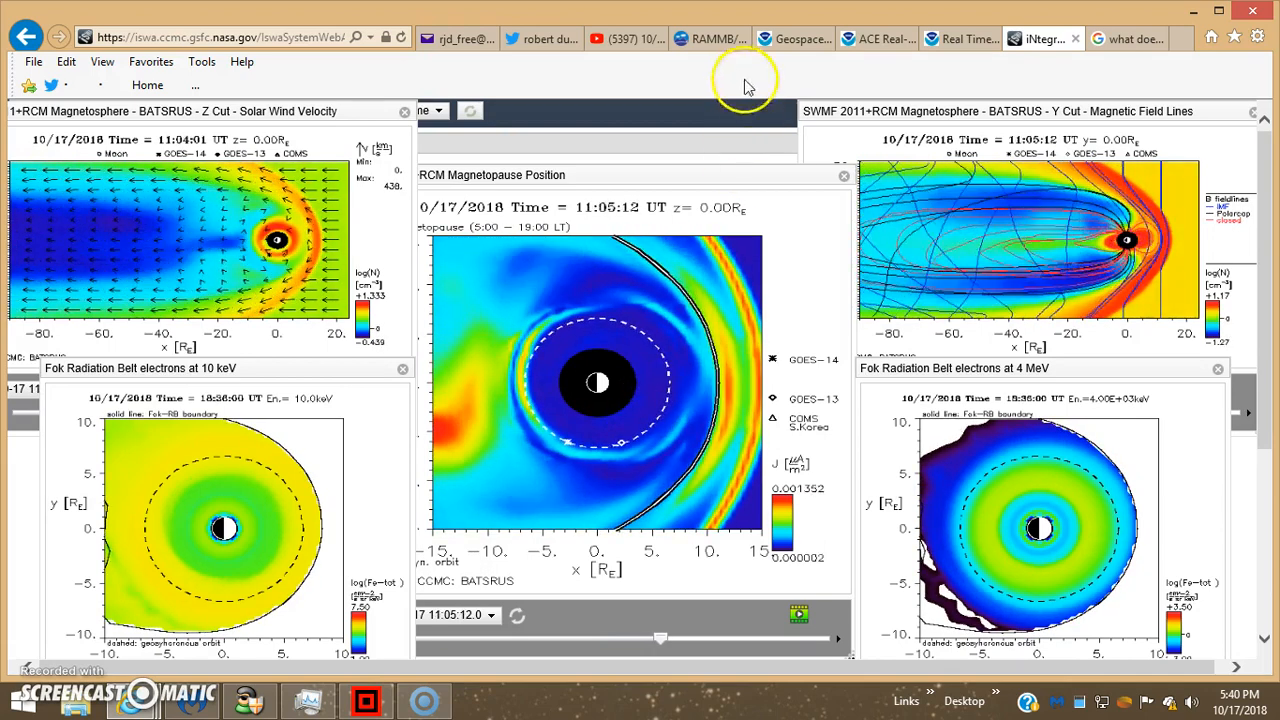
pyautogui.click(708, 38)
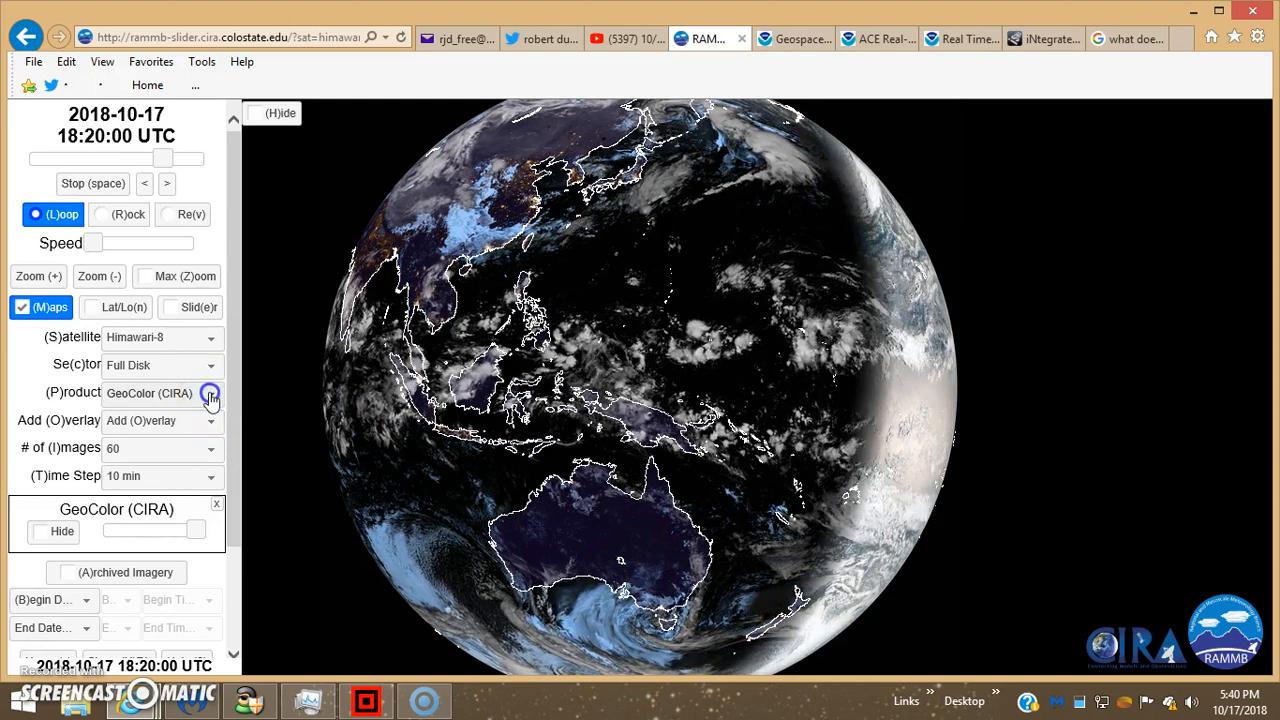
pyautogui.click(210, 392)
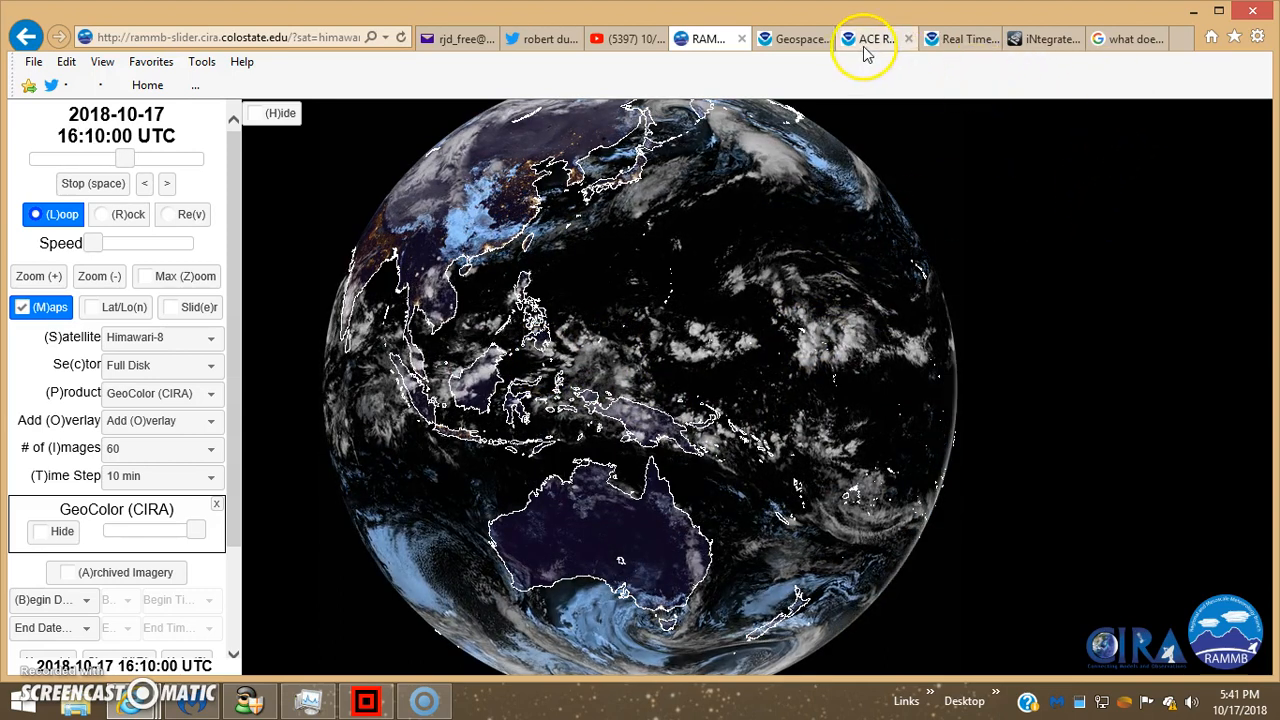
# - Switch to the SWPC Geospace tab showing the magnetosphere pressure cut-plane movies
pyautogui.click(792, 38)
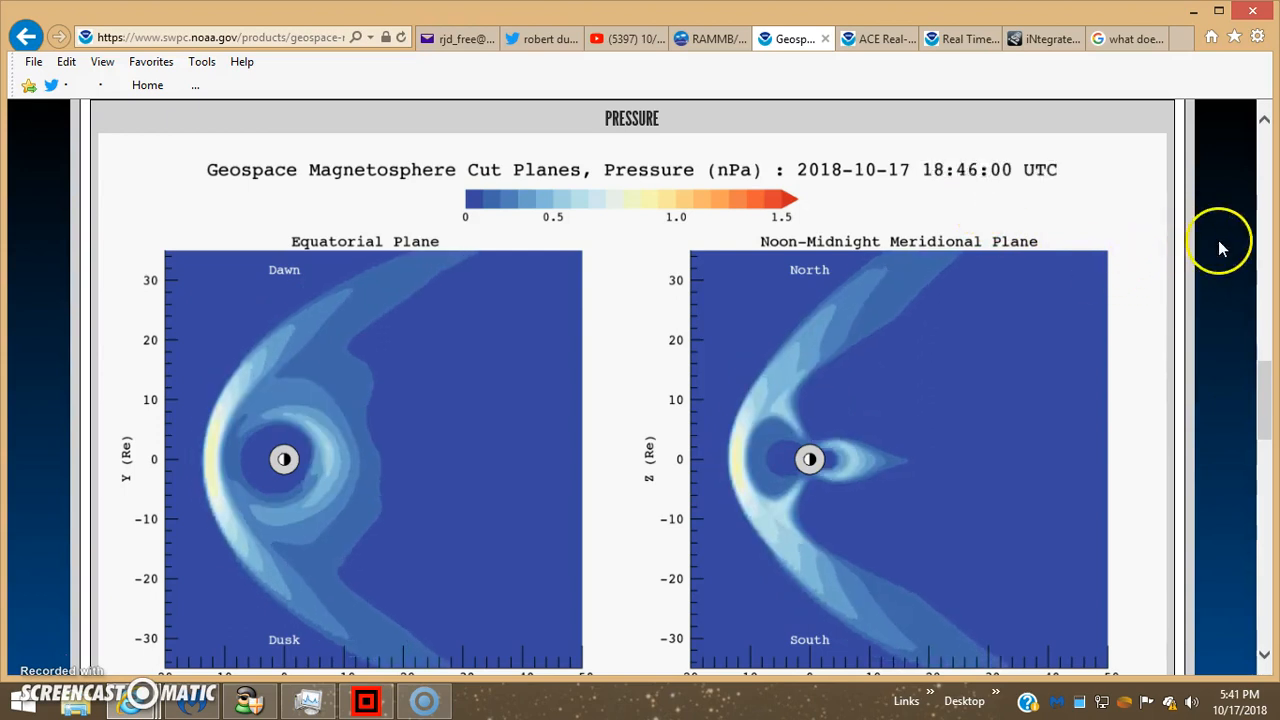
pyautogui.scroll(-3)
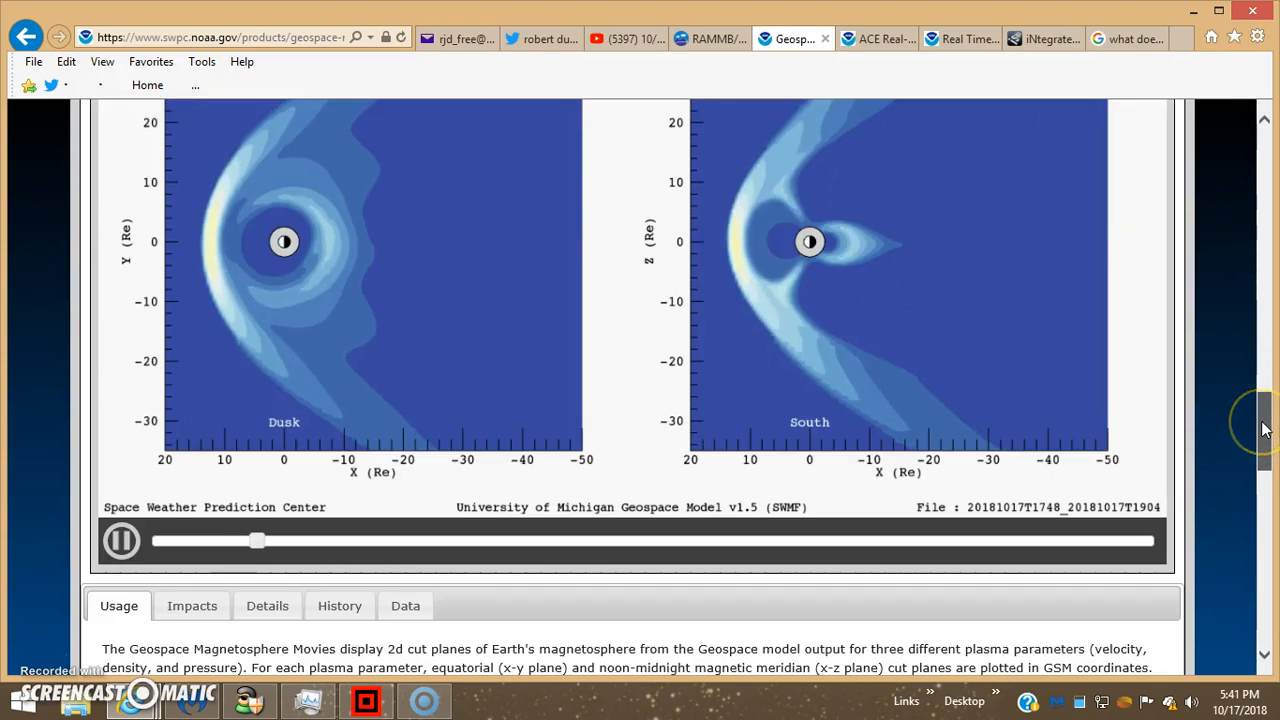
pyautogui.scroll(-3)
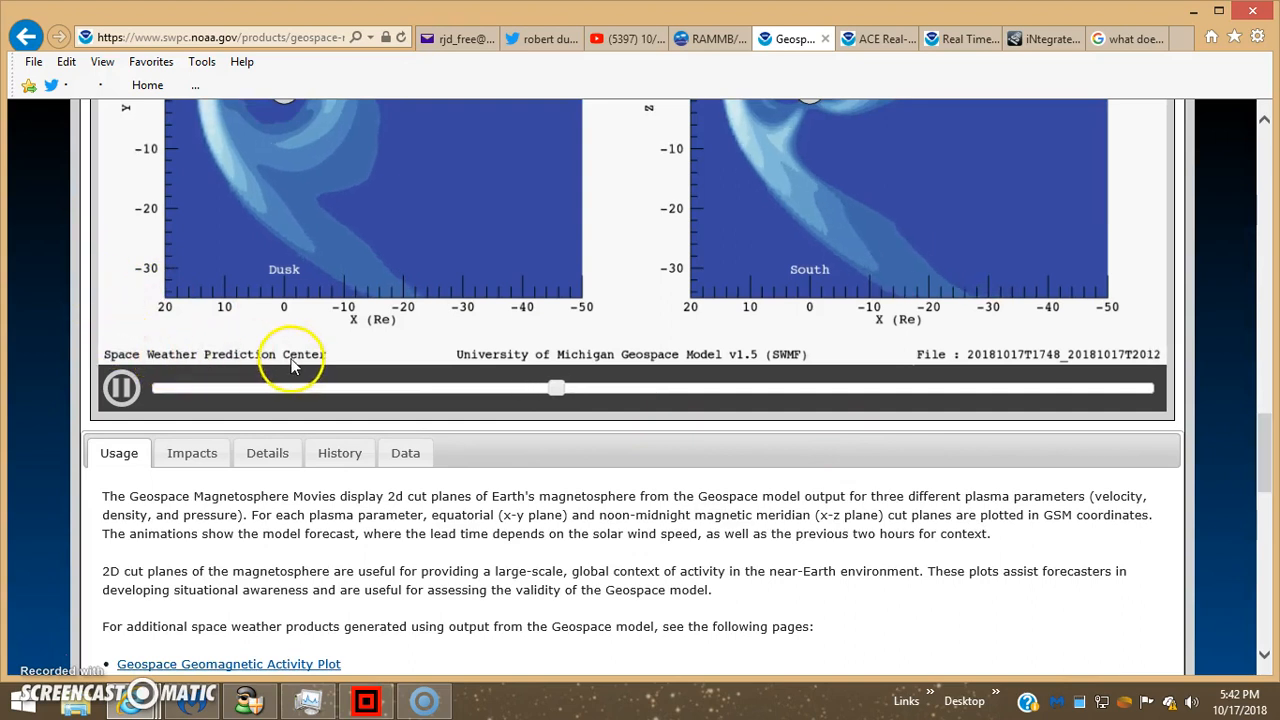
pyautogui.moveTo(790, 352)
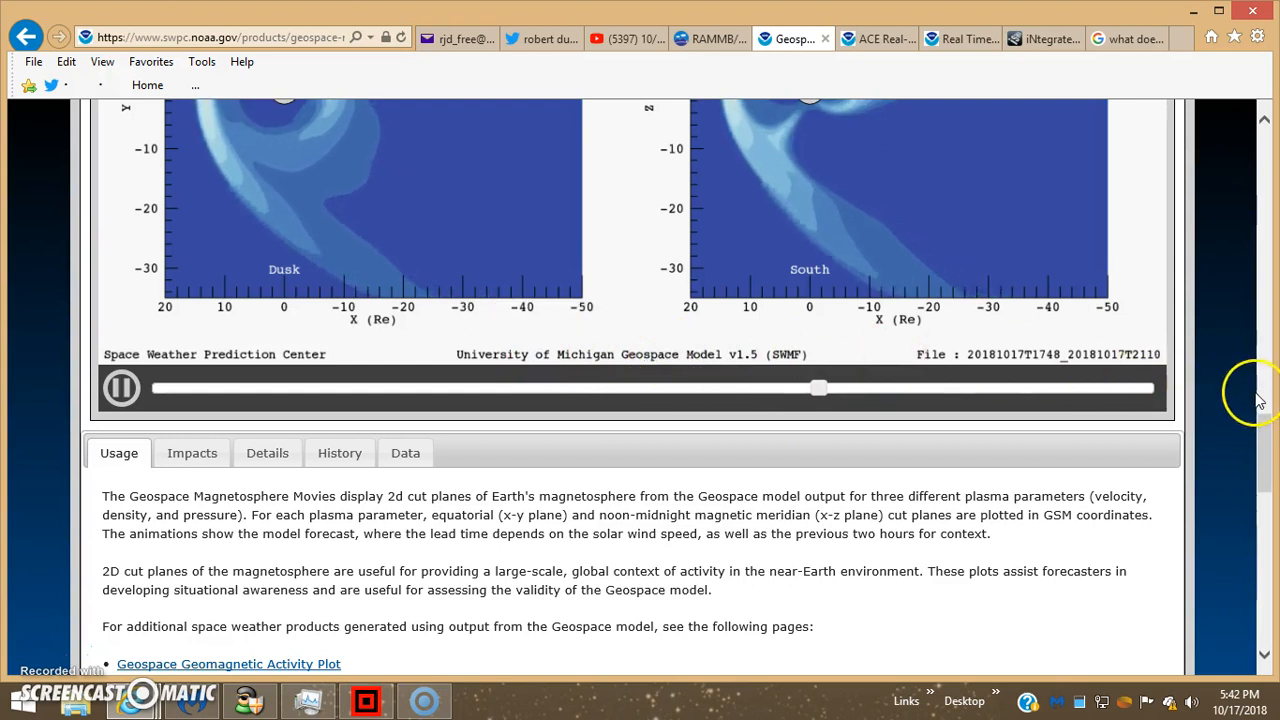
pyautogui.scroll(-3)
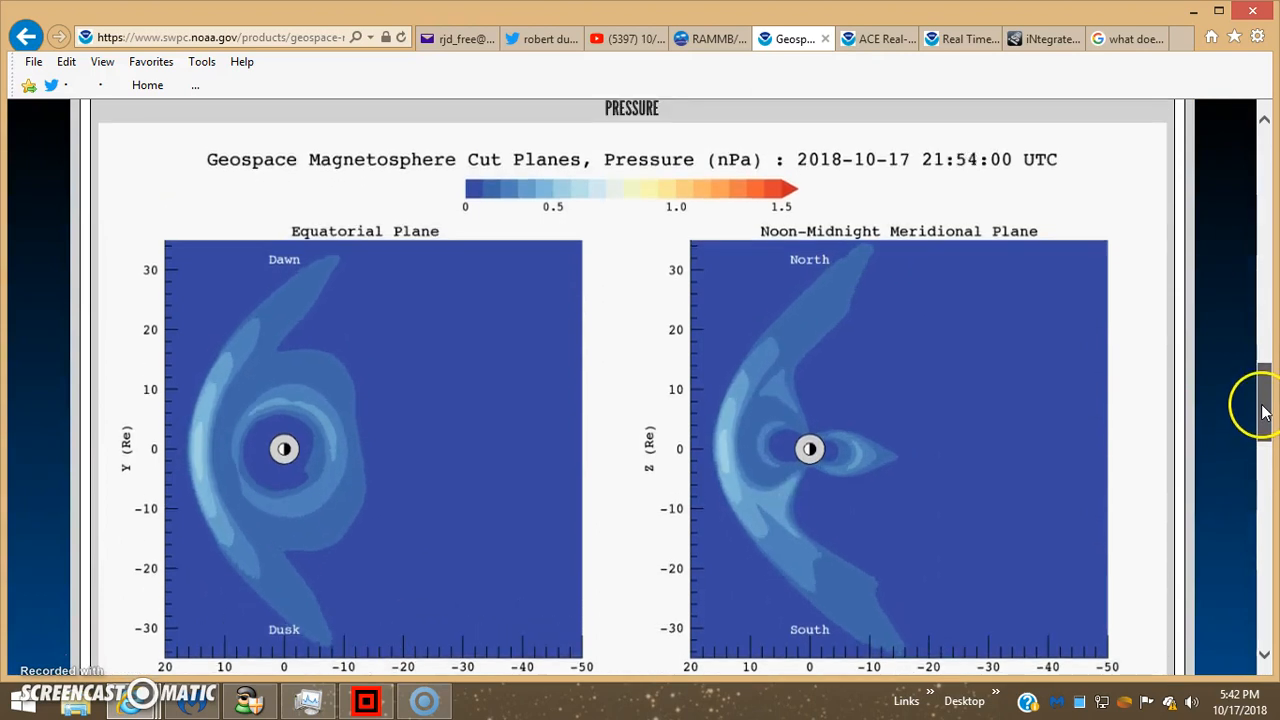
pyautogui.scroll(-3)
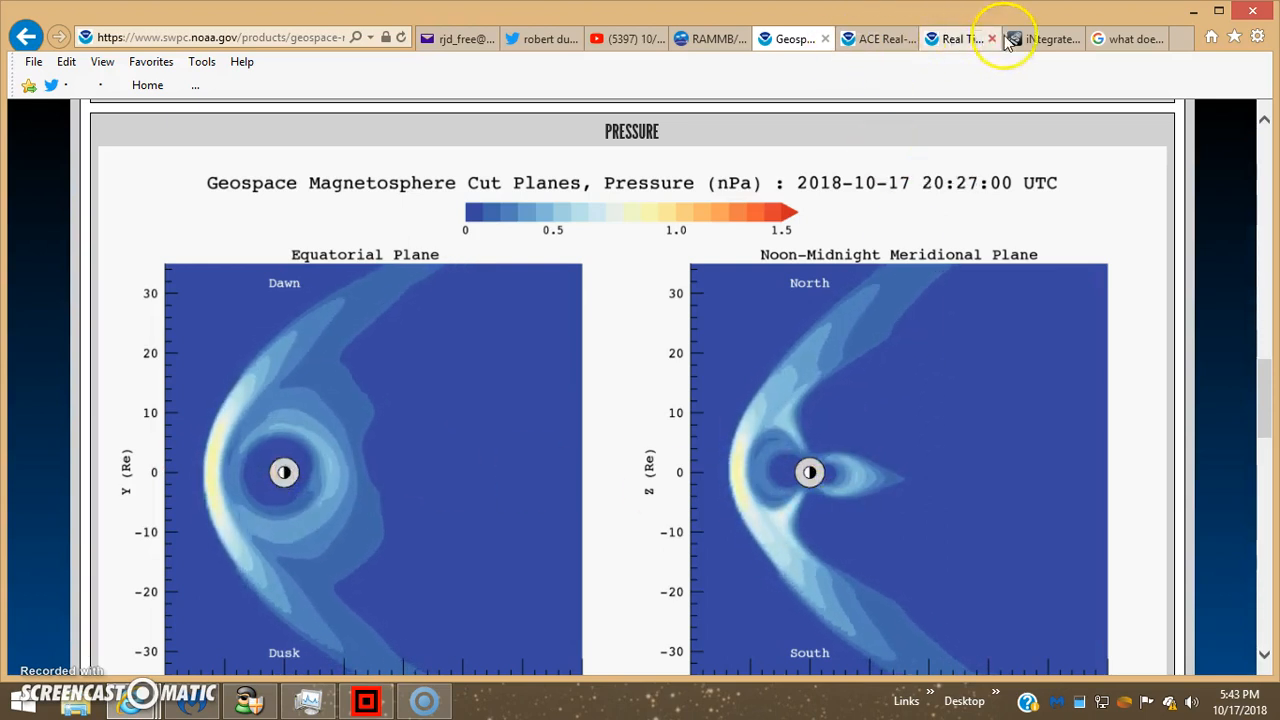
# - Switch to the CCMC iSWA tab to show the magnetosphere dashboard panels
pyautogui.click(1044, 40)
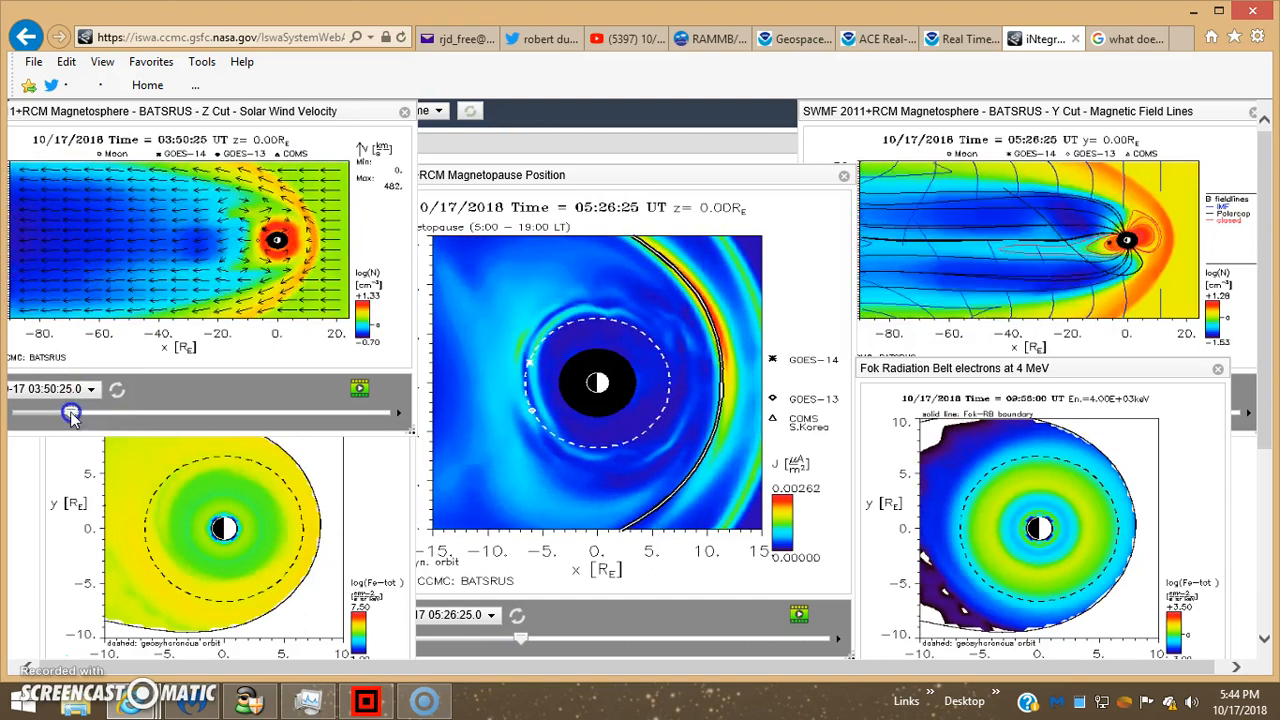
# - Step the solar wind velocity panel forward to about 08:12 and play its animation
pyautogui.moveTo(70, 414); pyautogui.dragTo(108, 418)
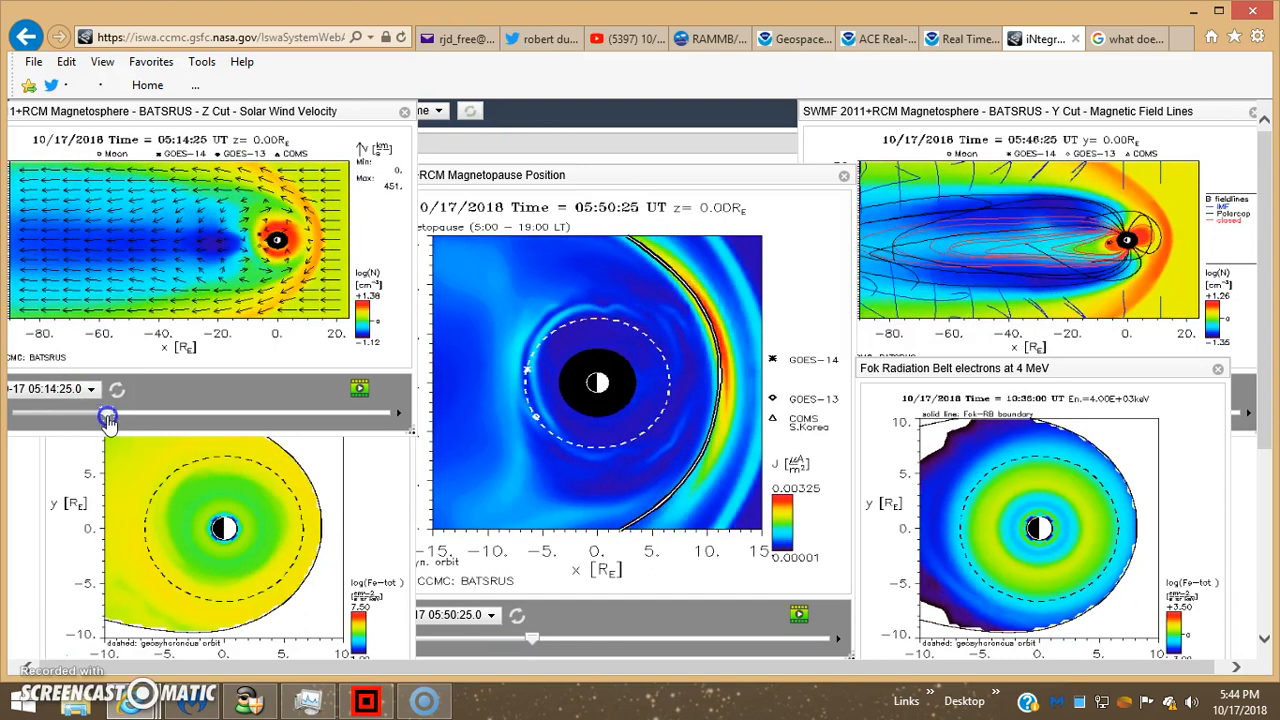
pyautogui.moveTo(108, 414); pyautogui.dragTo(132, 414)
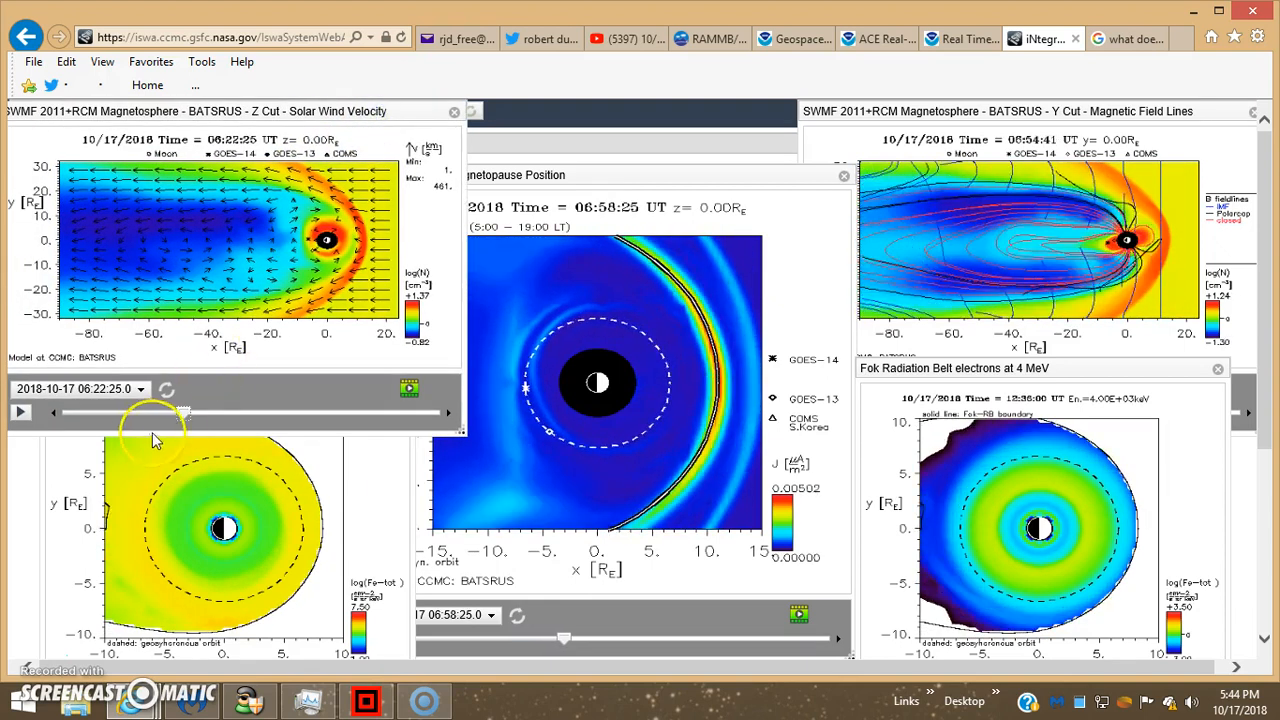
pyautogui.moveTo(156, 412); pyautogui.dragTo(224, 412)
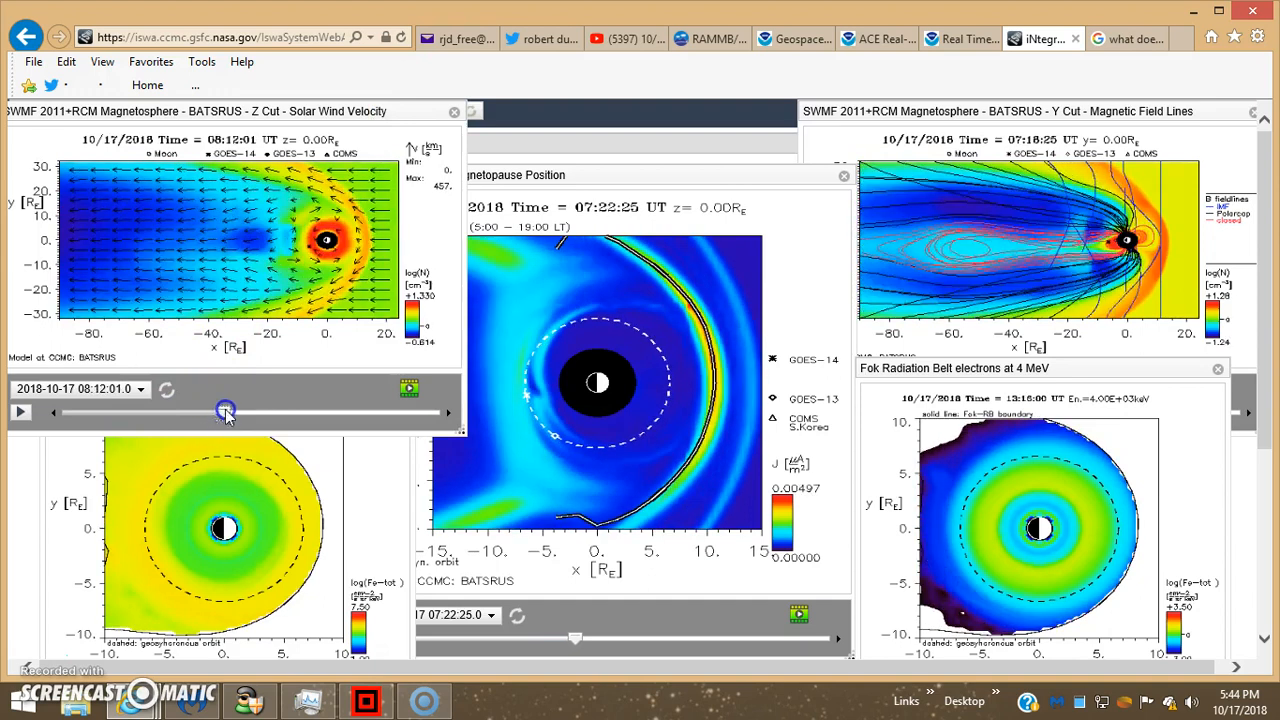
pyautogui.click(20, 412)
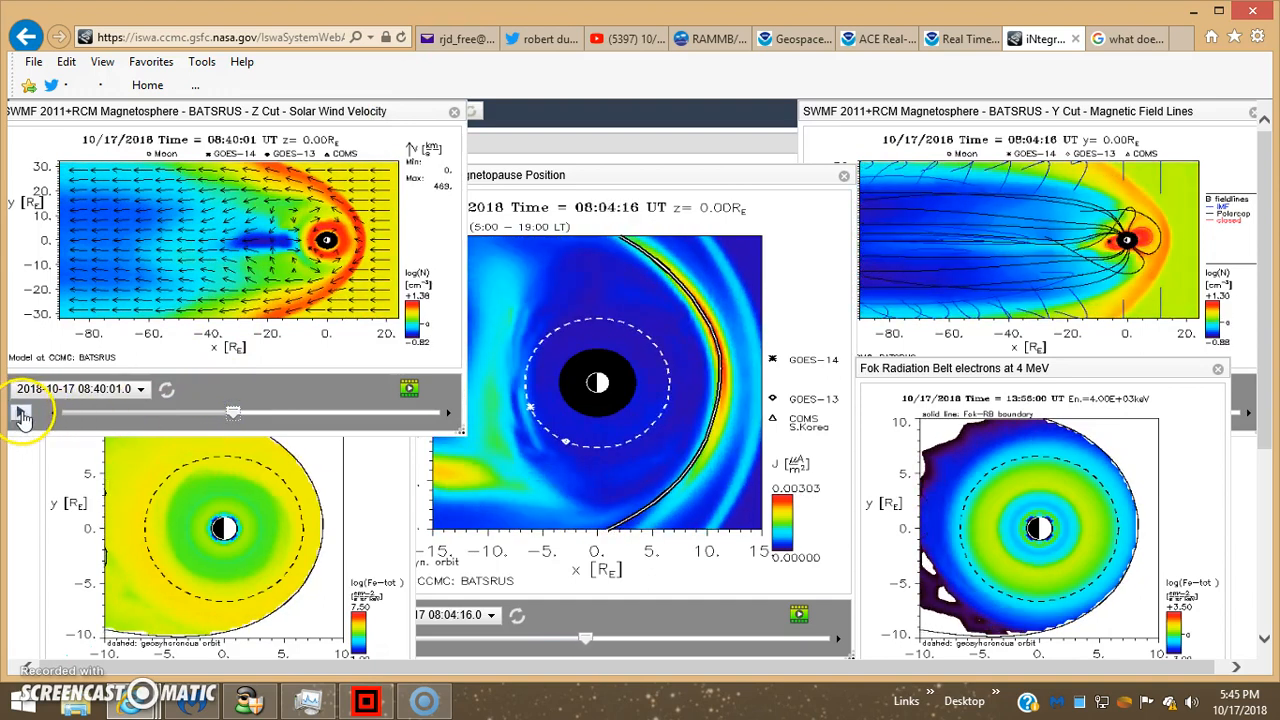
pyautogui.click(20, 412)
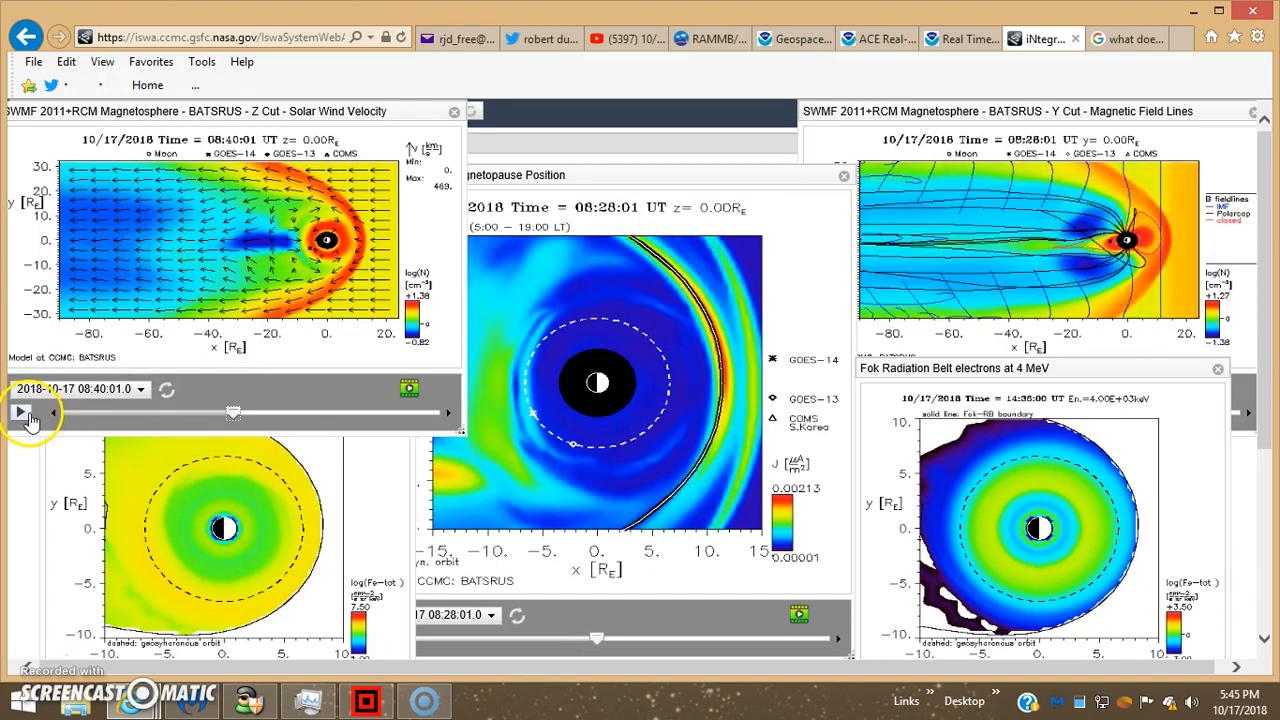
pyautogui.click(20, 412)
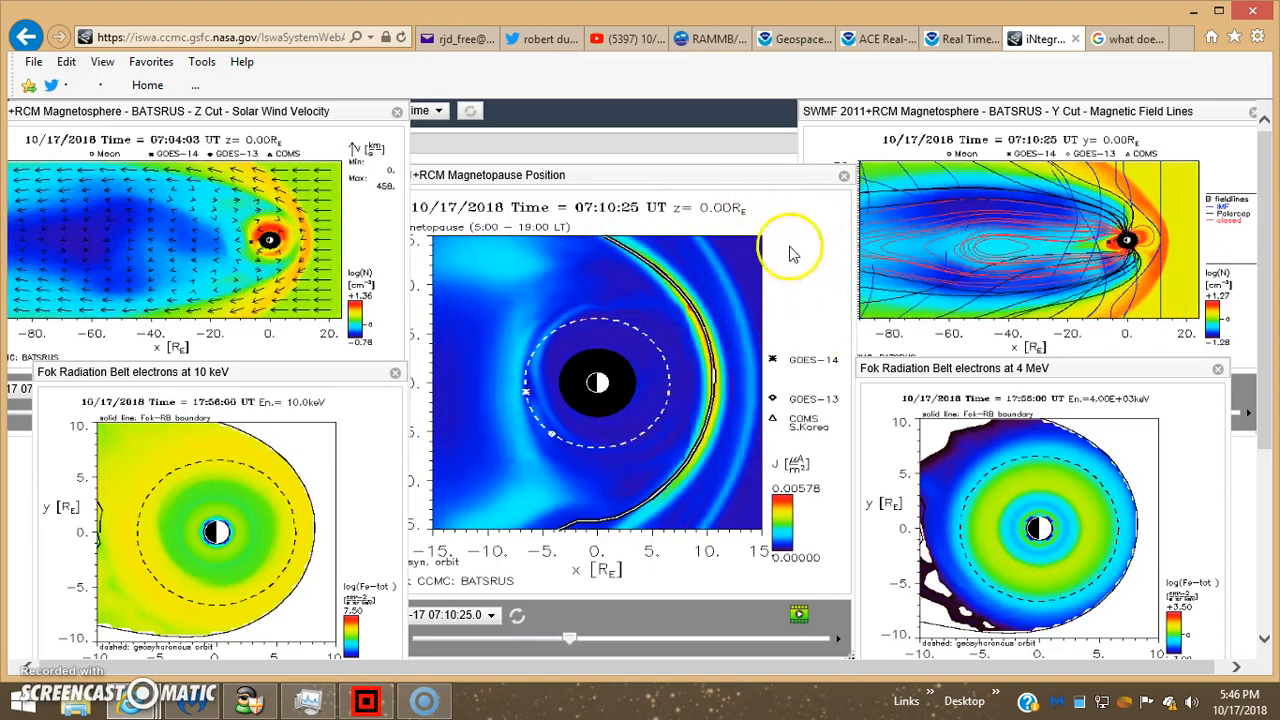
pyautogui.moveTo(958, 38)
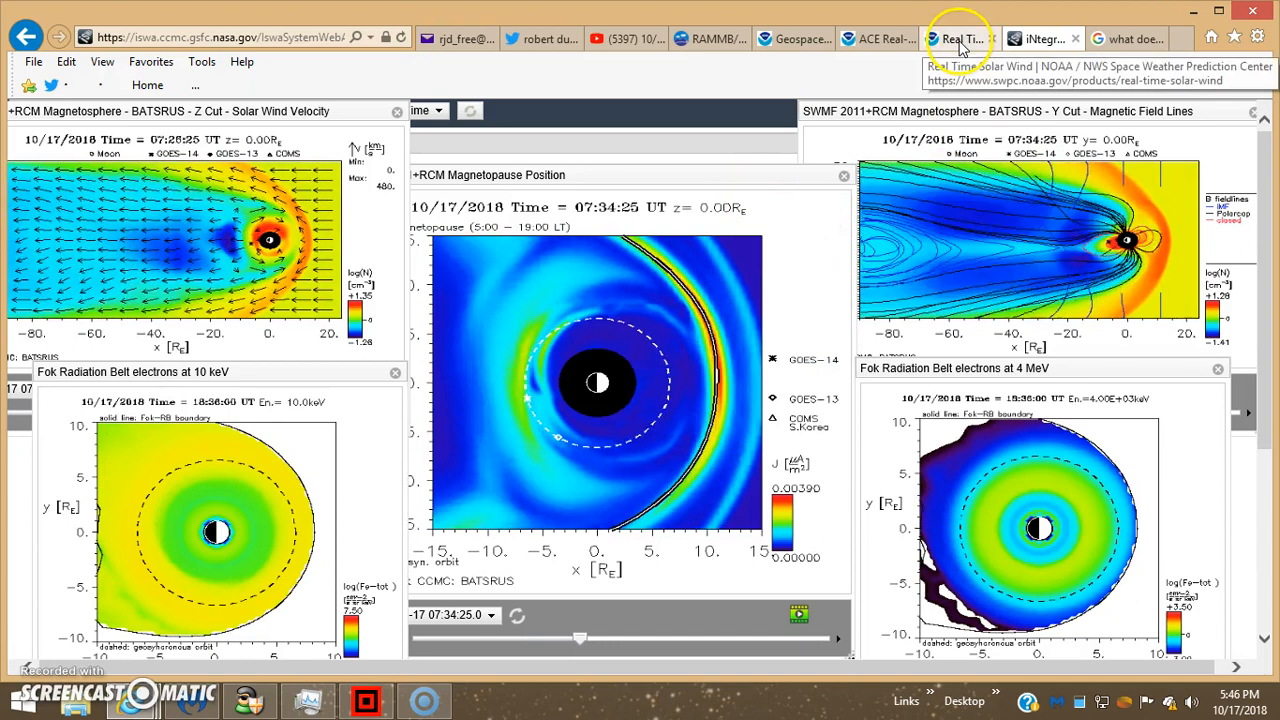
# - Return to the Geospace page and scroll down to the density cut-plane movies
pyautogui.click(792, 38)
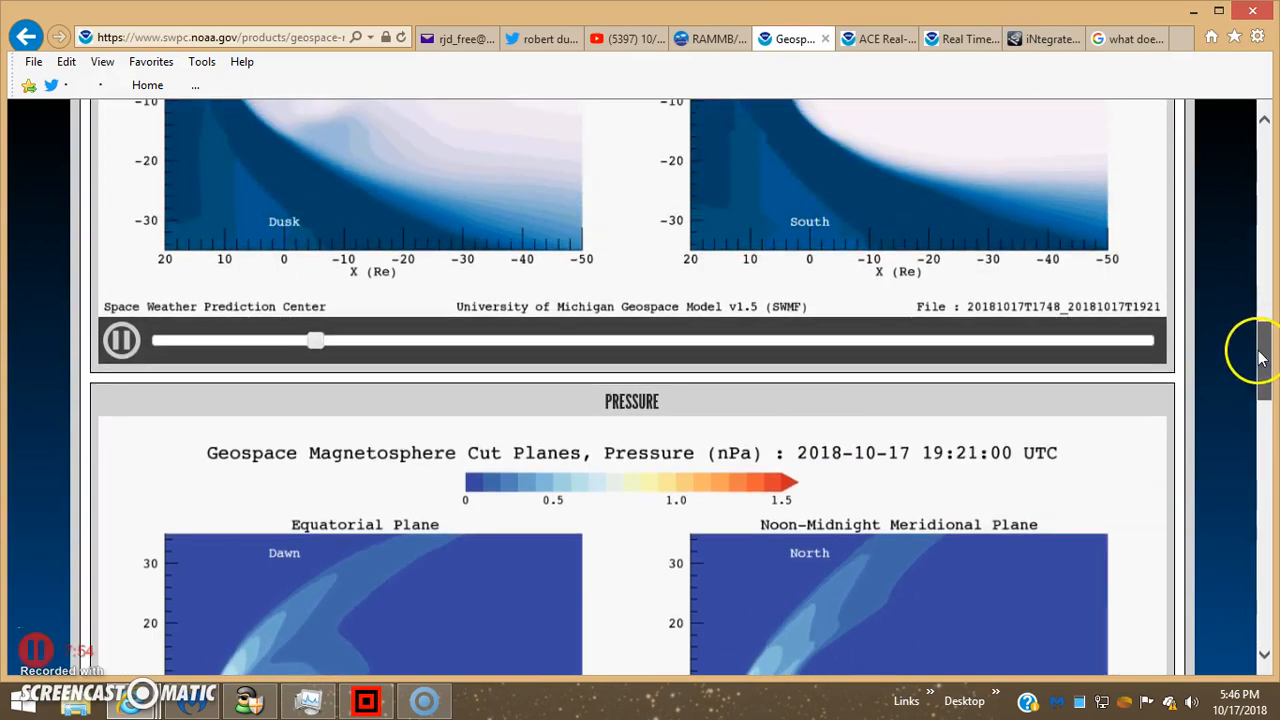
pyautogui.scroll(-3)
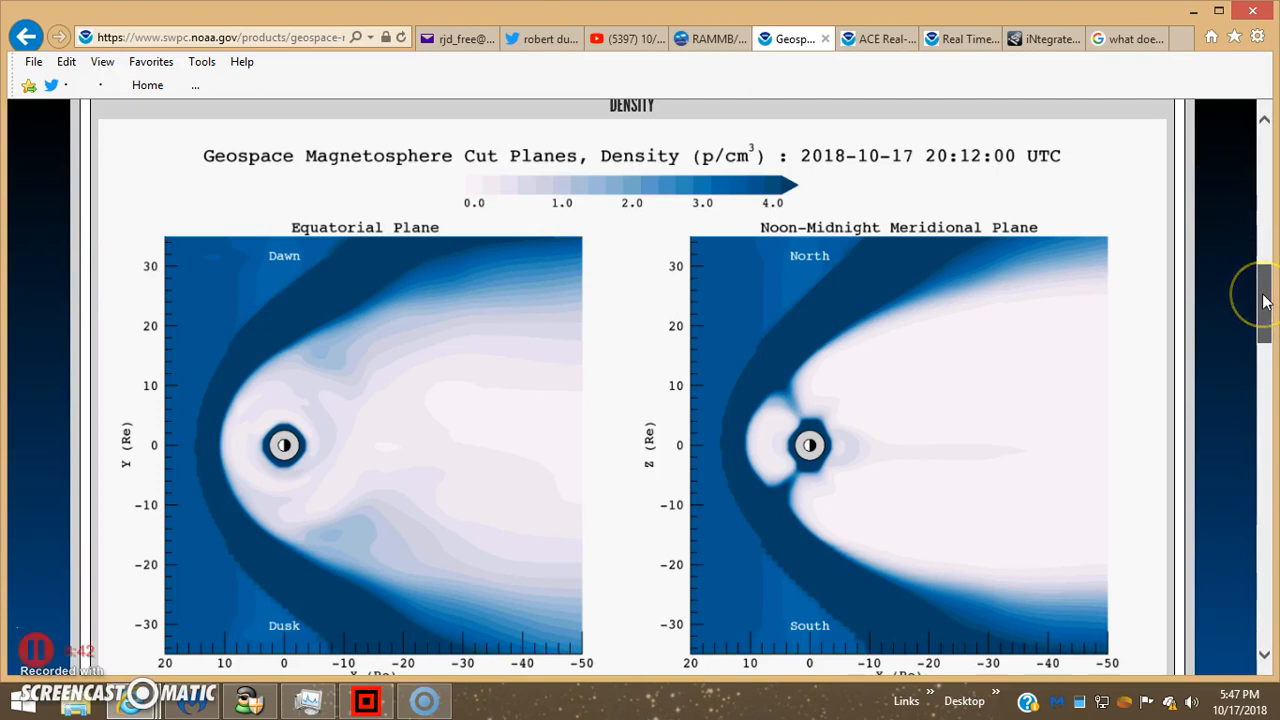
# - Scroll the Geospace page past the velocity movies down to the pressure movies
pyautogui.scroll(-3)
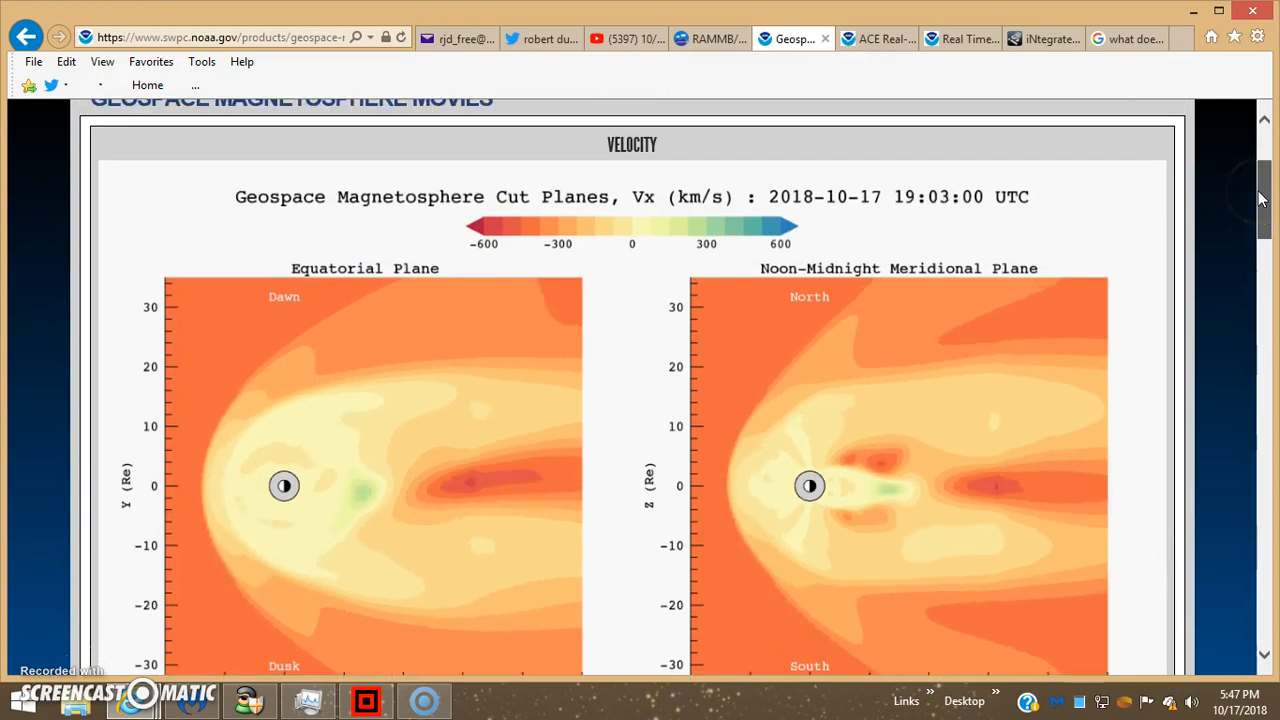
pyautogui.scroll(-3)
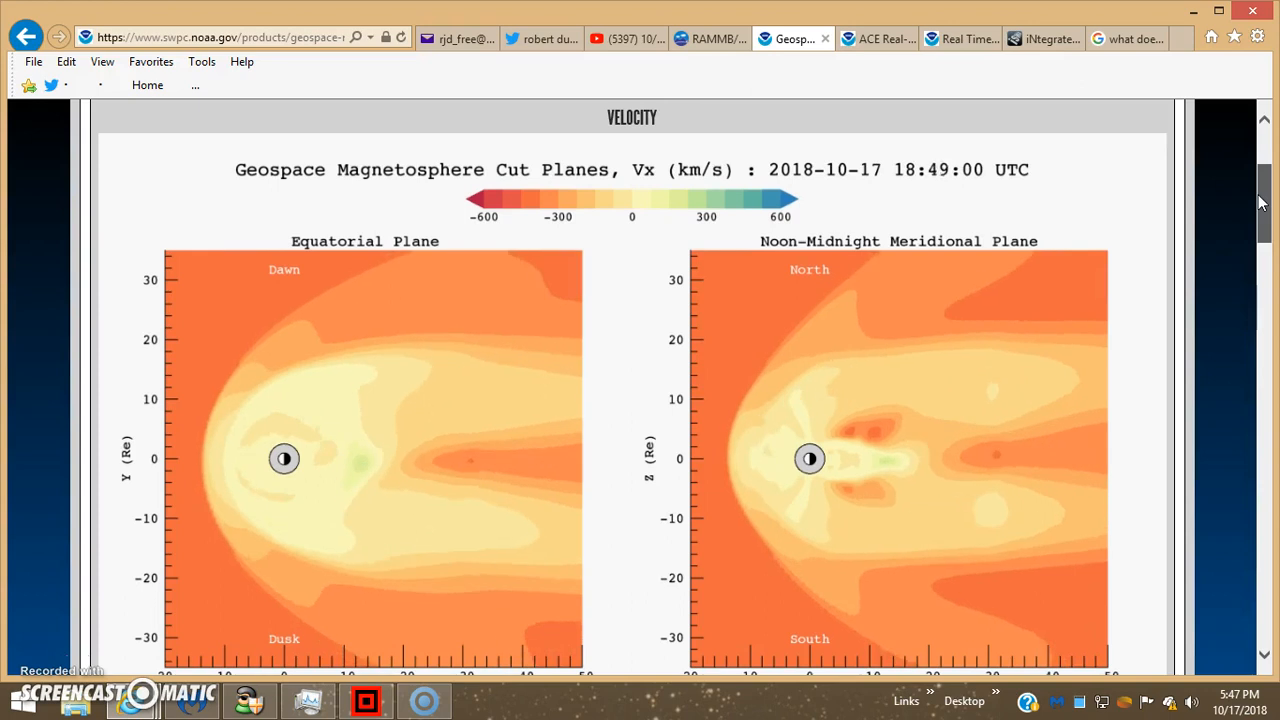
pyautogui.scroll(-3)
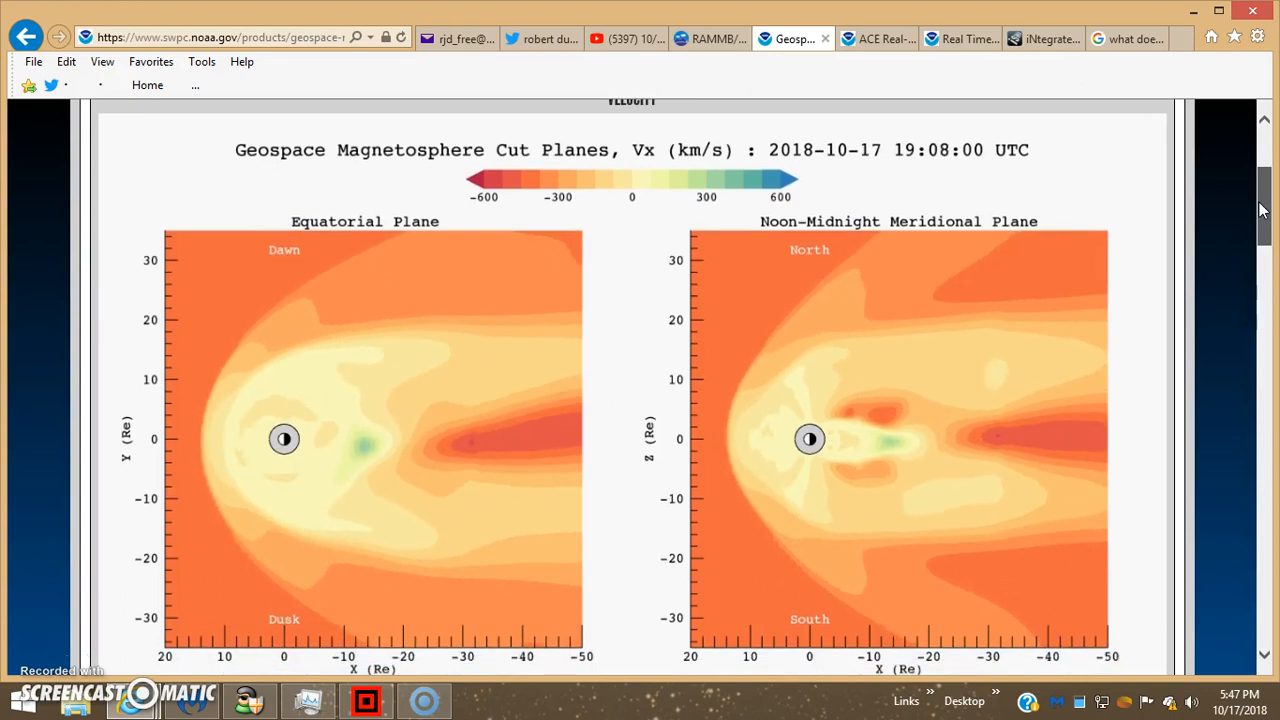
pyautogui.scroll(-3)
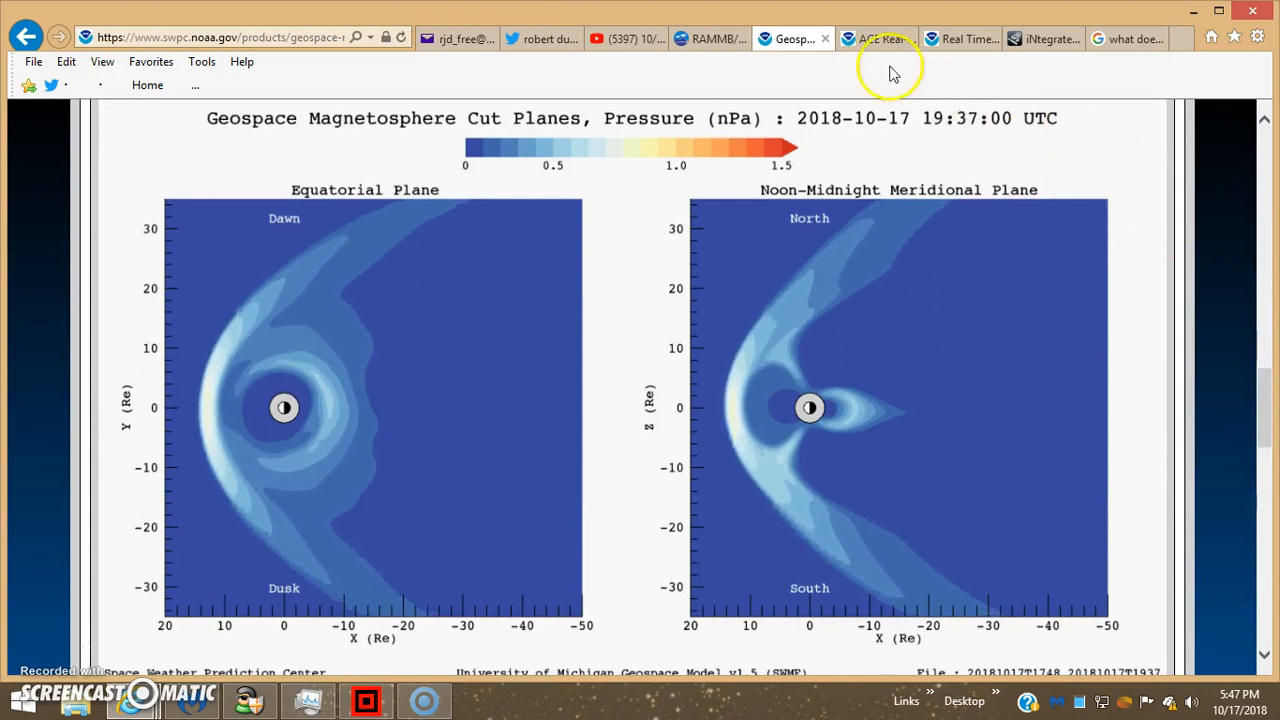
# - Switch to the ACE Real-Time Solar Wind tab with its 24-hour MAG & SWEPAM plot
pyautogui.click(878, 38)
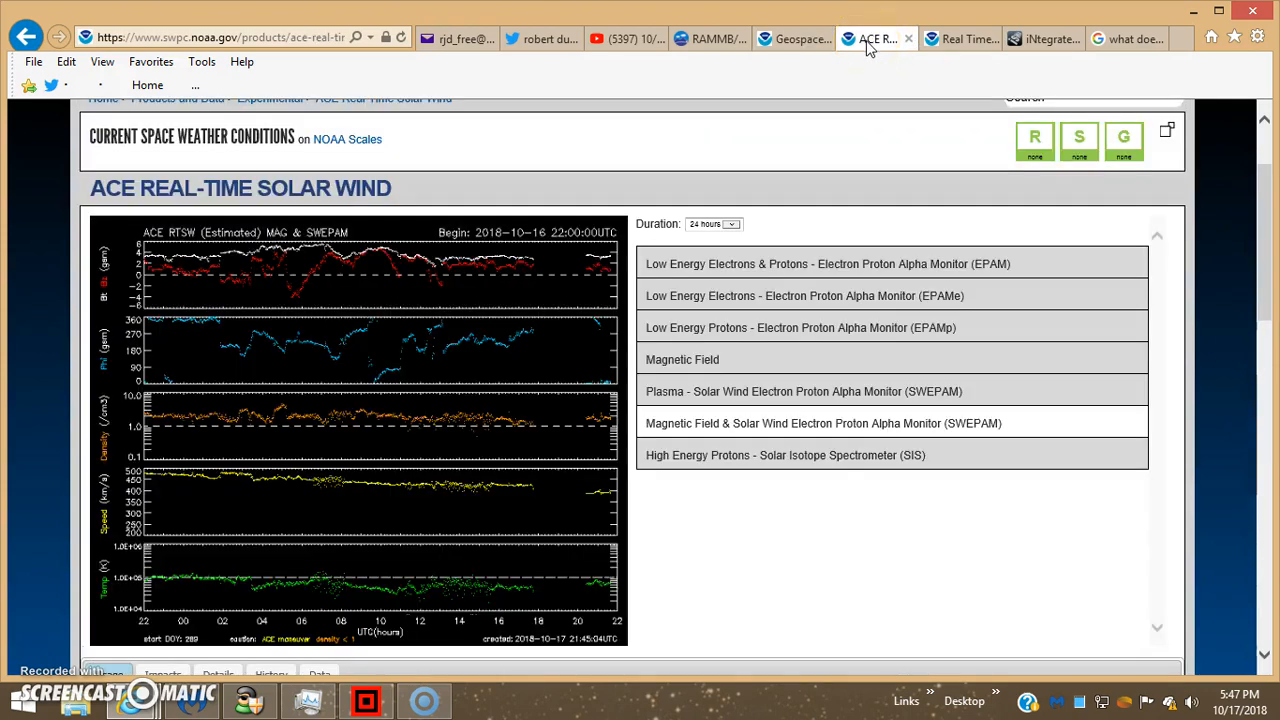
pyautogui.moveTo(552, 630)
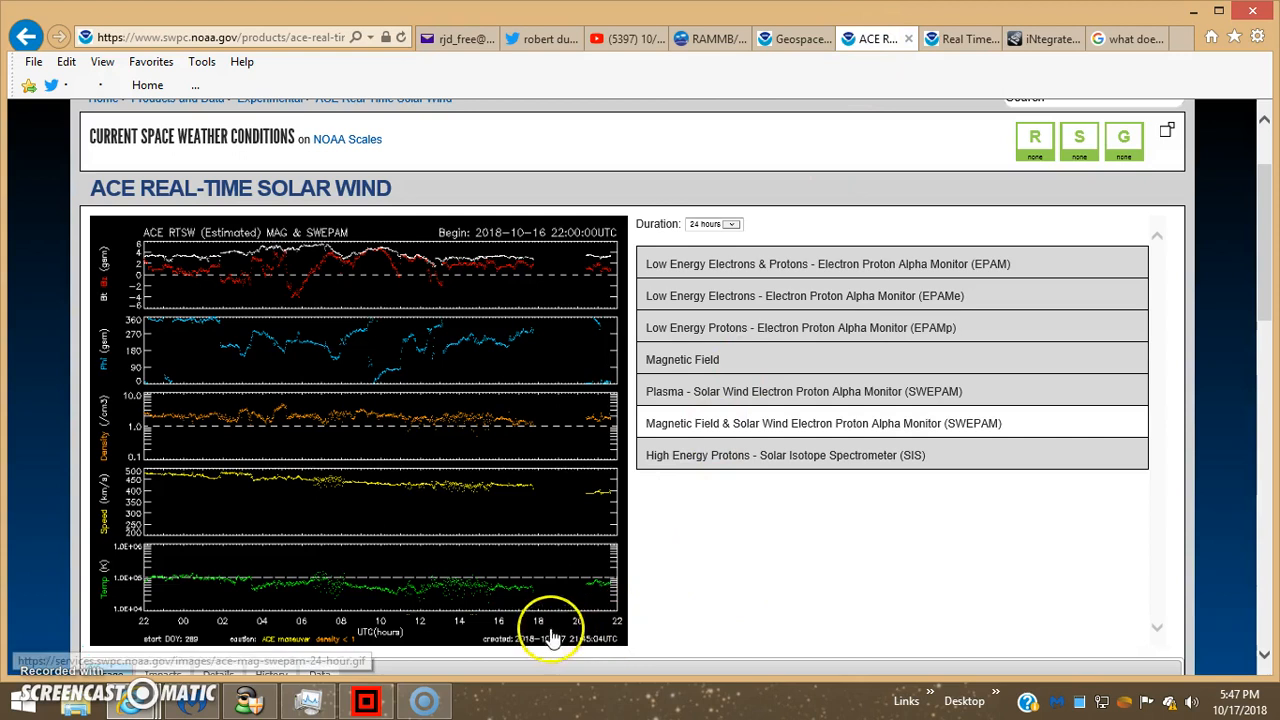
pyautogui.moveTo(536, 598)
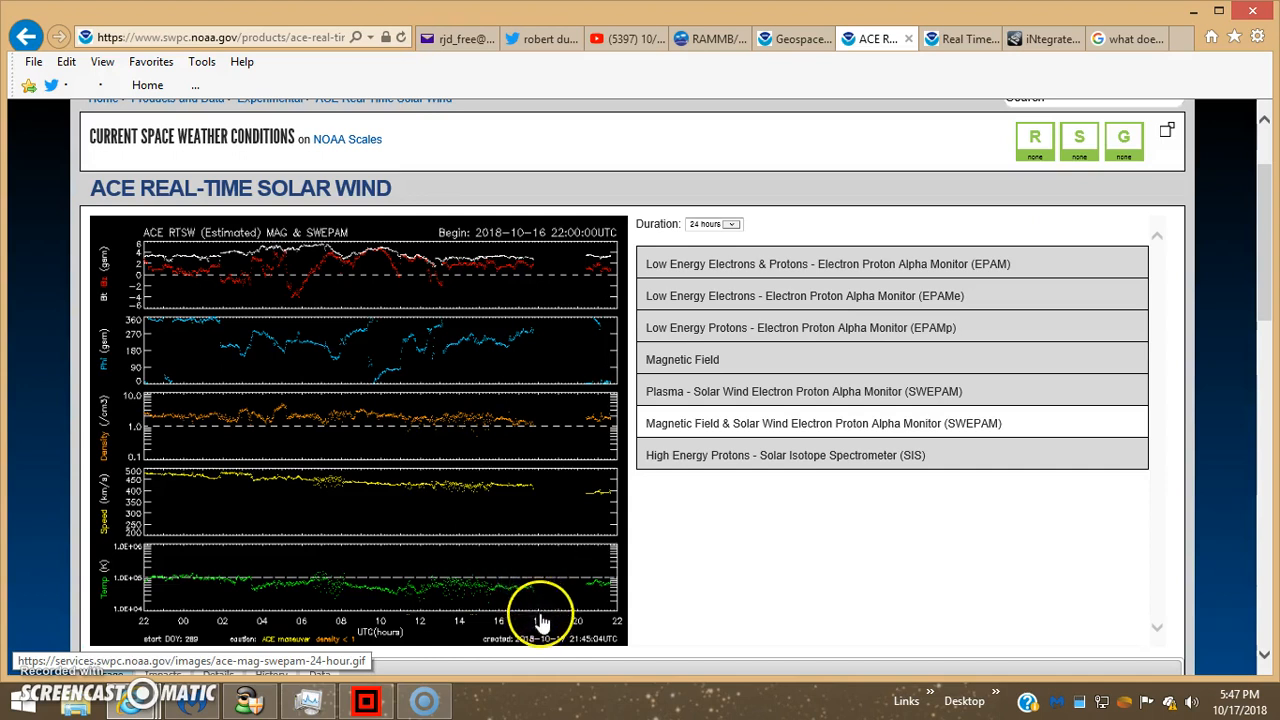
pyautogui.moveTo(540, 610)
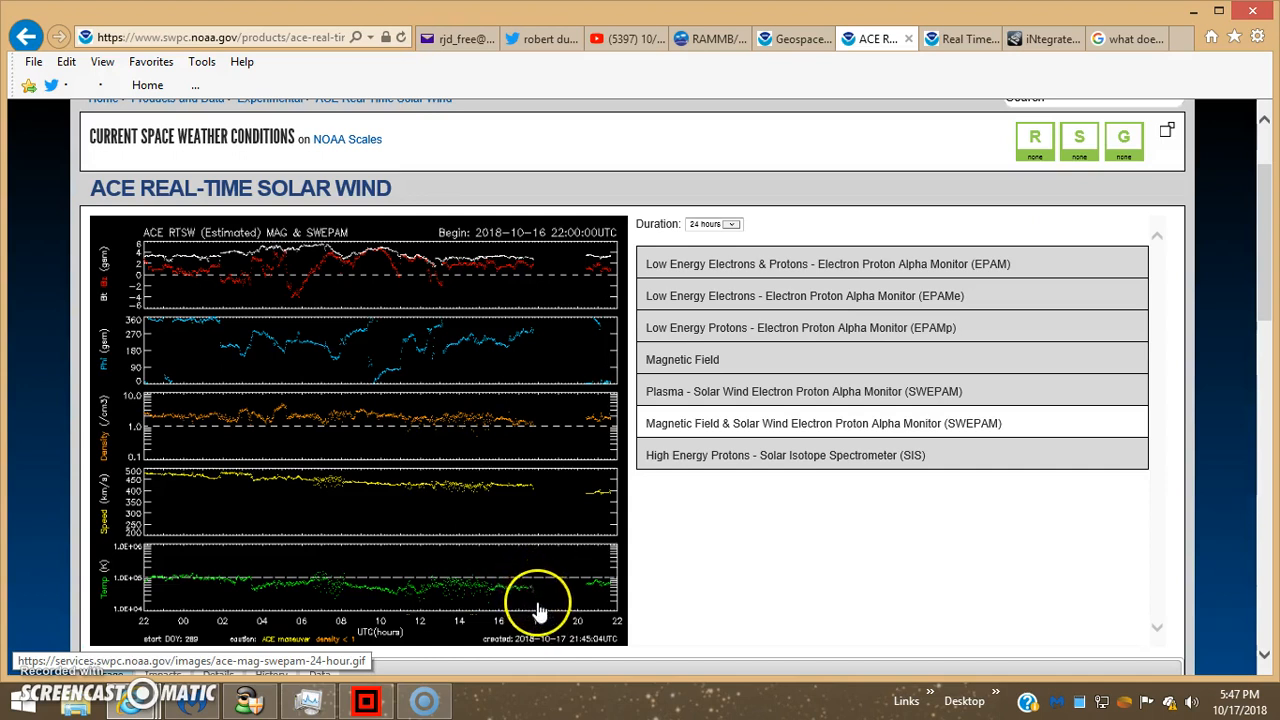
pyautogui.moveTo(588, 592)
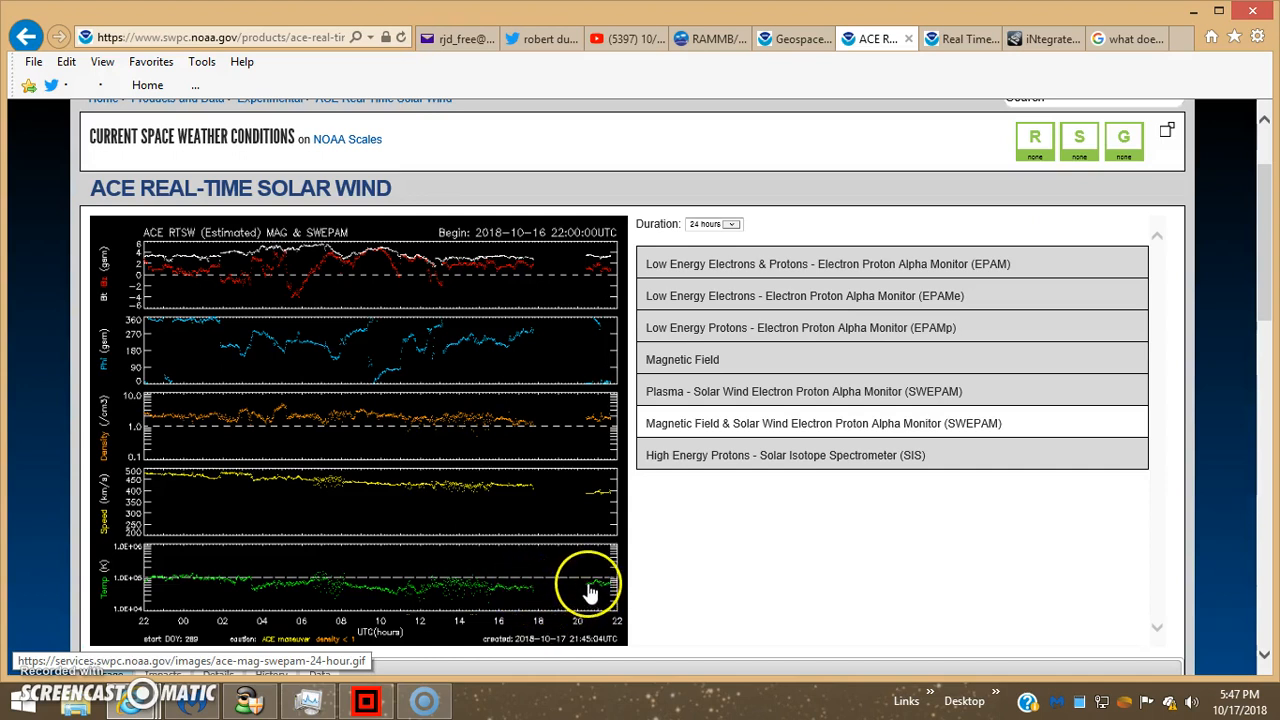
pyautogui.moveTo(532, 600)
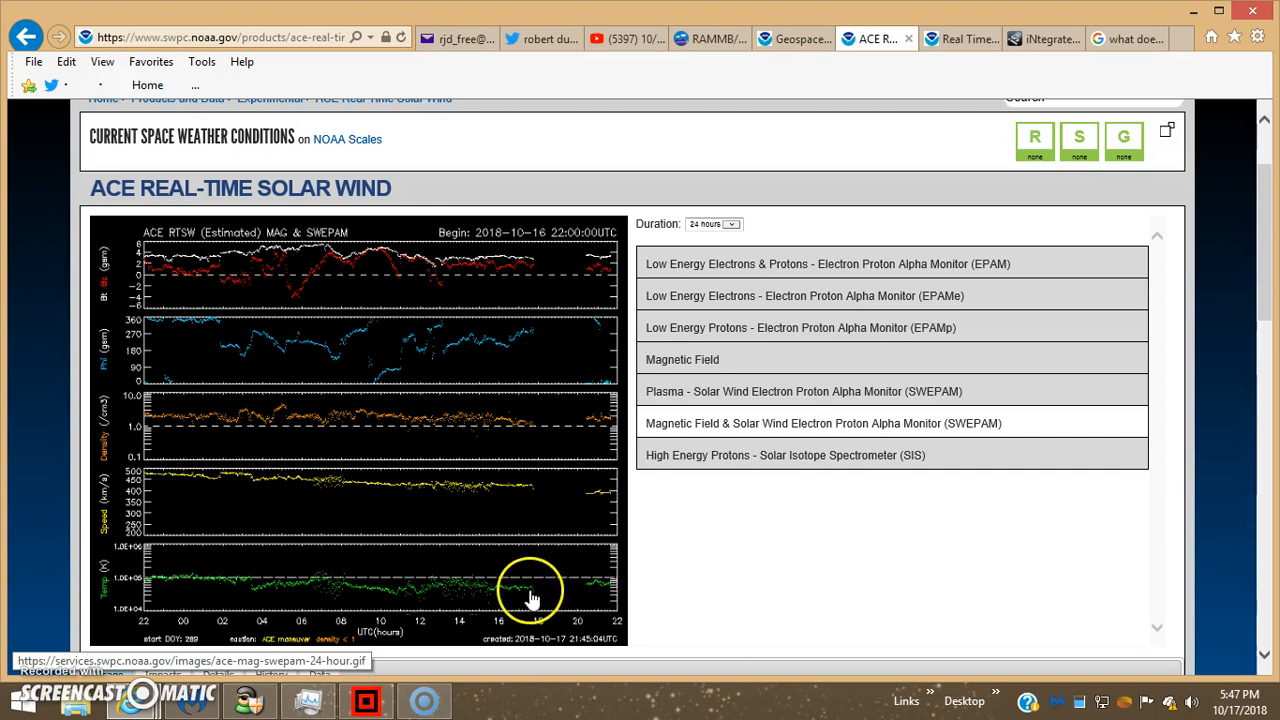
pyautogui.moveTo(588, 596)
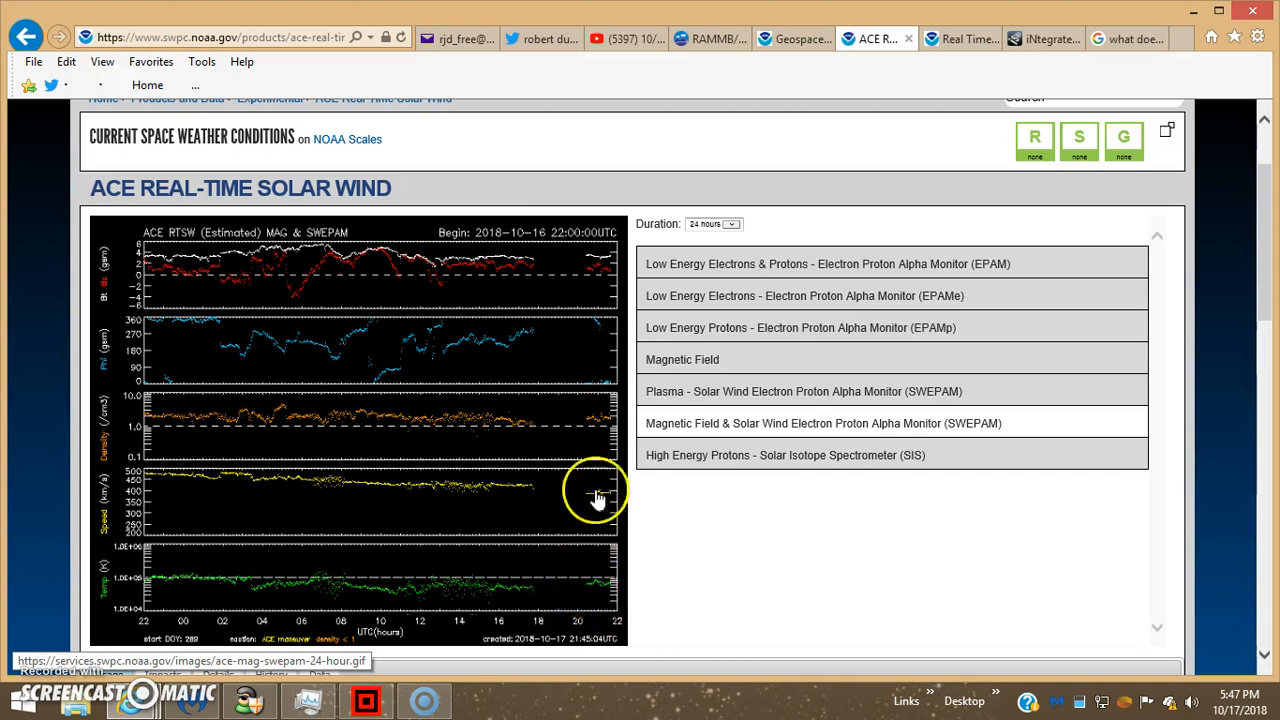
pyautogui.moveTo(540, 272)
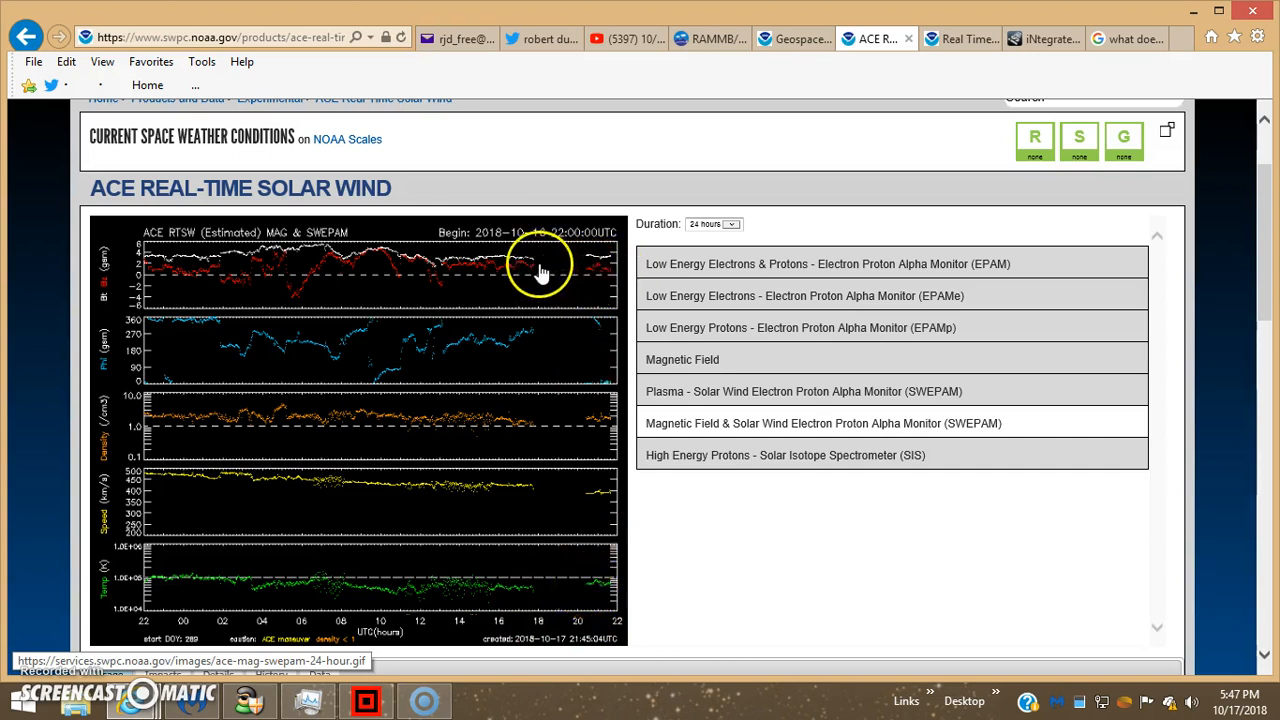
pyautogui.moveTo(584, 268)
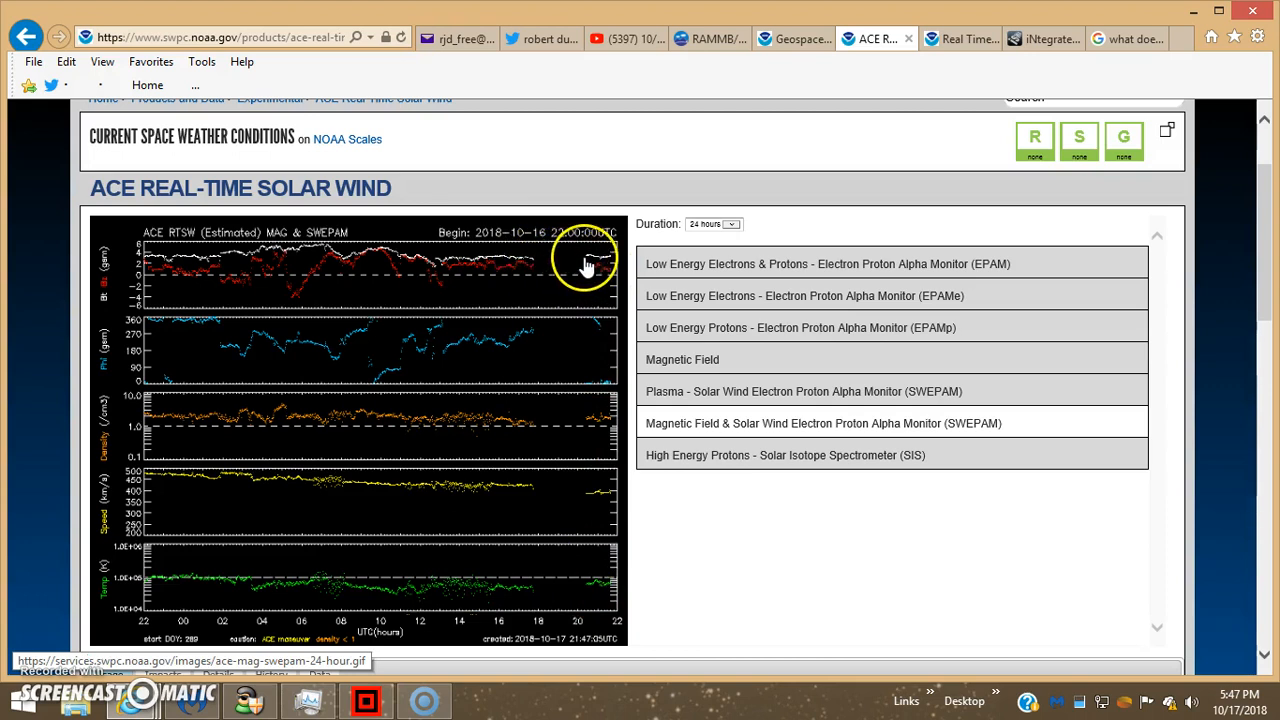
pyautogui.moveTo(536, 268)
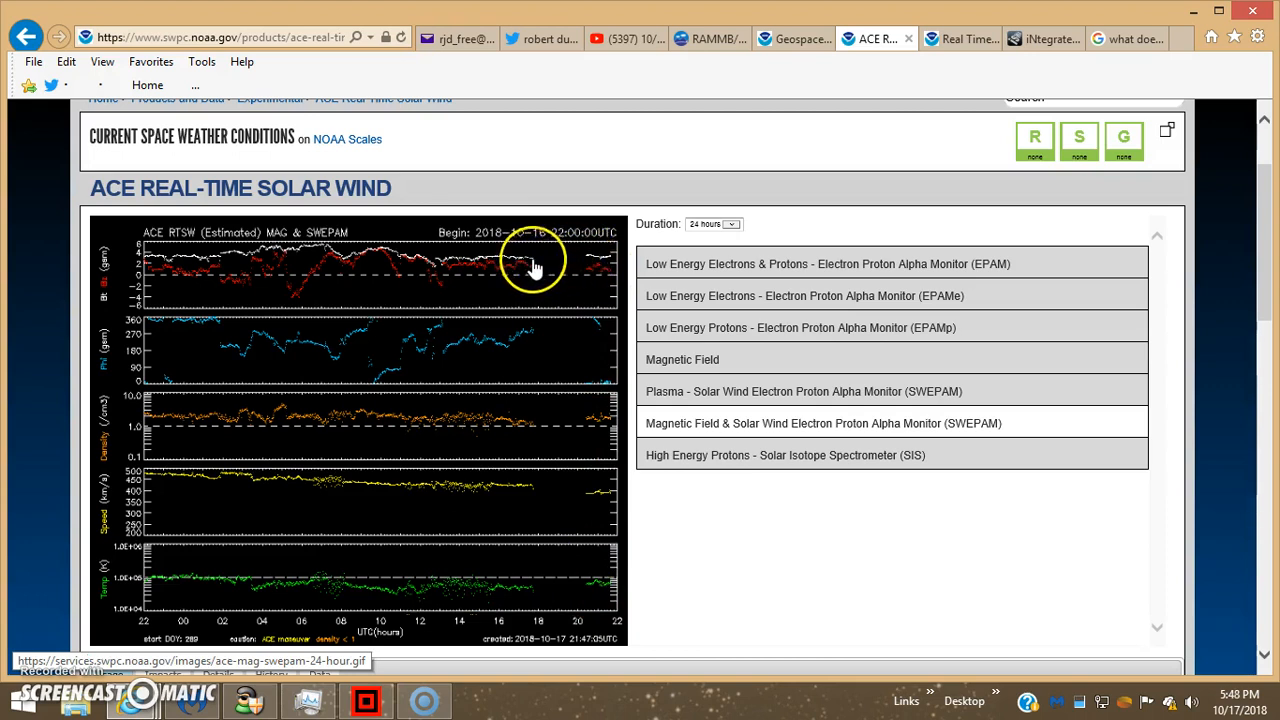
pyautogui.moveTo(544, 264)
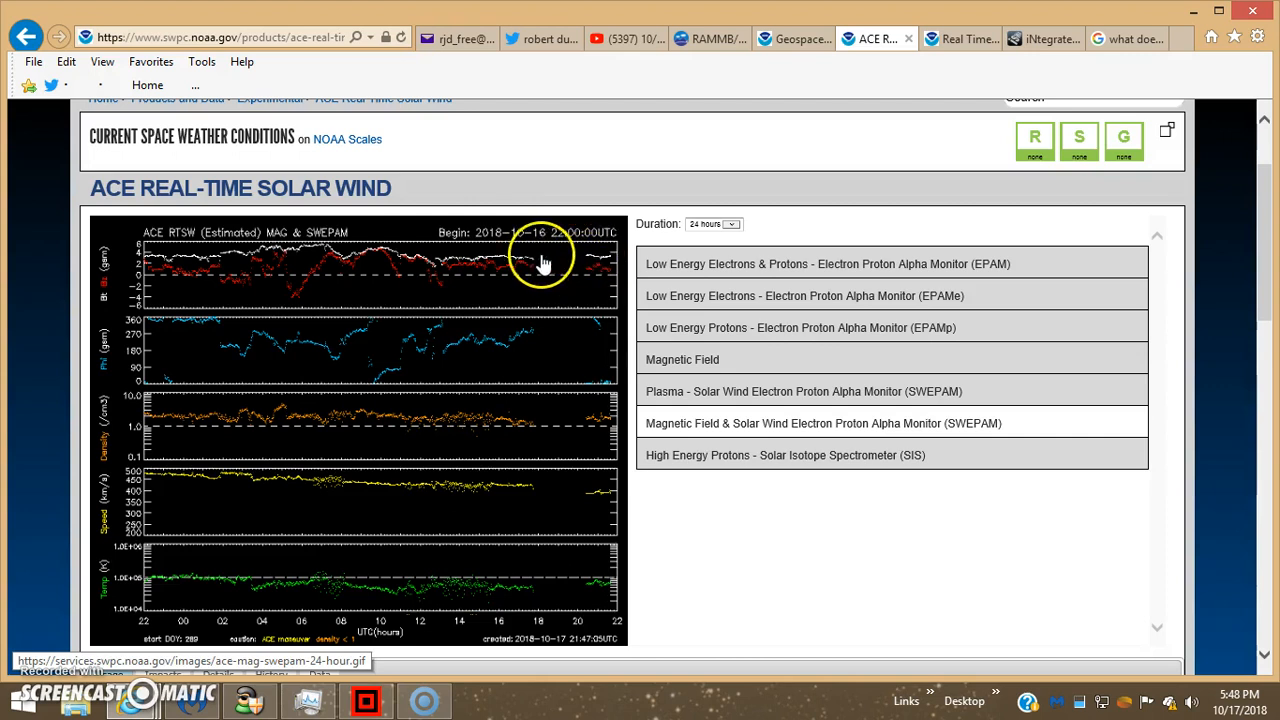
pyautogui.moveTo(584, 264)
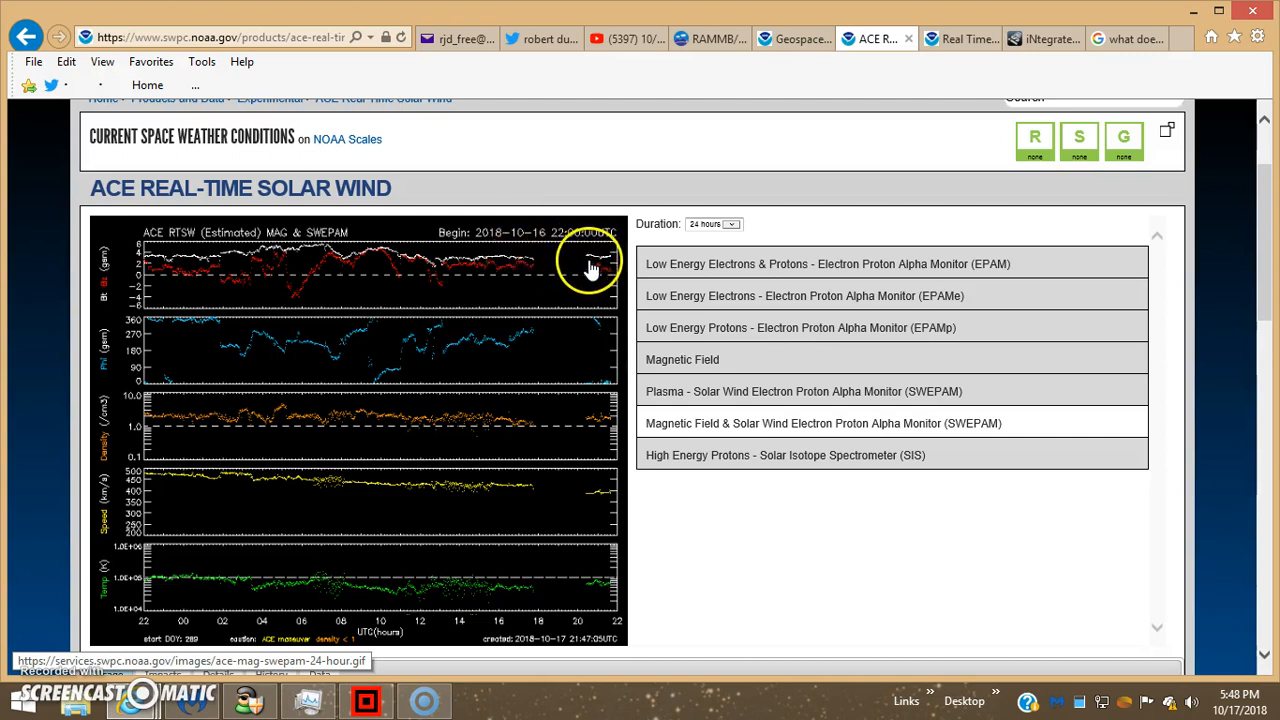
pyautogui.moveTo(556, 480)
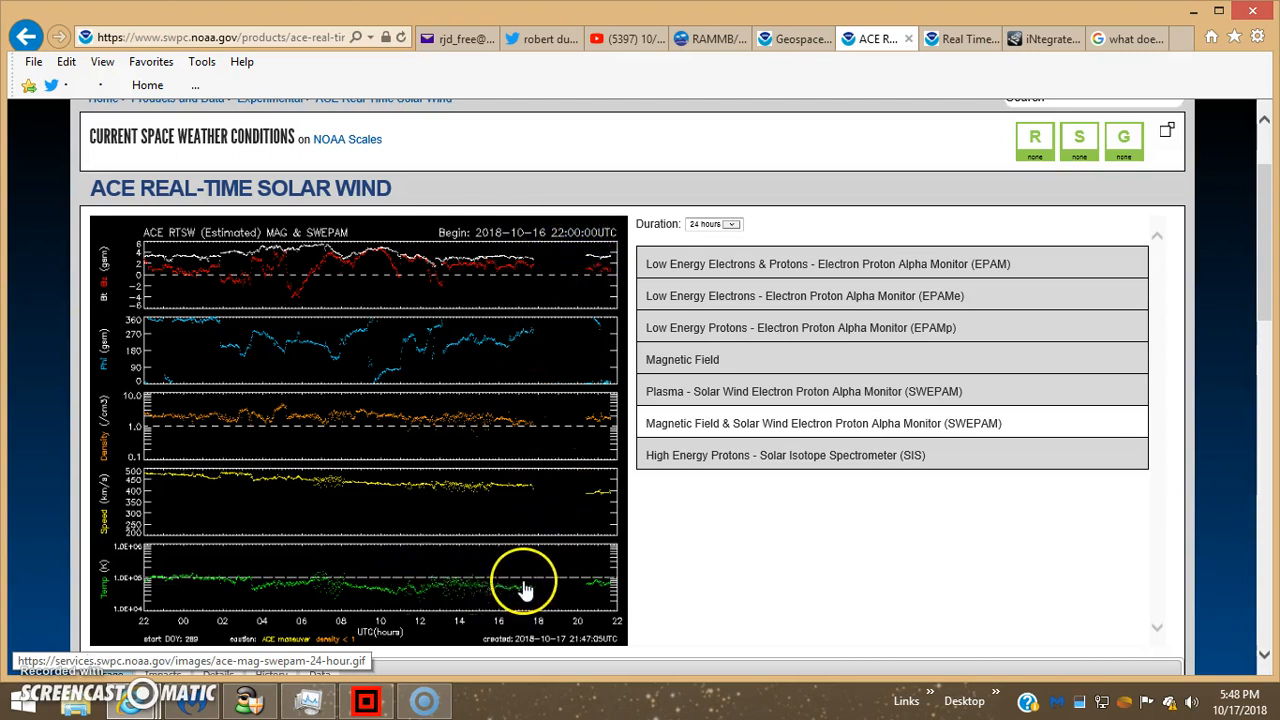
pyautogui.moveTo(450, 584)
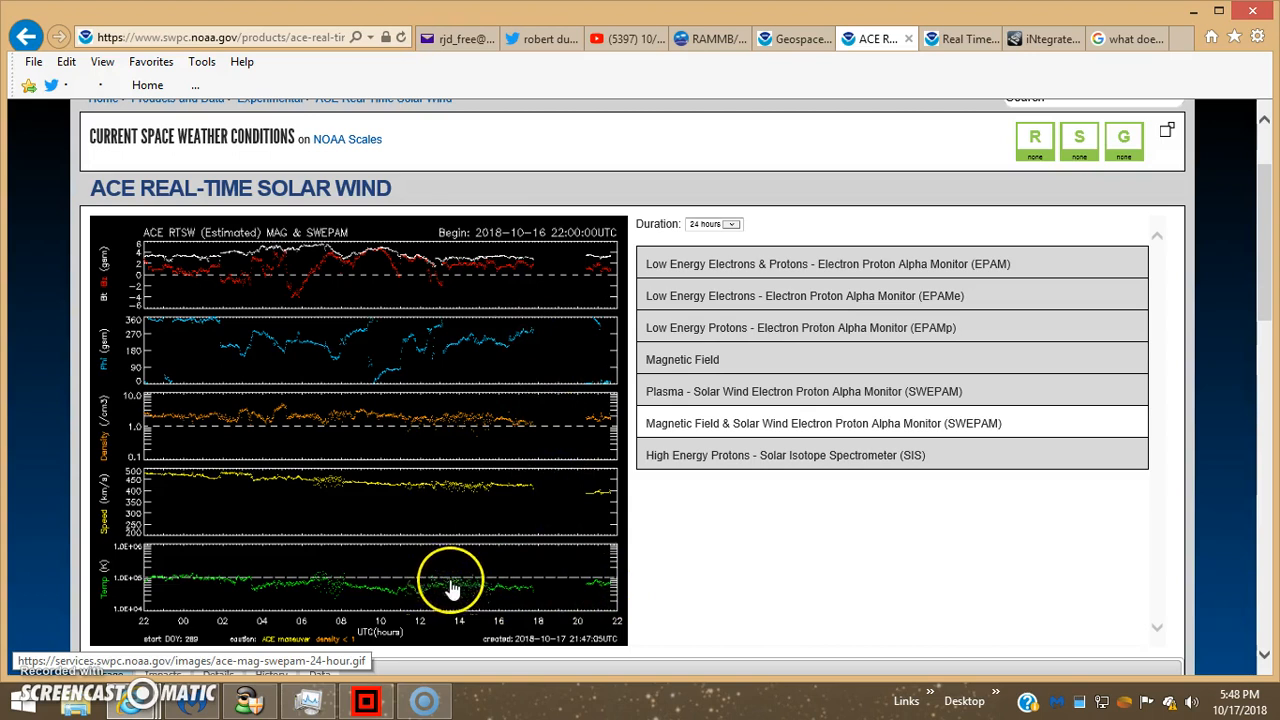
pyautogui.moveTo(490, 588)
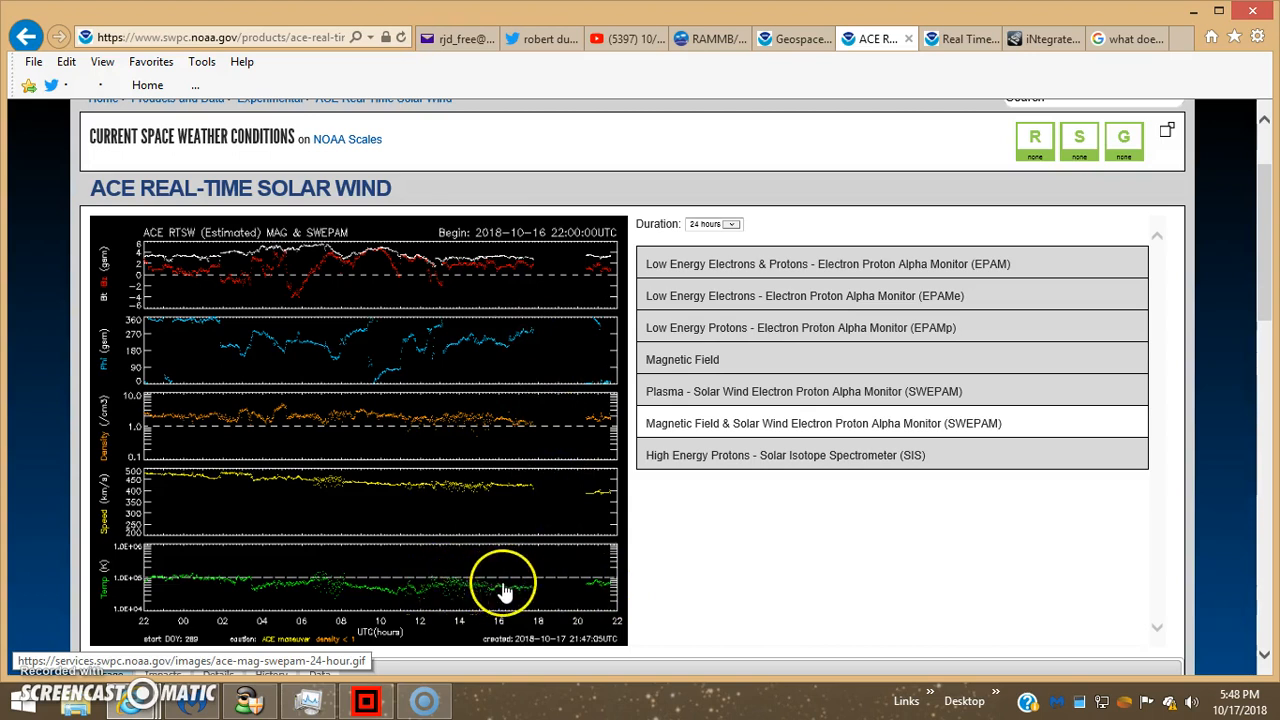
pyautogui.moveTo(516, 510)
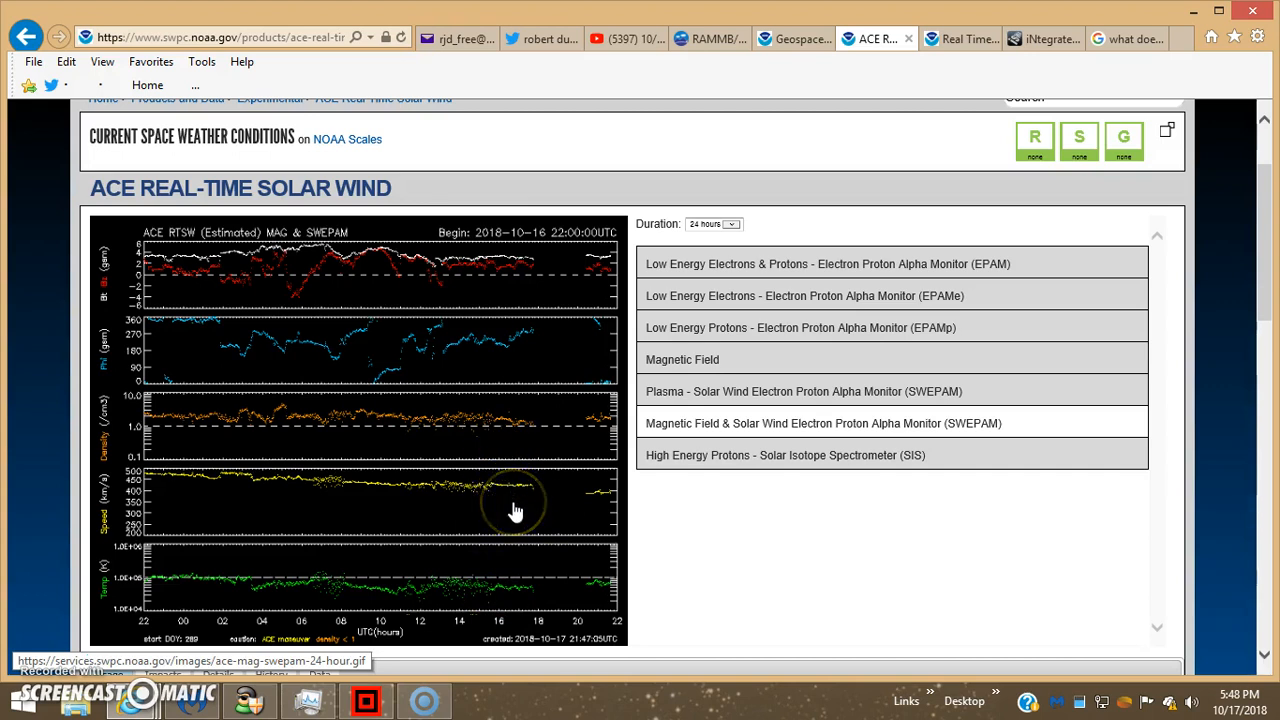
pyautogui.moveTo(528, 504)
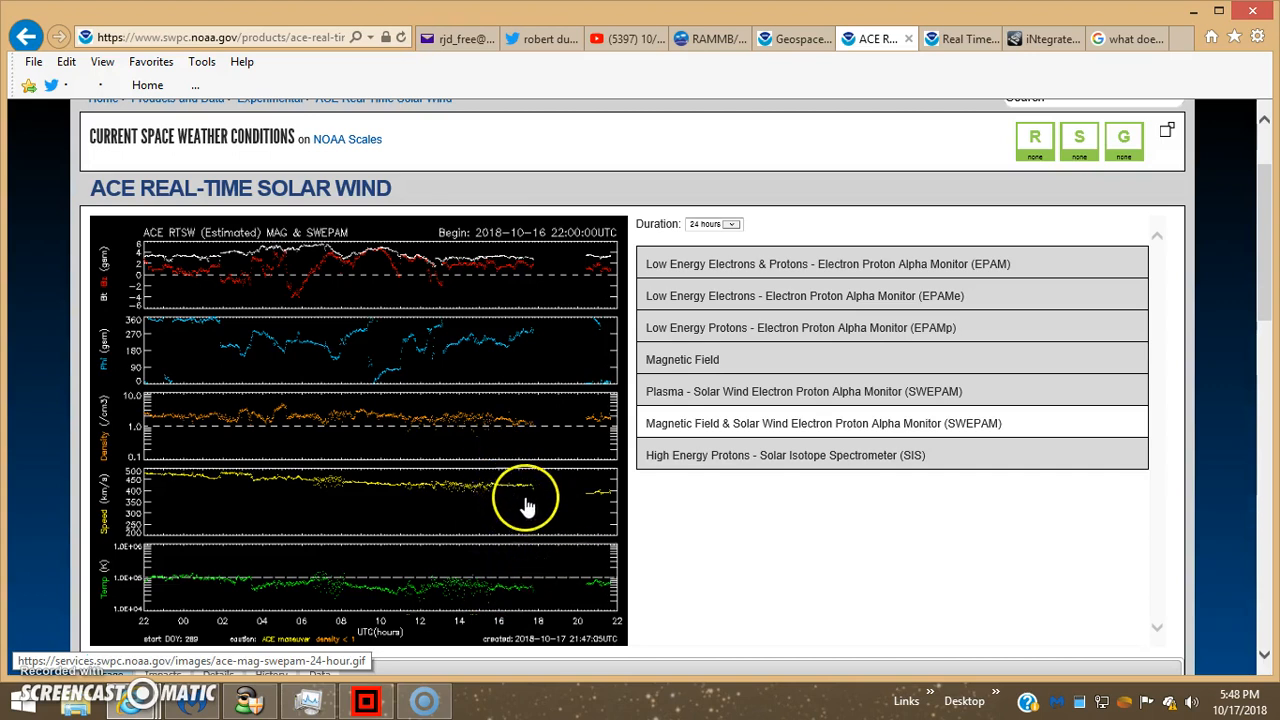
pyautogui.moveTo(524, 492)
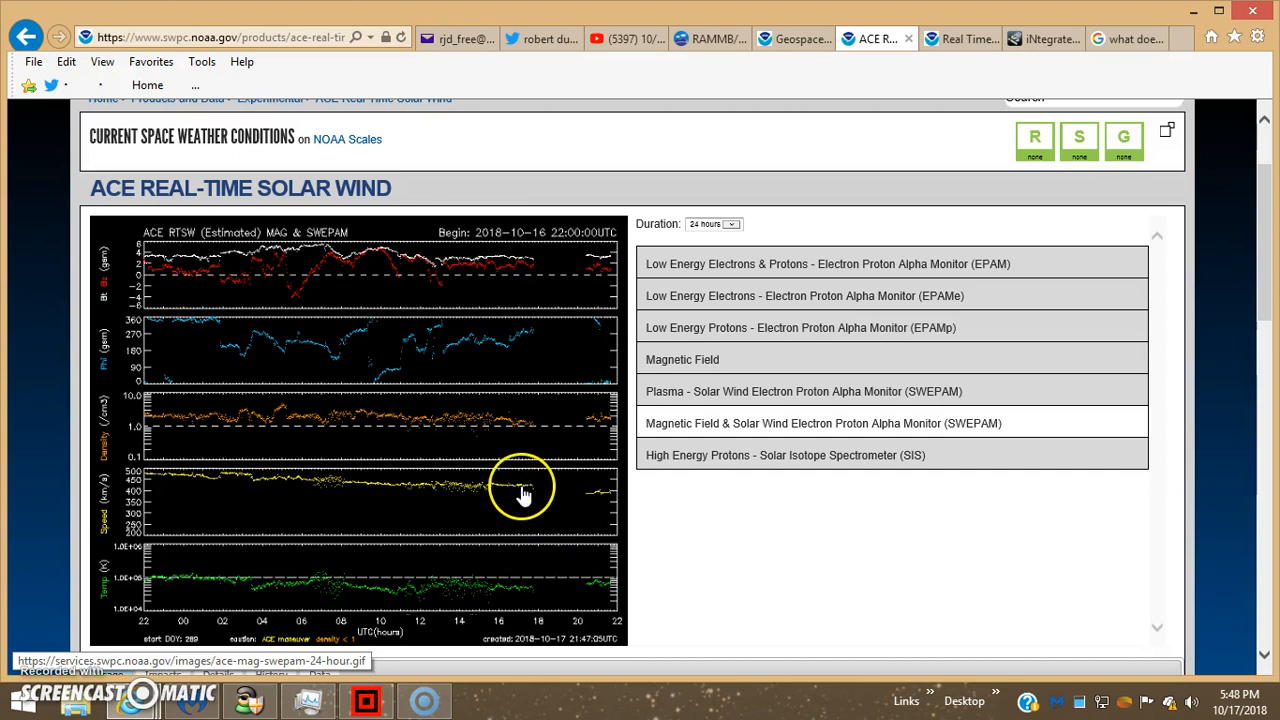
pyautogui.moveTo(460, 590)
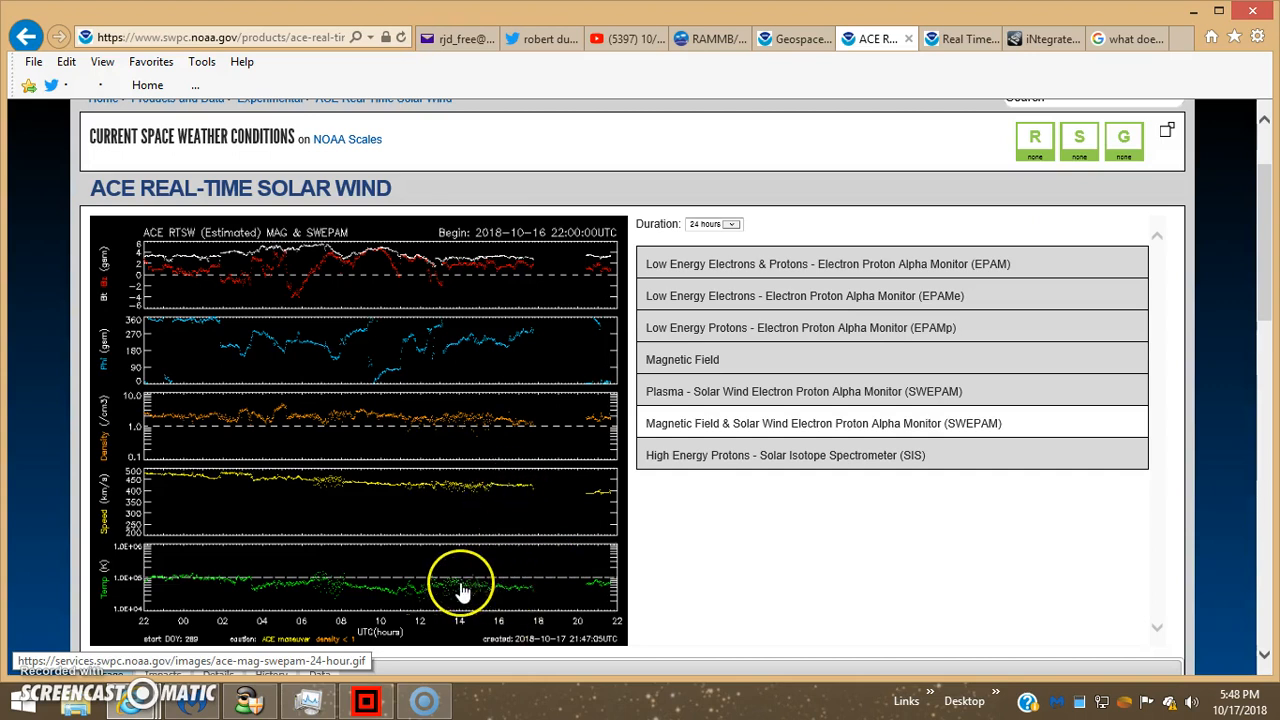
pyautogui.moveTo(456, 588)
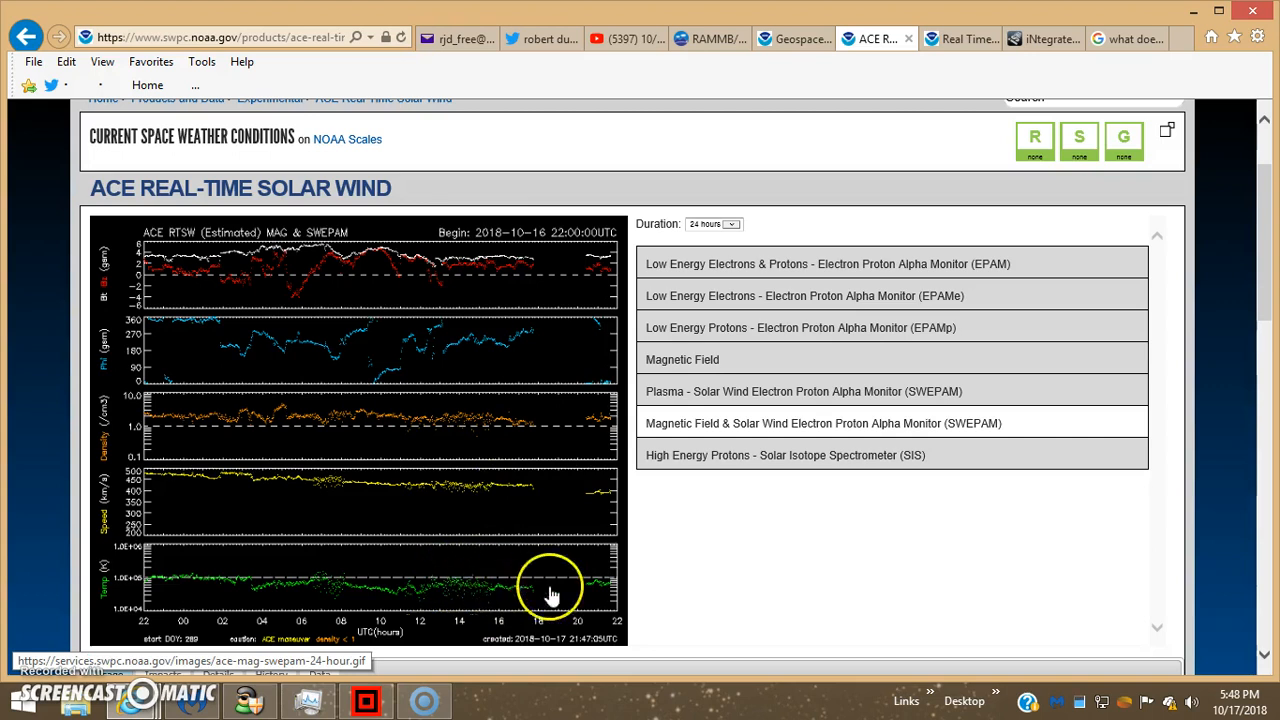
pyautogui.moveTo(598, 584)
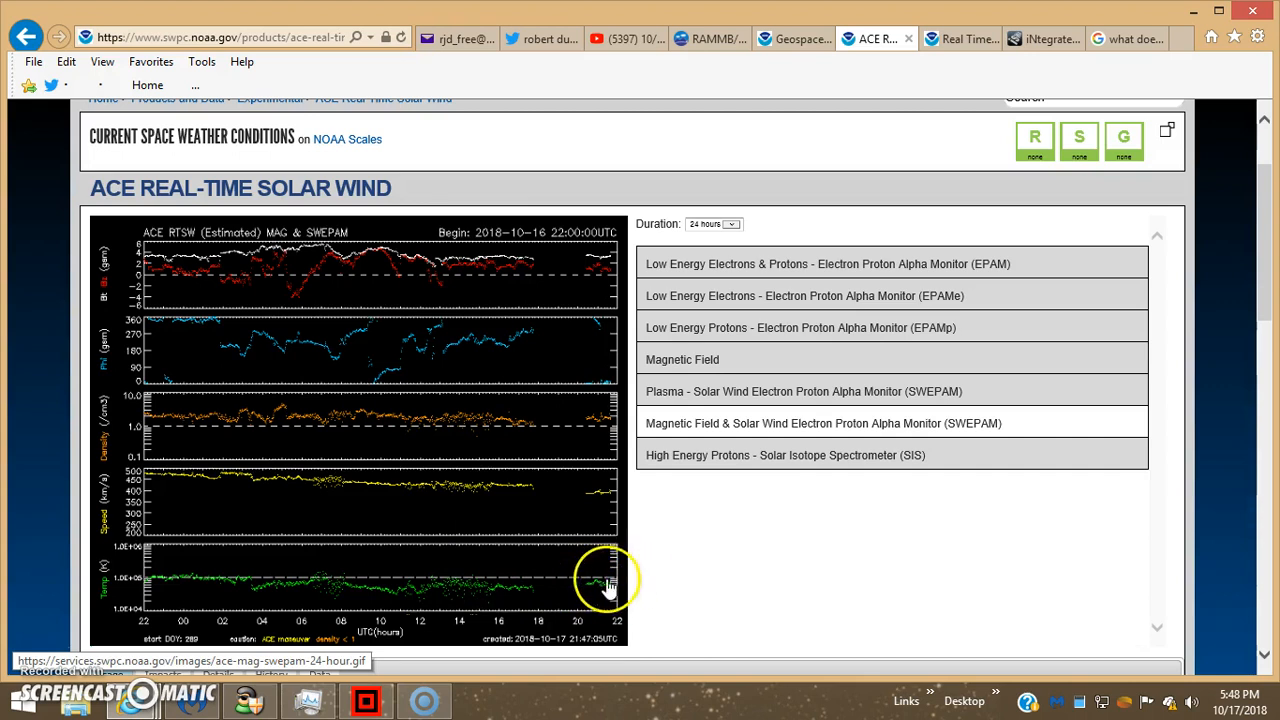
pyautogui.moveTo(596, 598)
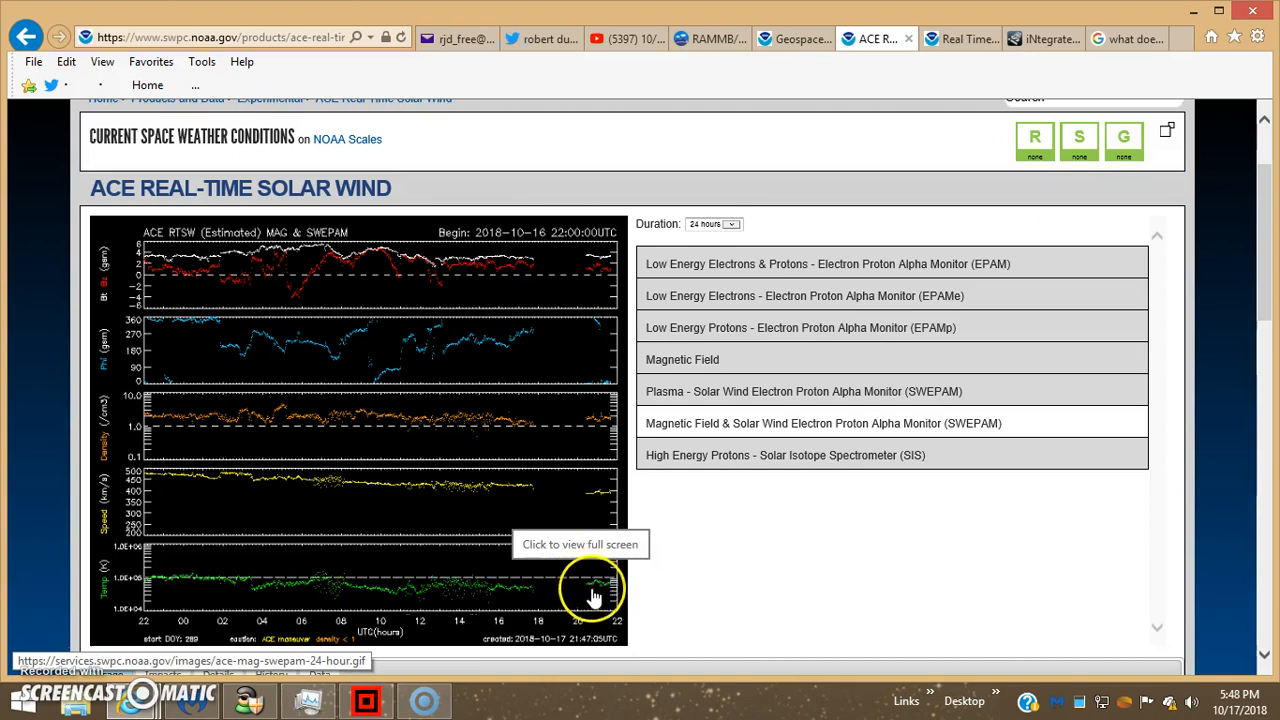
pyautogui.moveTo(600, 588)
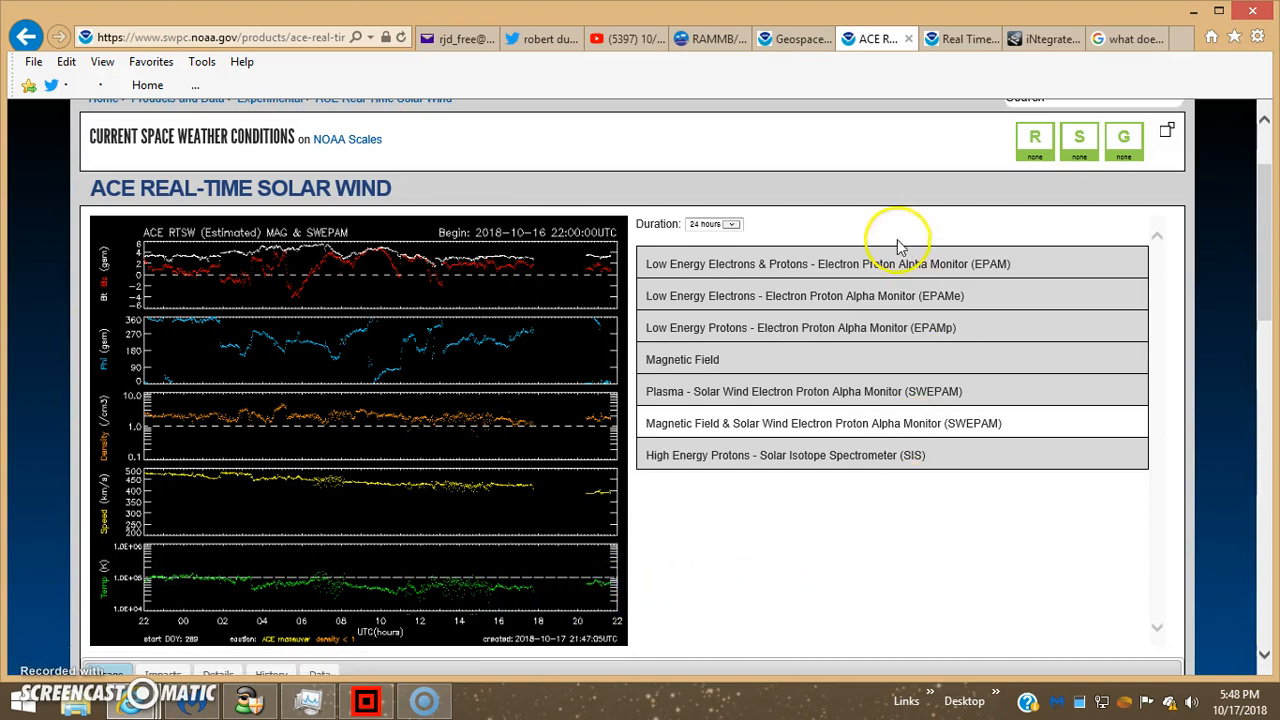
pyautogui.moveTo(780, 166)
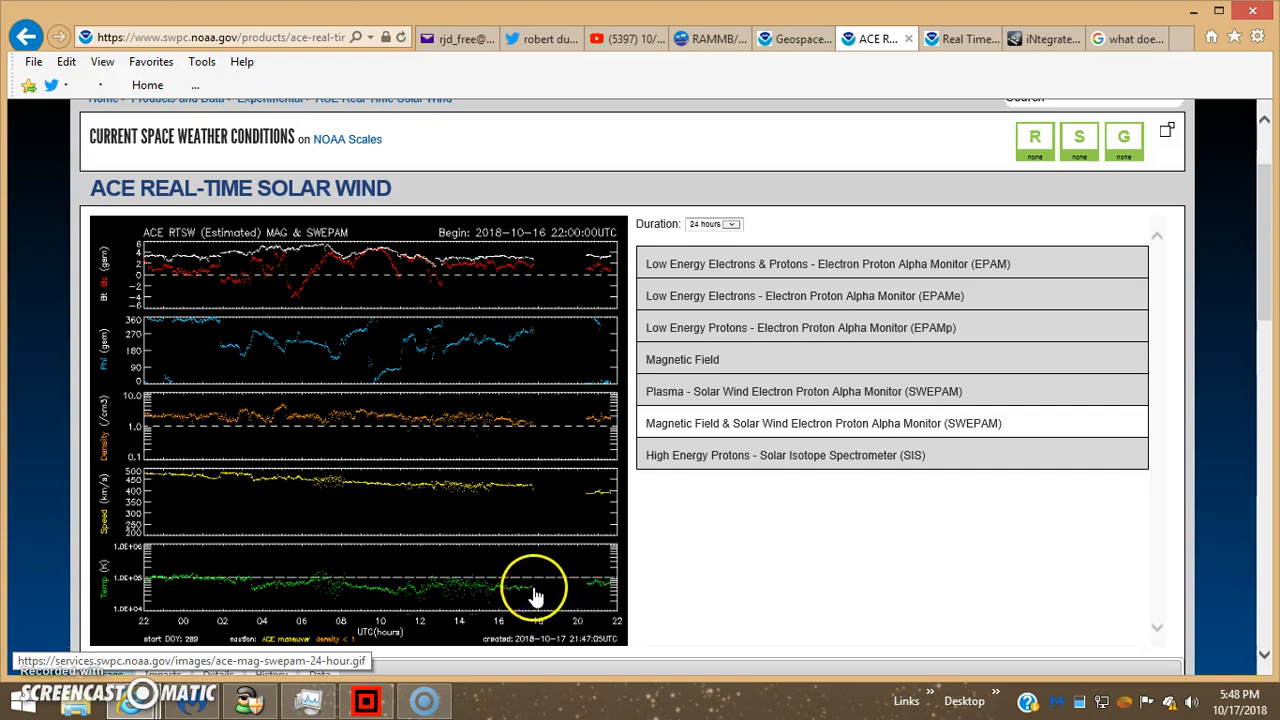
pyautogui.moveTo(590, 420)
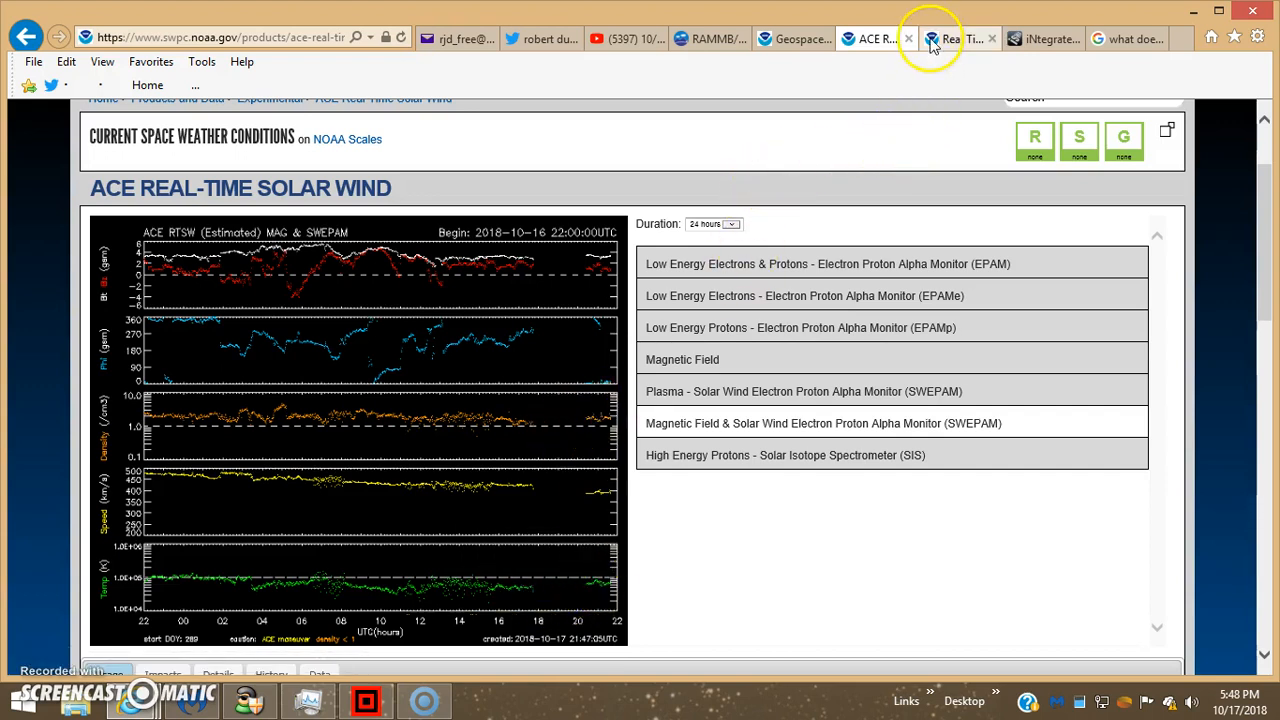
# - Switch to the SWPC Real Time Solar Wind tab and scroll through the full one-day plots
pyautogui.click(956, 40)
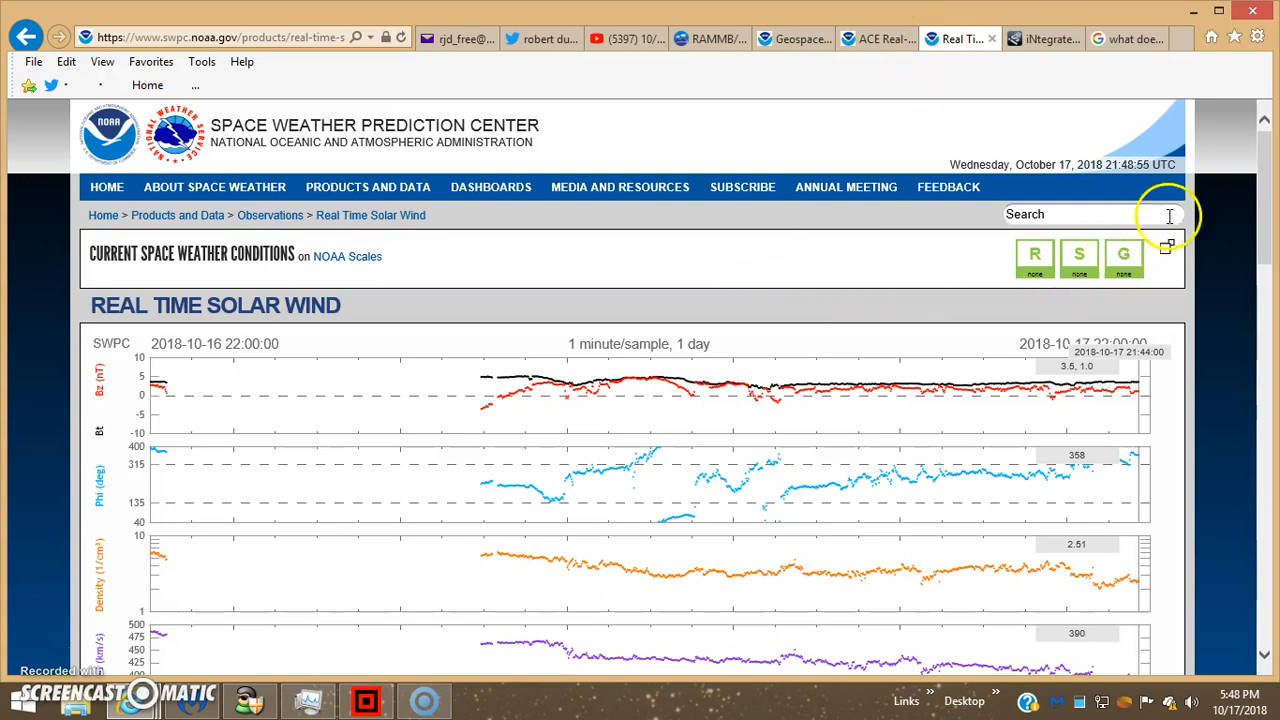
pyautogui.scroll(-3)
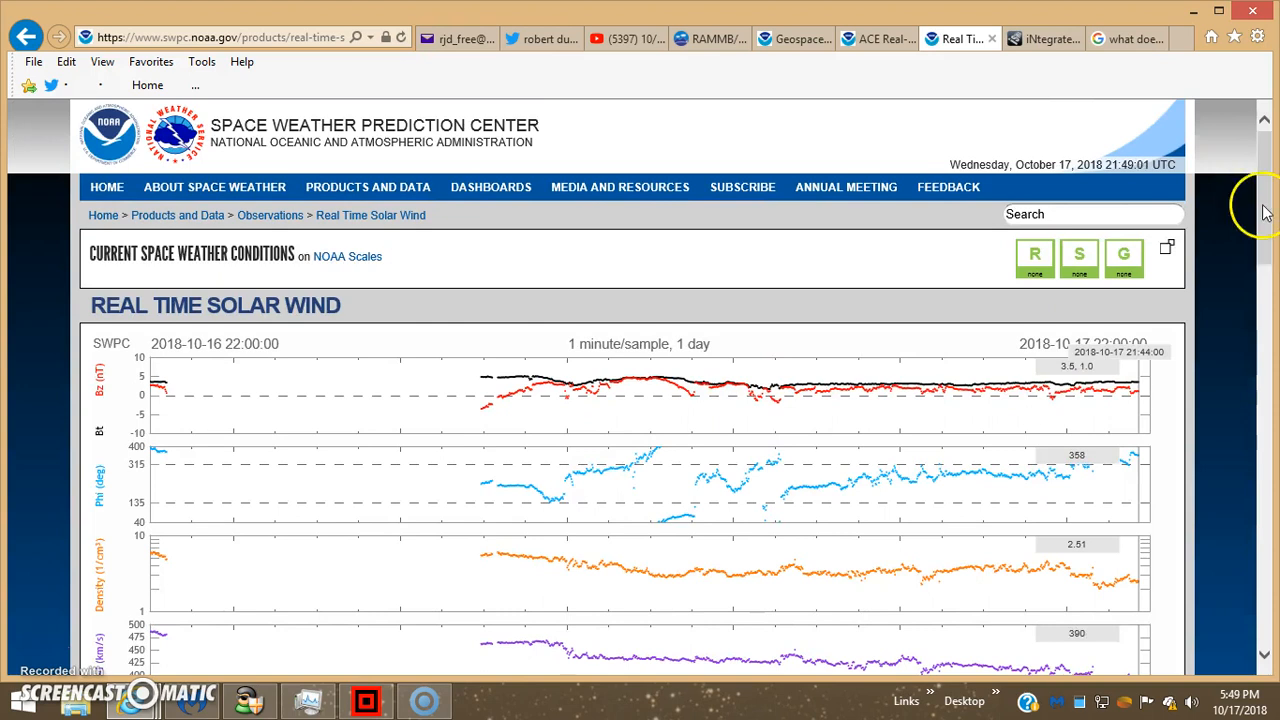
pyautogui.moveTo(758, 258)
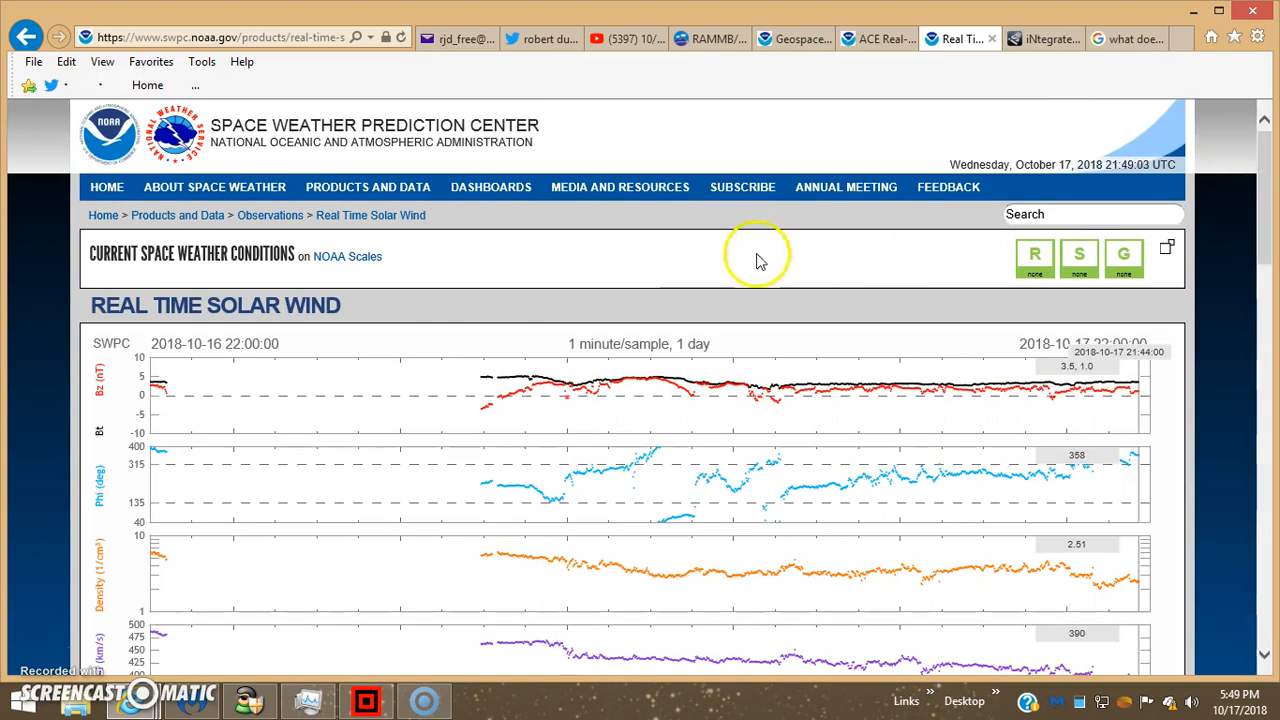
pyautogui.moveTo(704, 288)
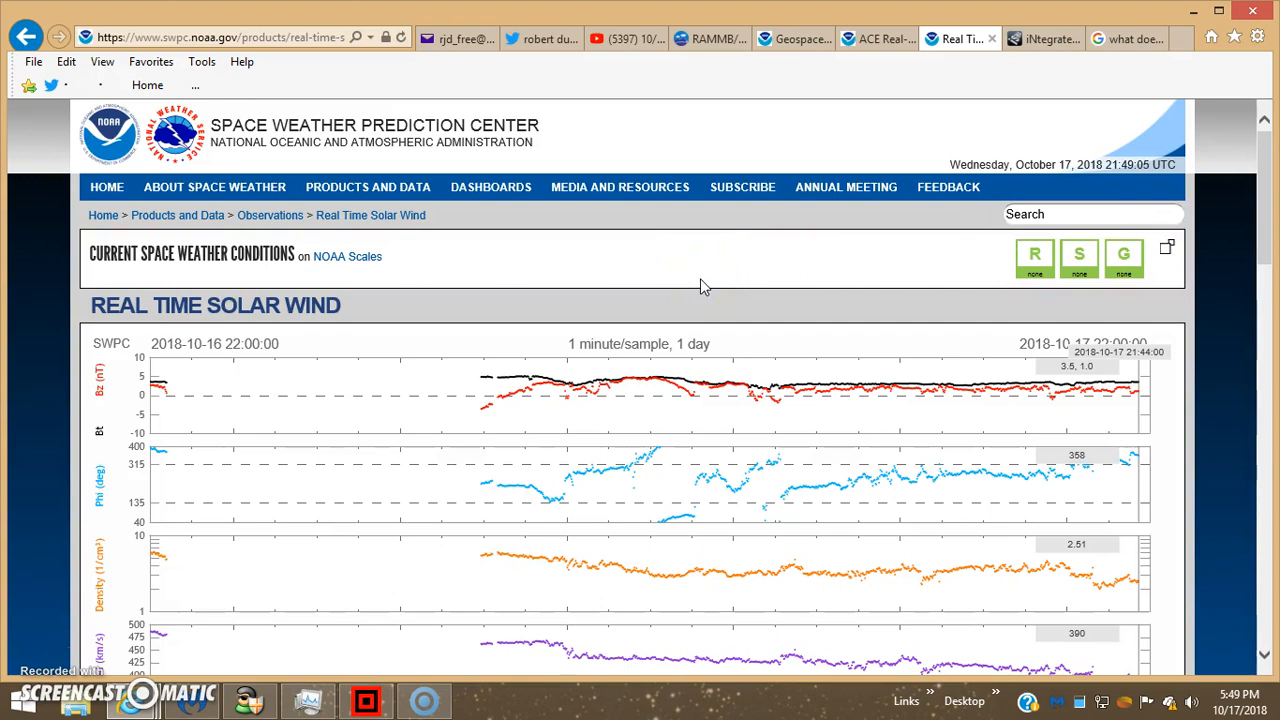
pyautogui.moveTo(608, 272)
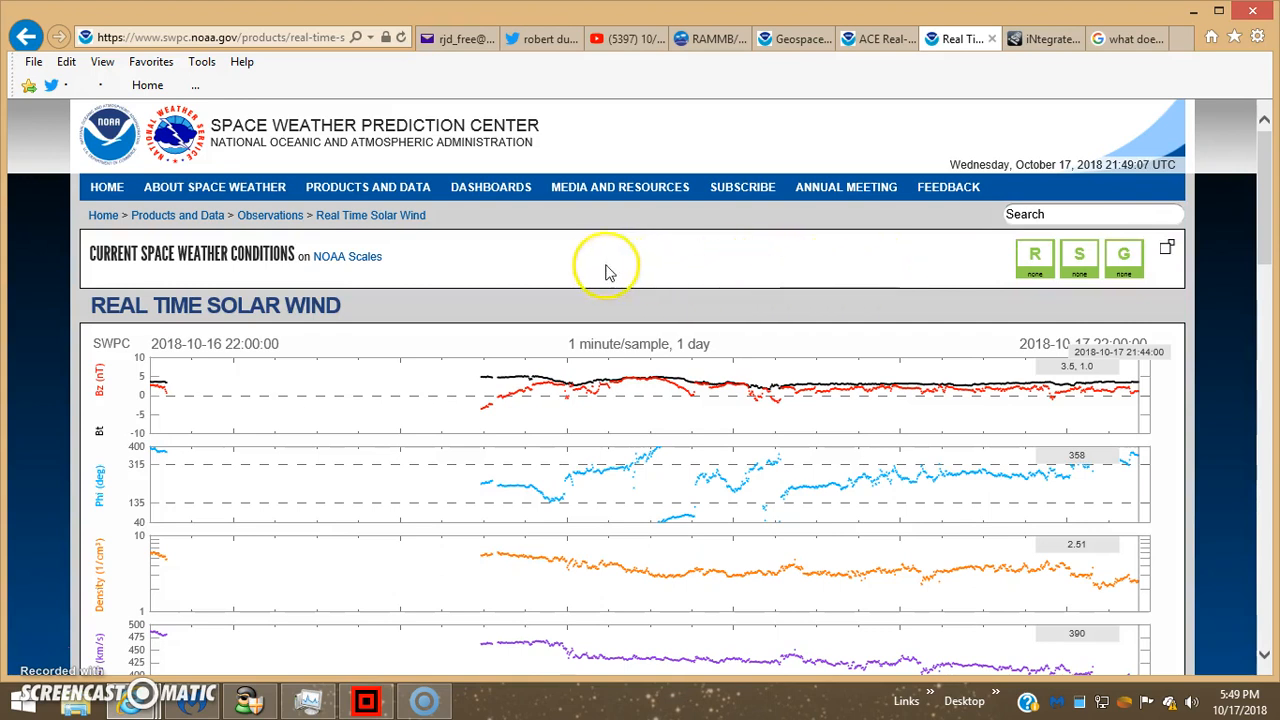
pyautogui.moveTo(1260, 184)
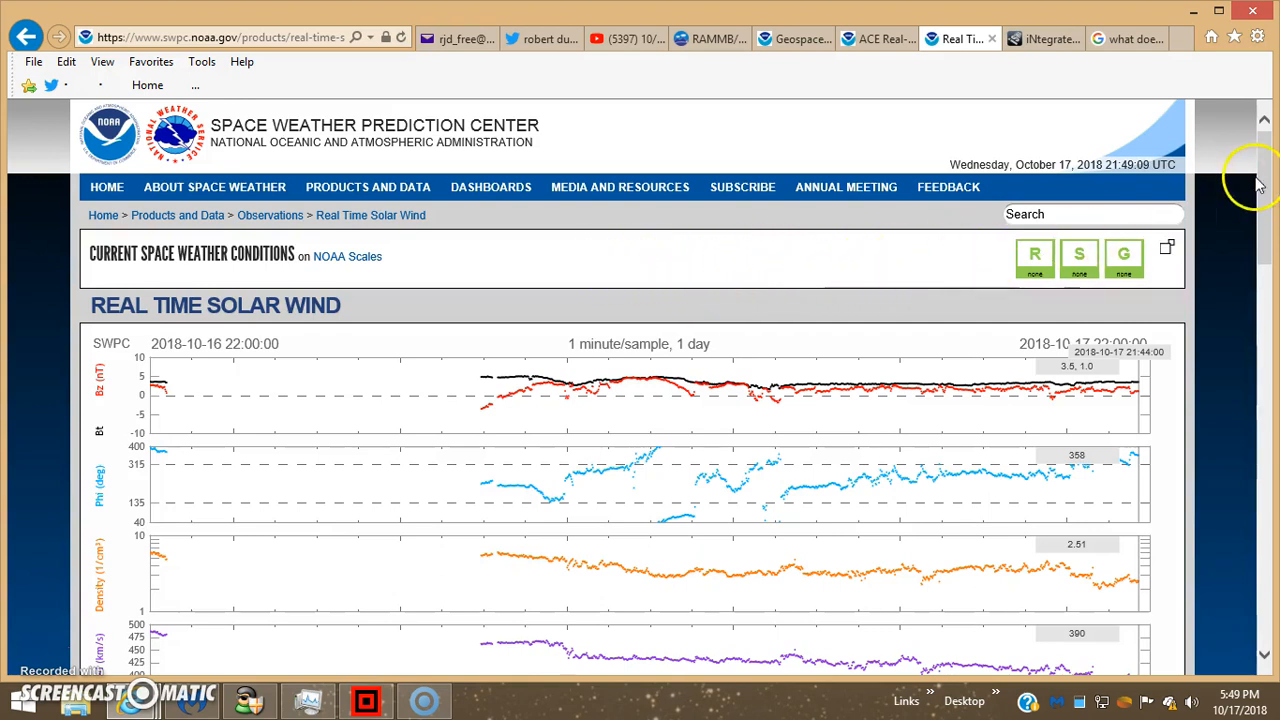
pyautogui.scroll(-3)
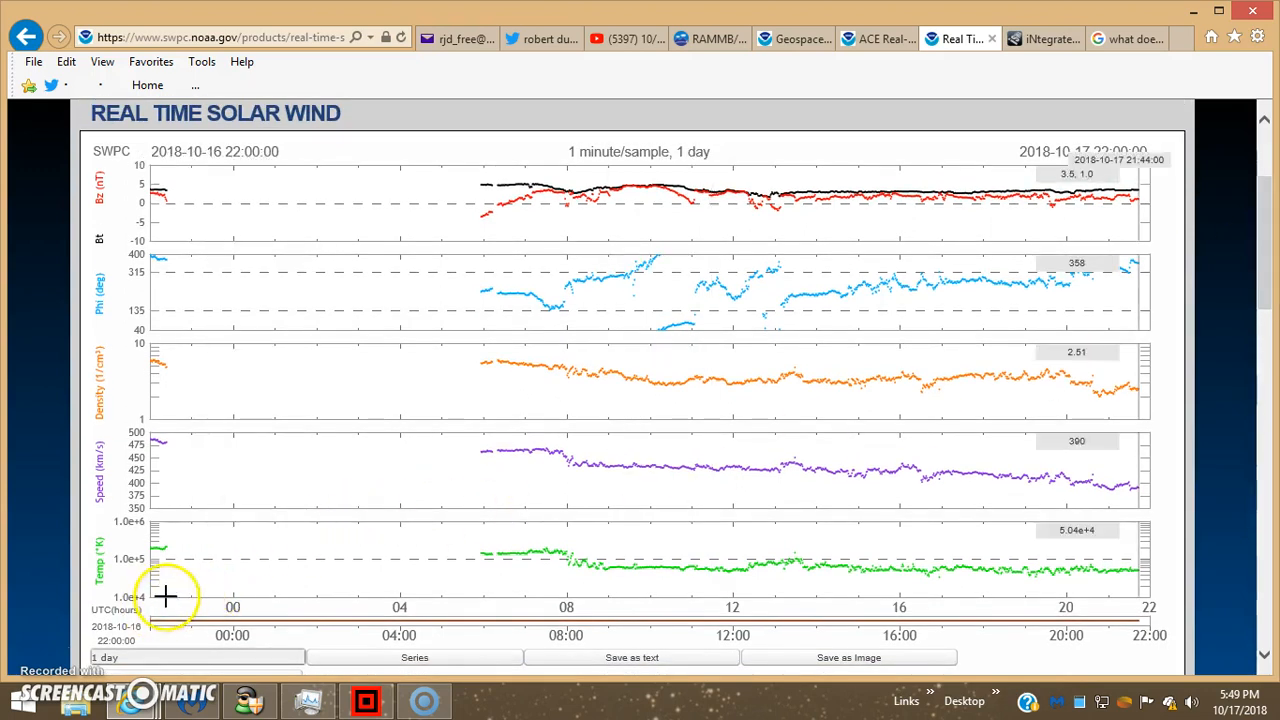
pyautogui.moveTo(164, 560)
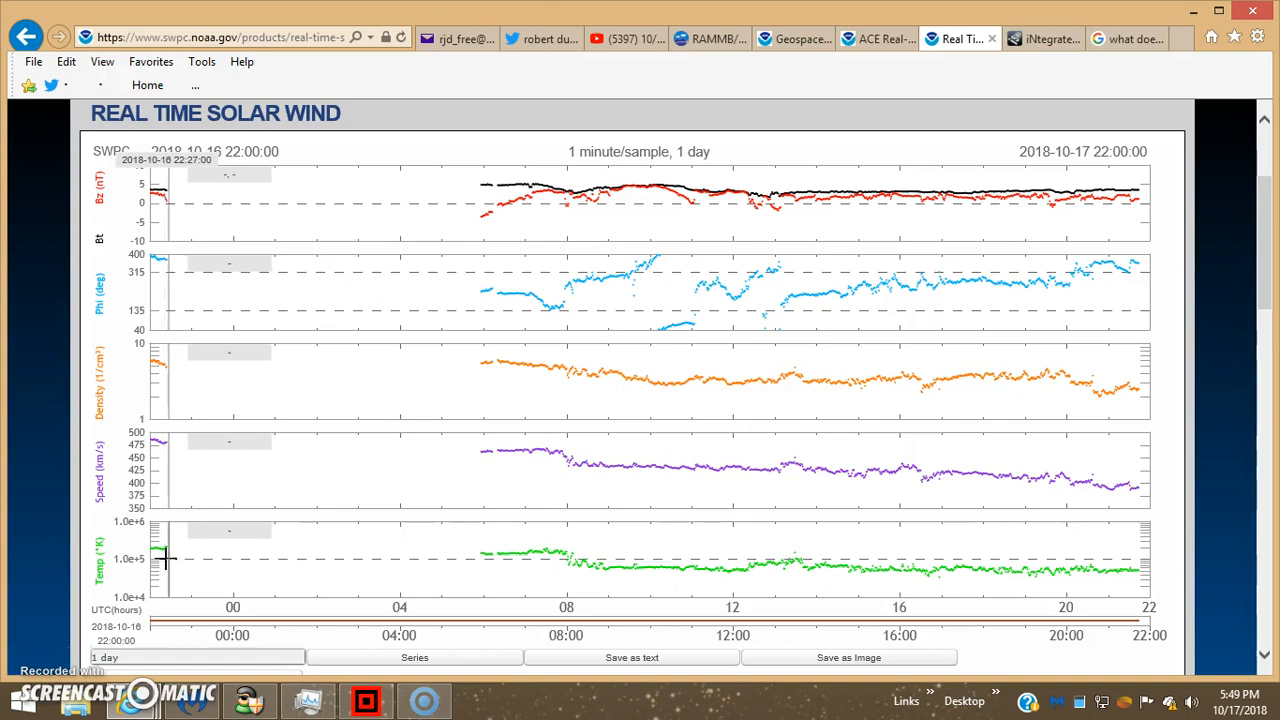
pyautogui.moveTo(168, 560)
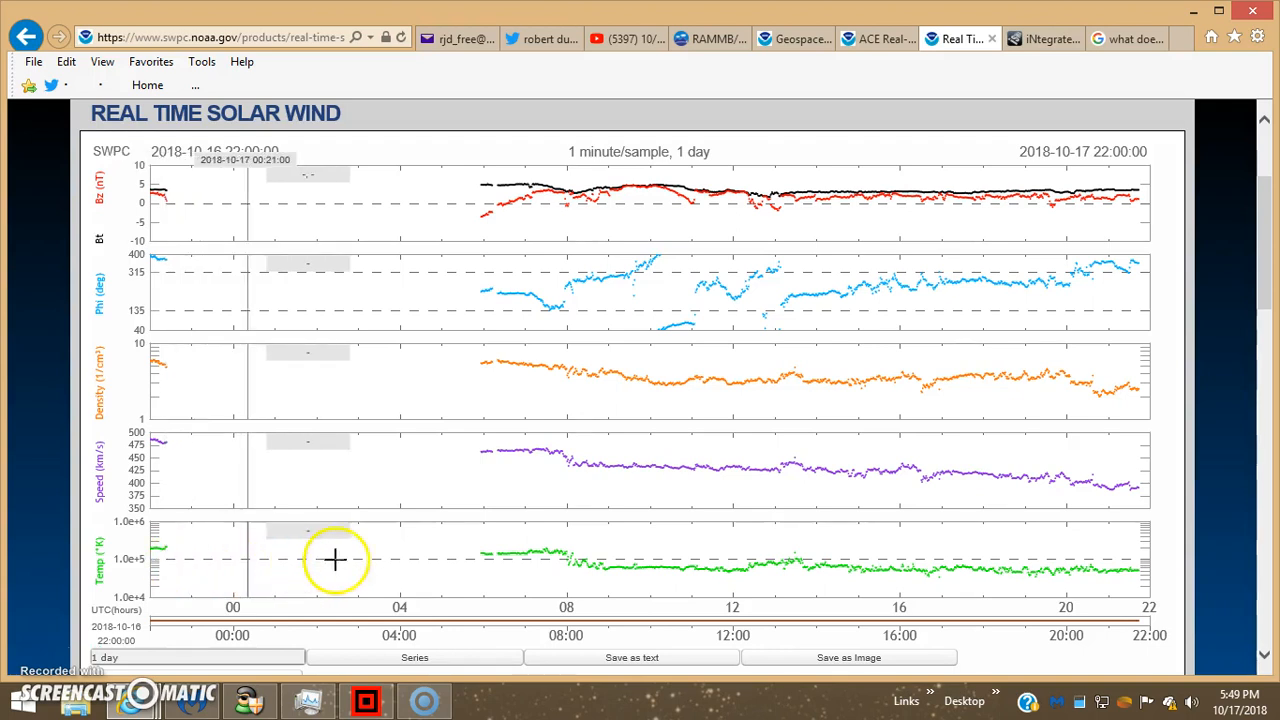
pyautogui.moveTo(480, 560)
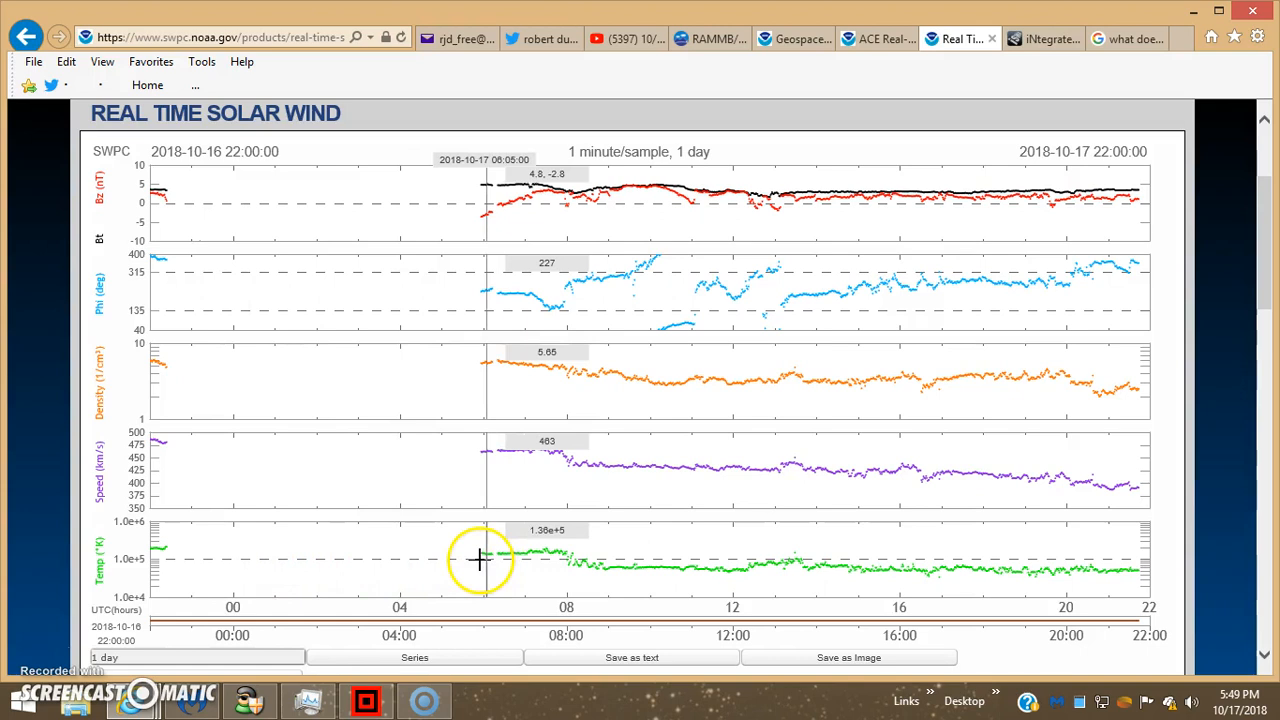
pyautogui.moveTo(478, 558)
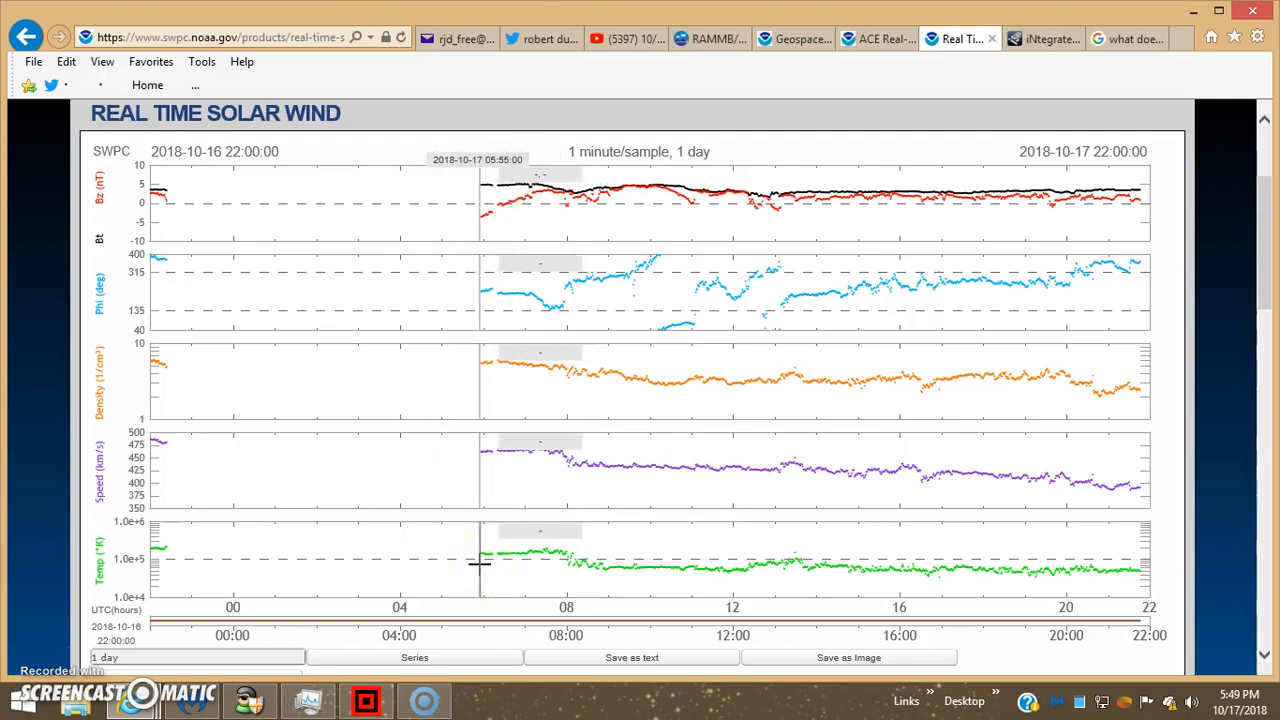
pyautogui.moveTo(396, 396)
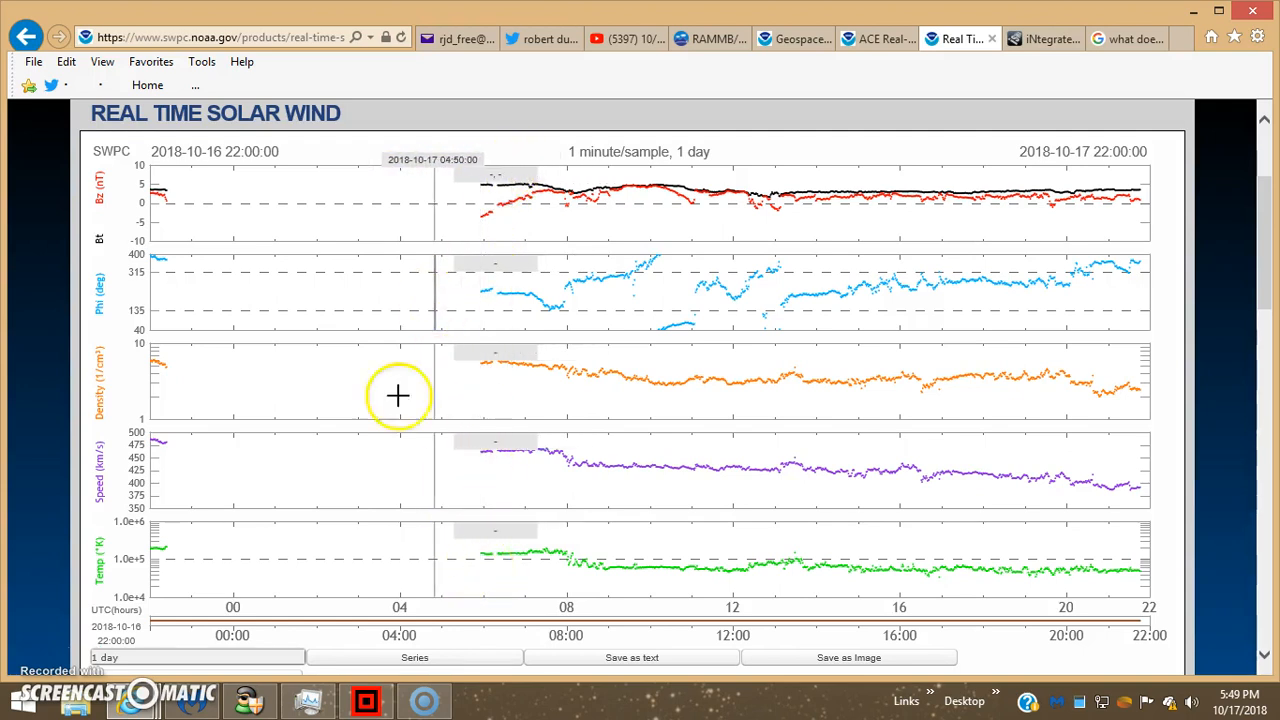
pyautogui.moveTo(460, 348)
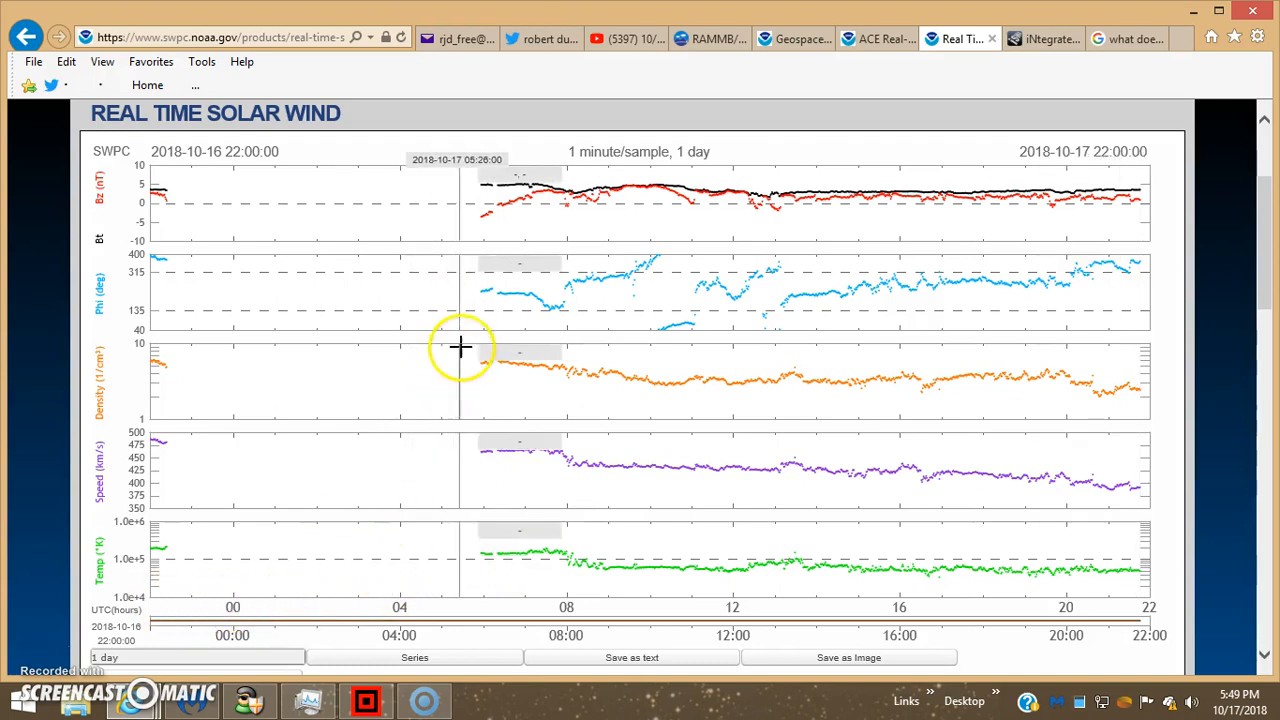
pyautogui.moveTo(480, 302)
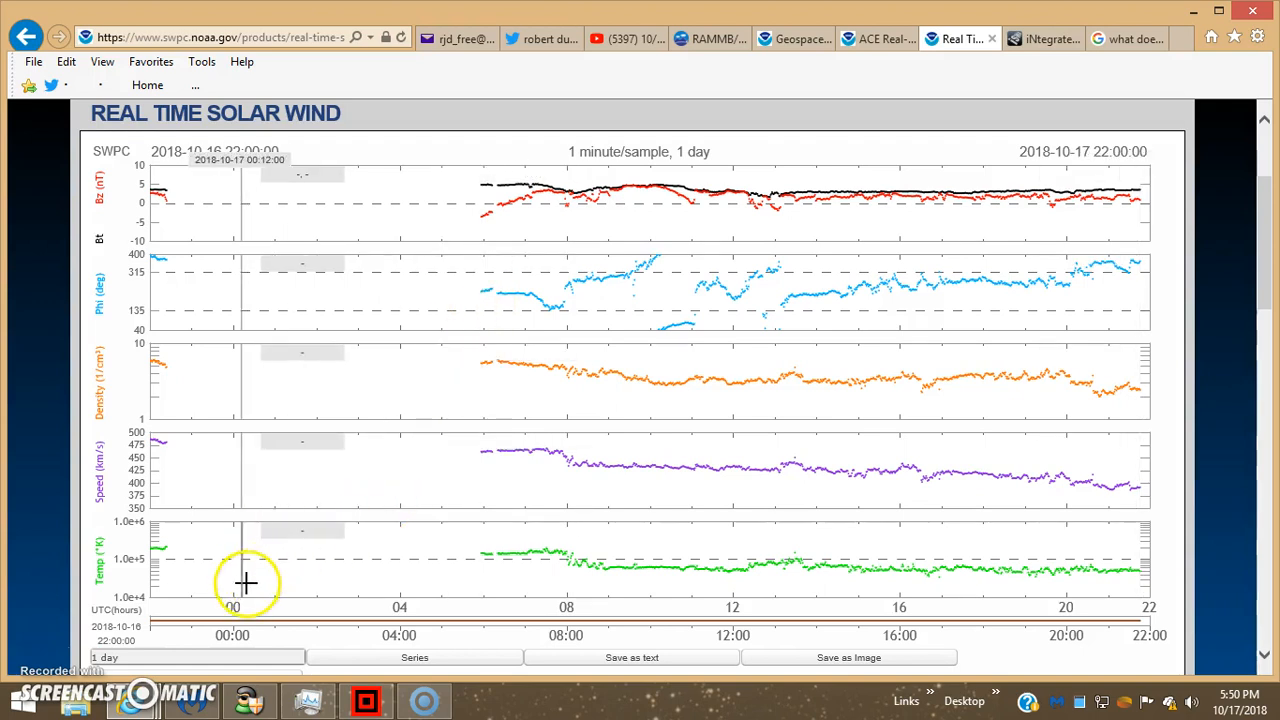
pyautogui.moveTo(468, 208)
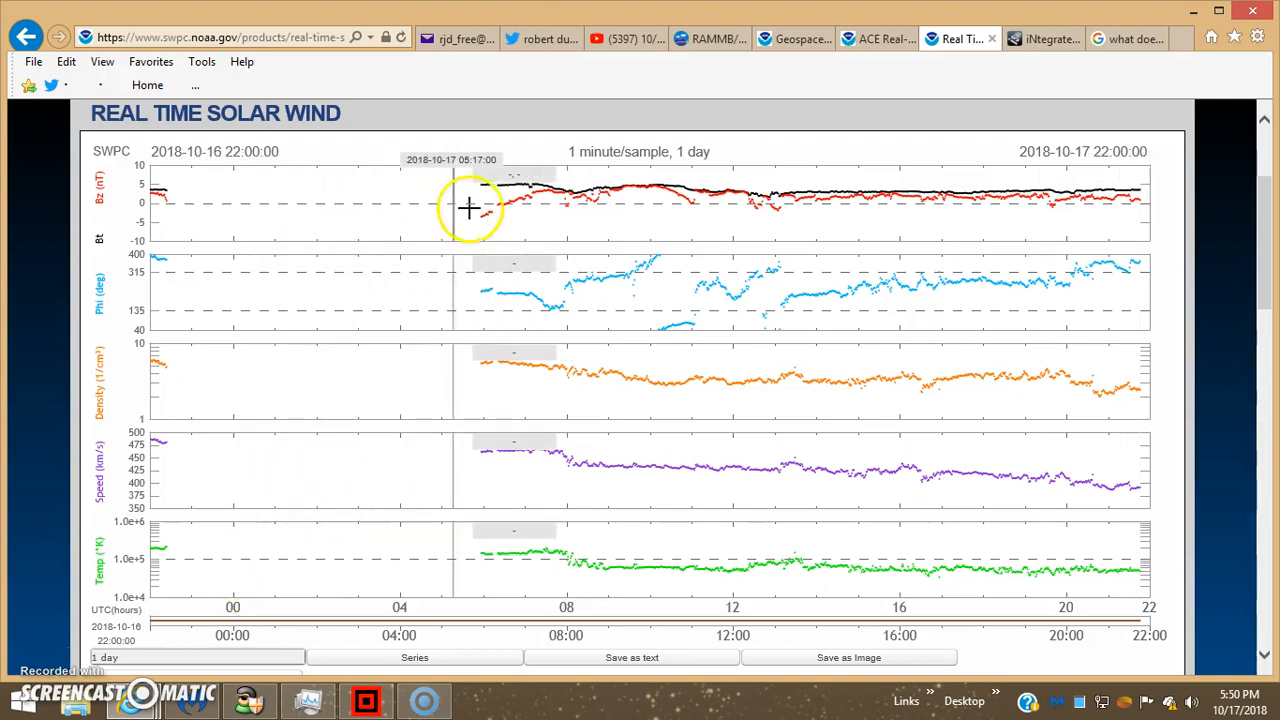
pyautogui.moveTo(480, 204)
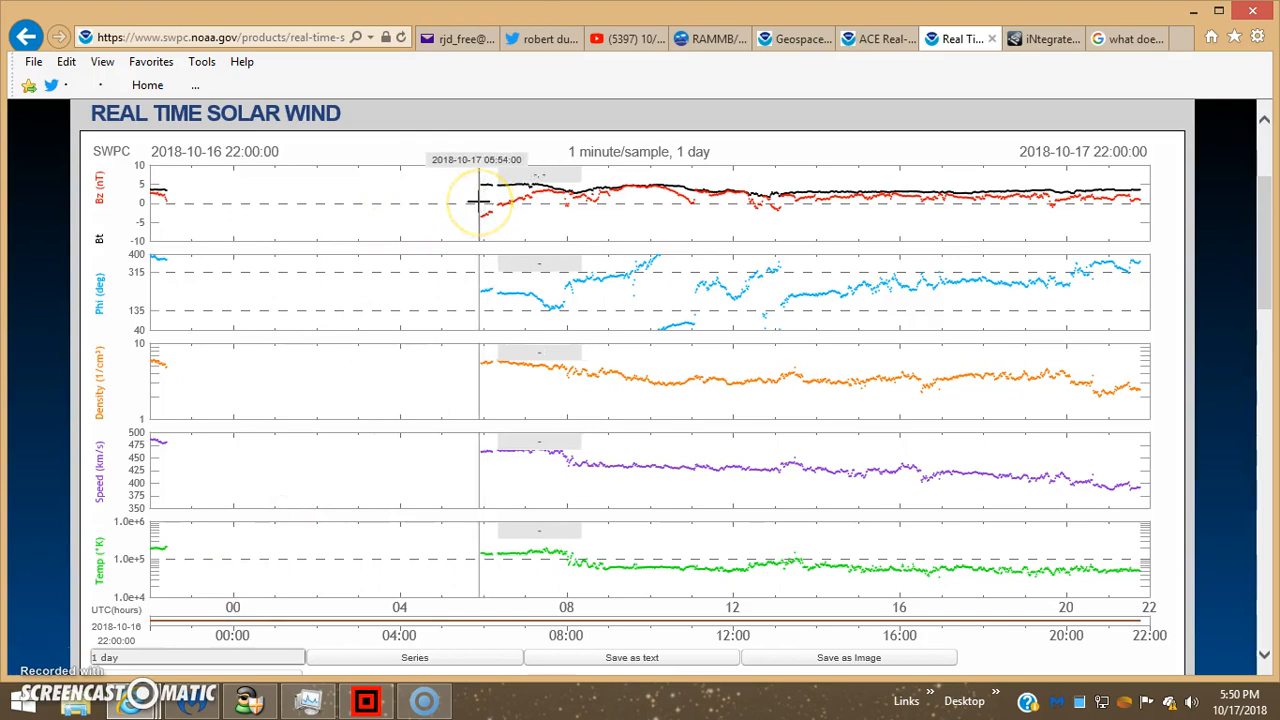
pyautogui.moveTo(184, 200)
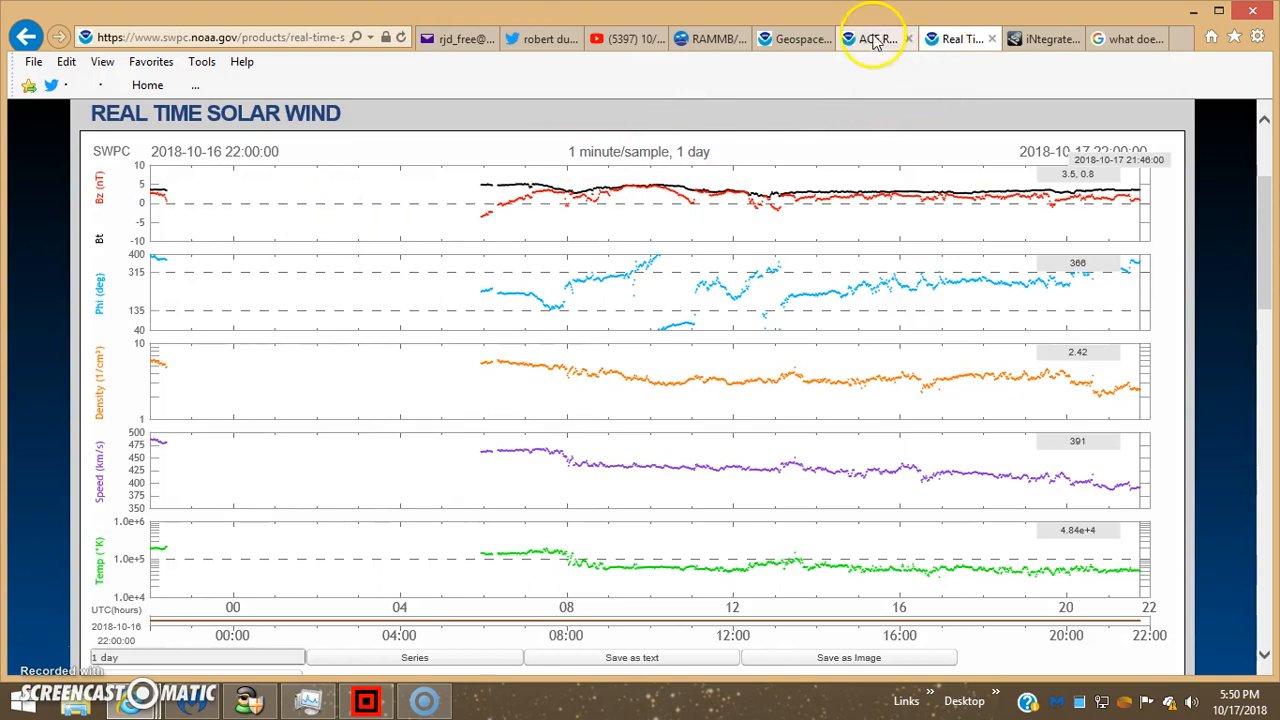
# - Return to the ACE Real-Time Solar Wind tab with the 24-hour plot
pyautogui.click(872, 38)
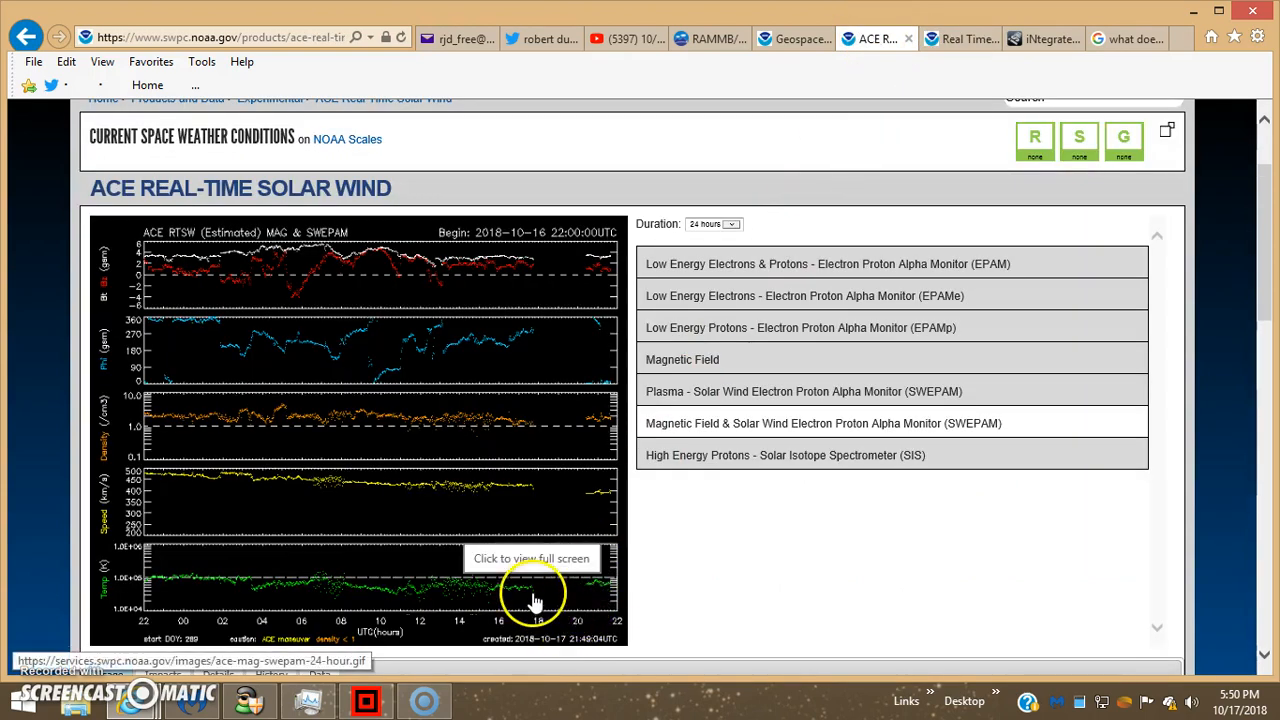
pyautogui.moveTo(536, 630)
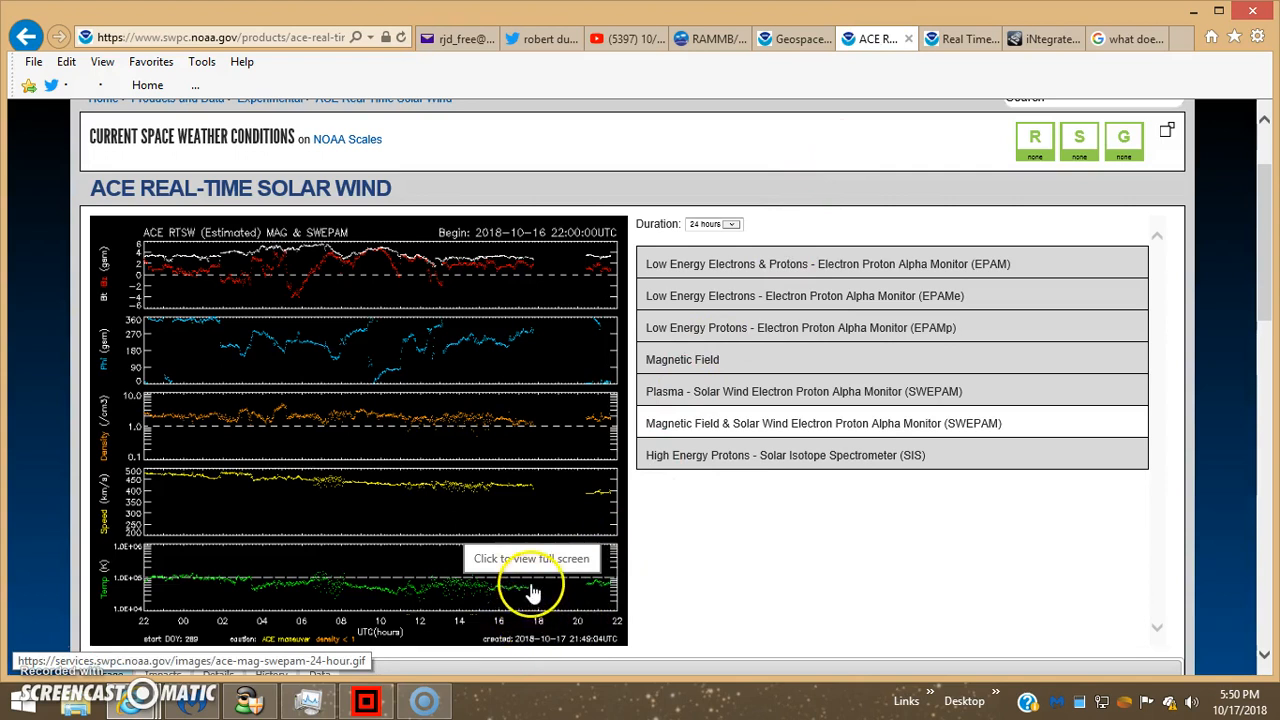
pyautogui.moveTo(516, 584)
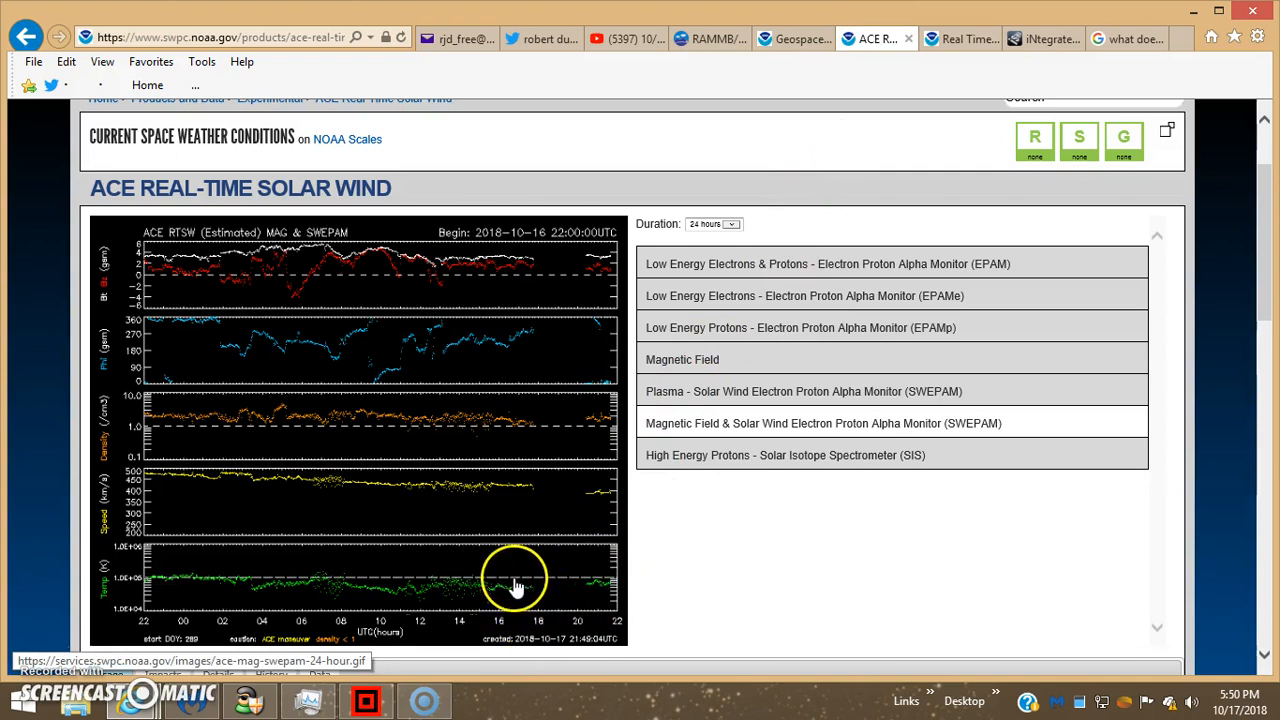
pyautogui.moveTo(536, 584)
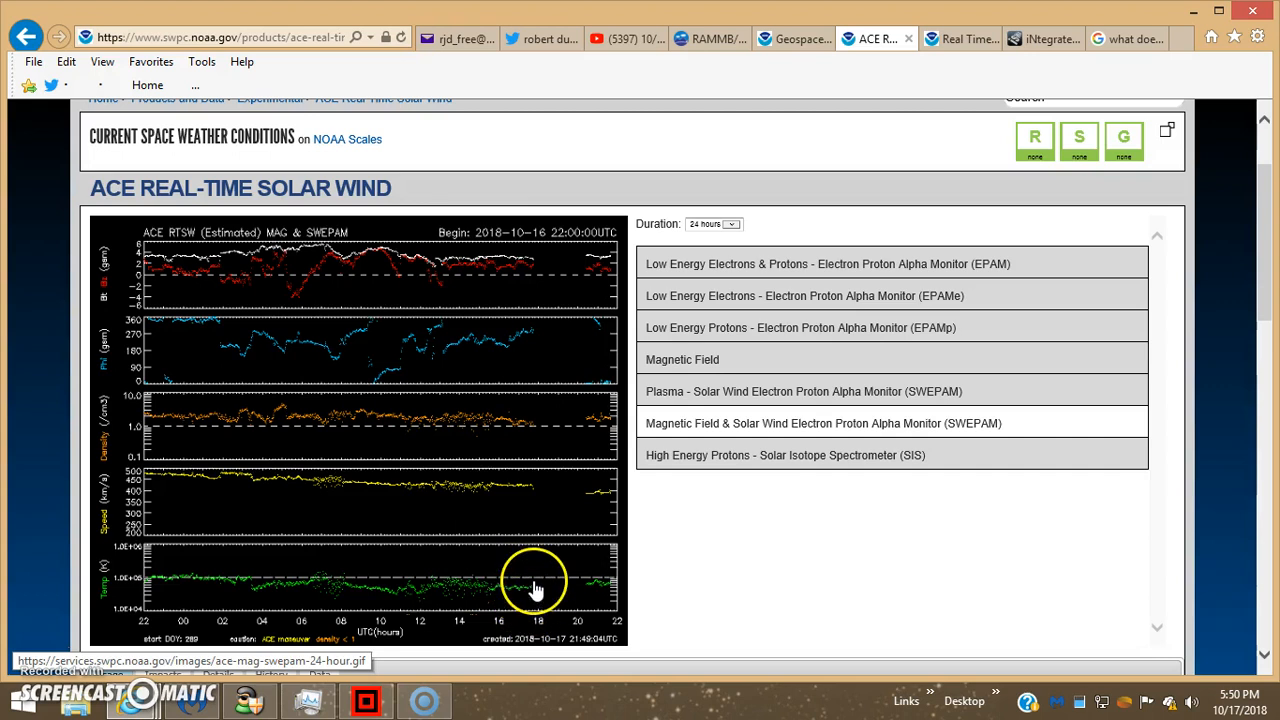
pyautogui.moveTo(590, 604)
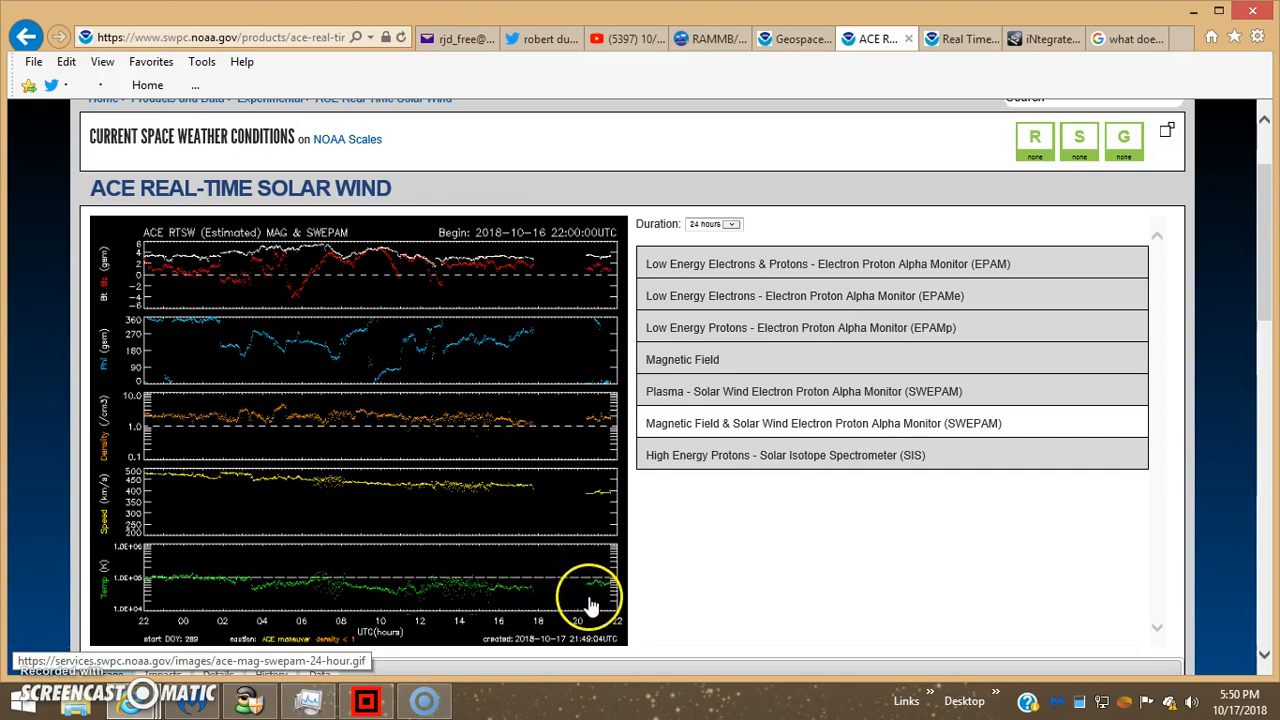
pyautogui.moveTo(588, 590)
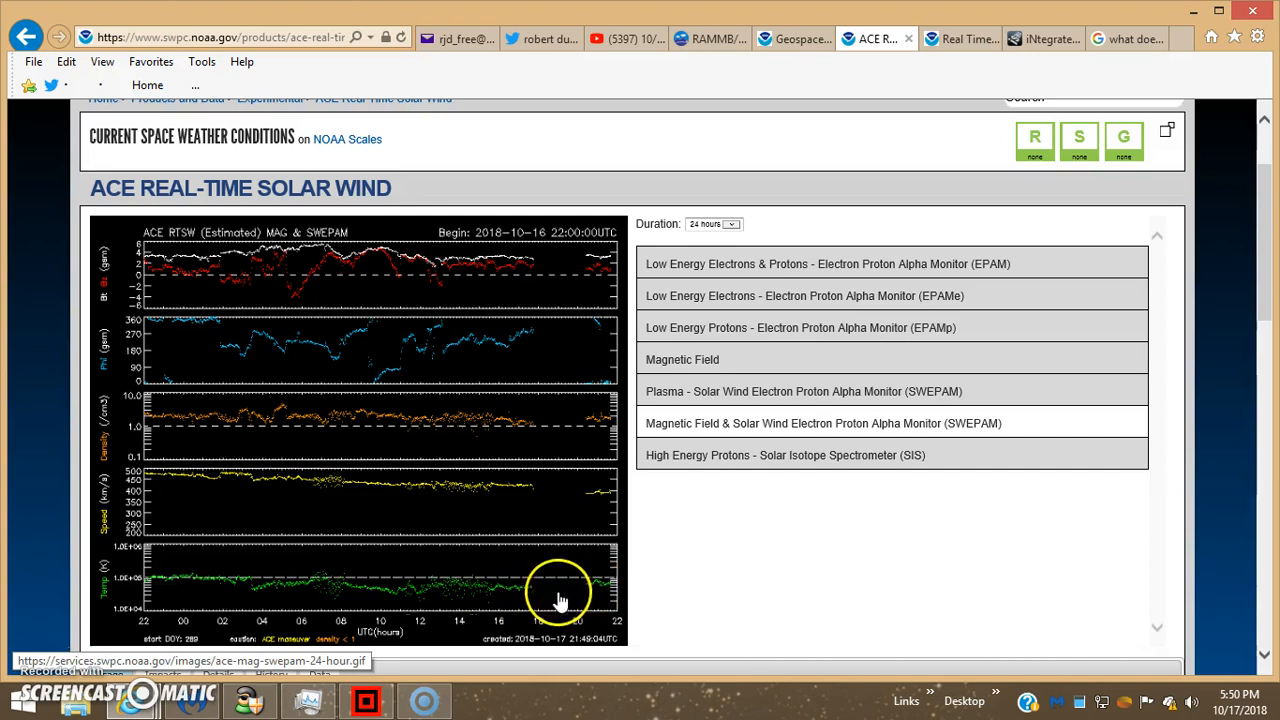
pyautogui.moveTo(600, 596)
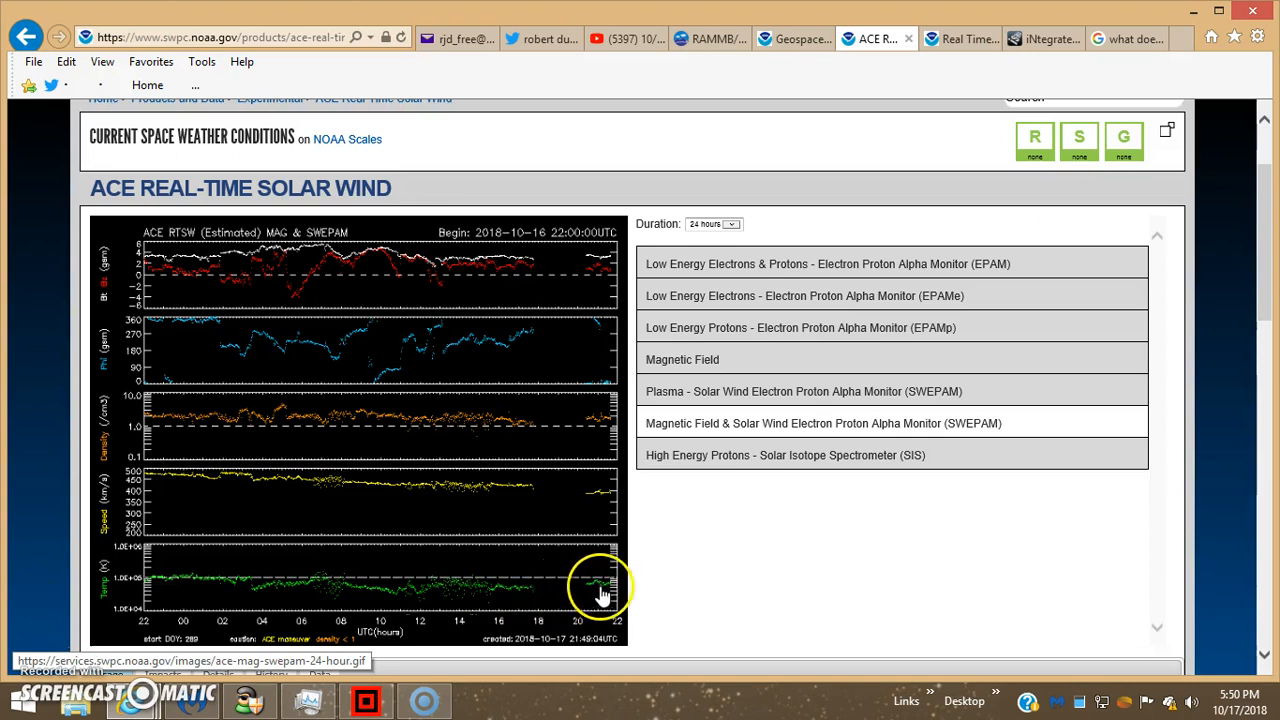
pyautogui.moveTo(664, 552)
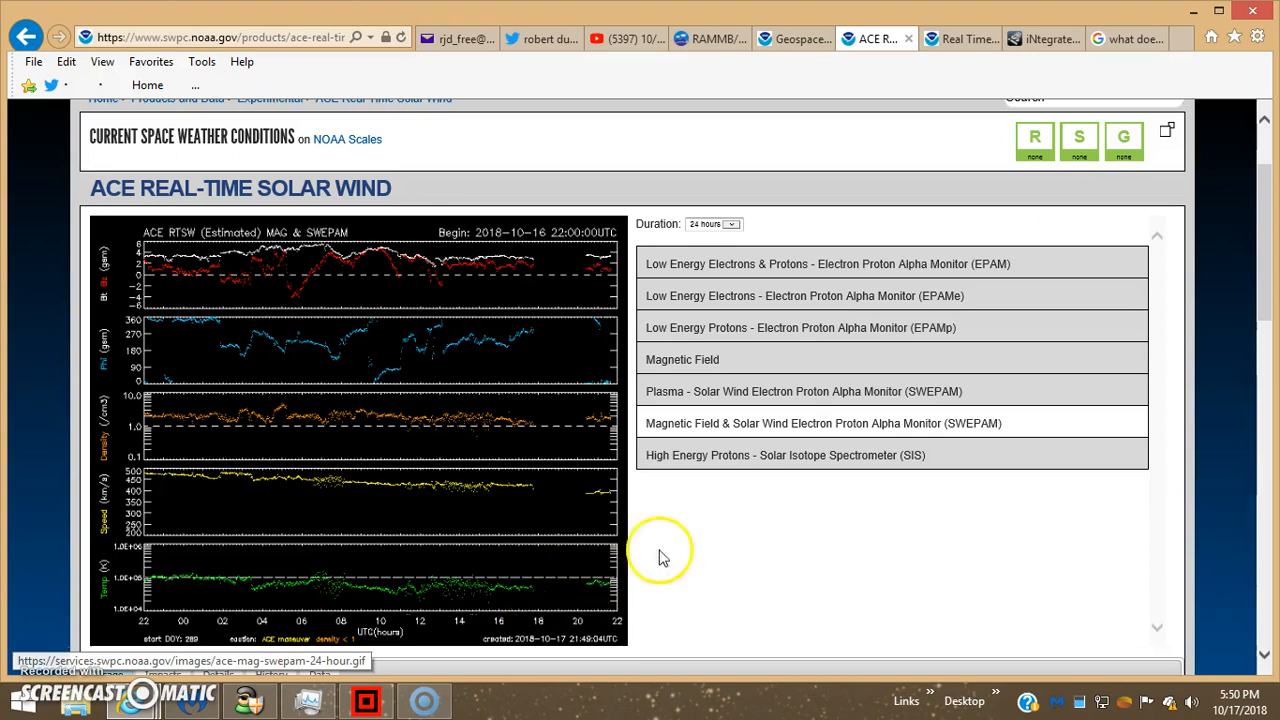
pyautogui.moveTo(784, 38)
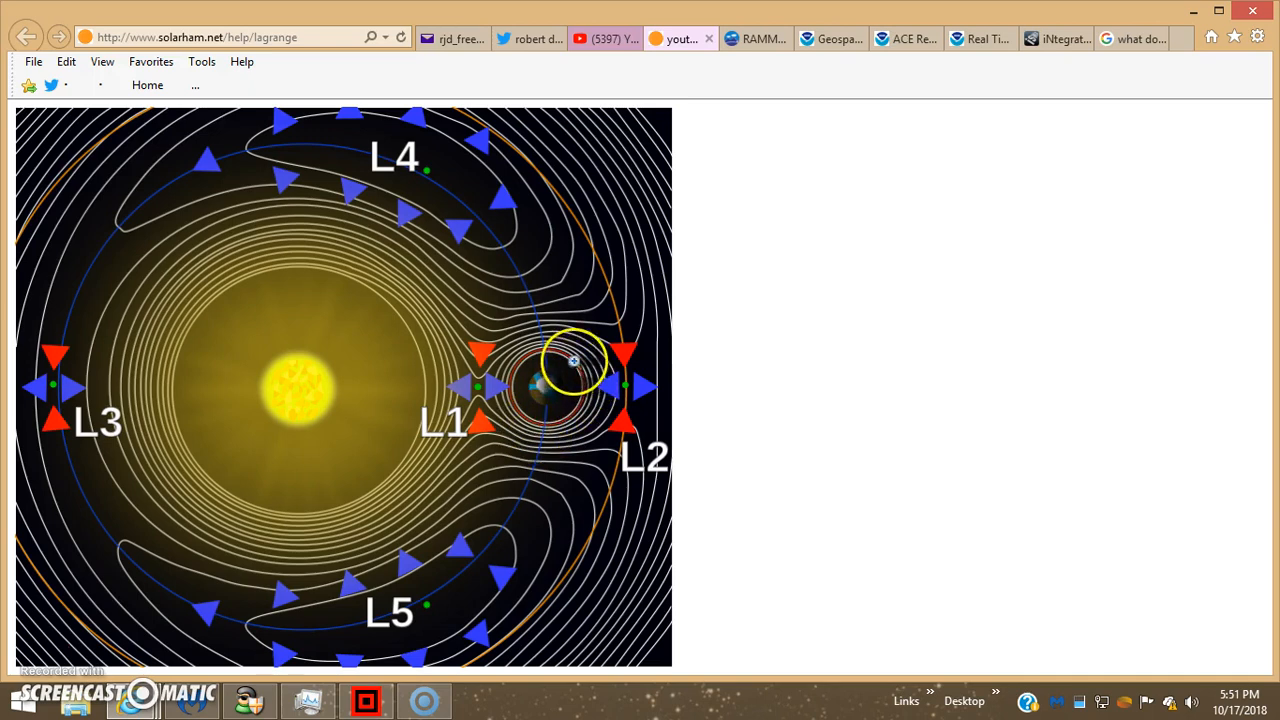
pyautogui.moveTo(488, 330)
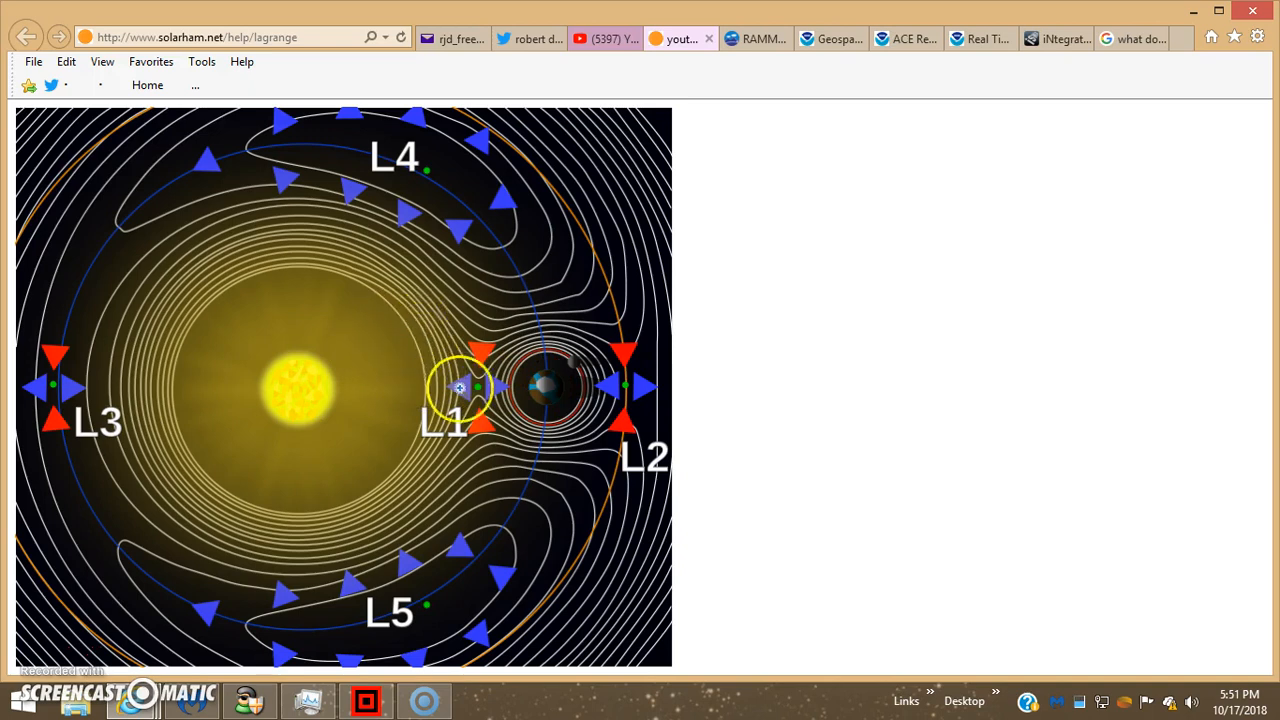
pyautogui.moveTo(354, 288)
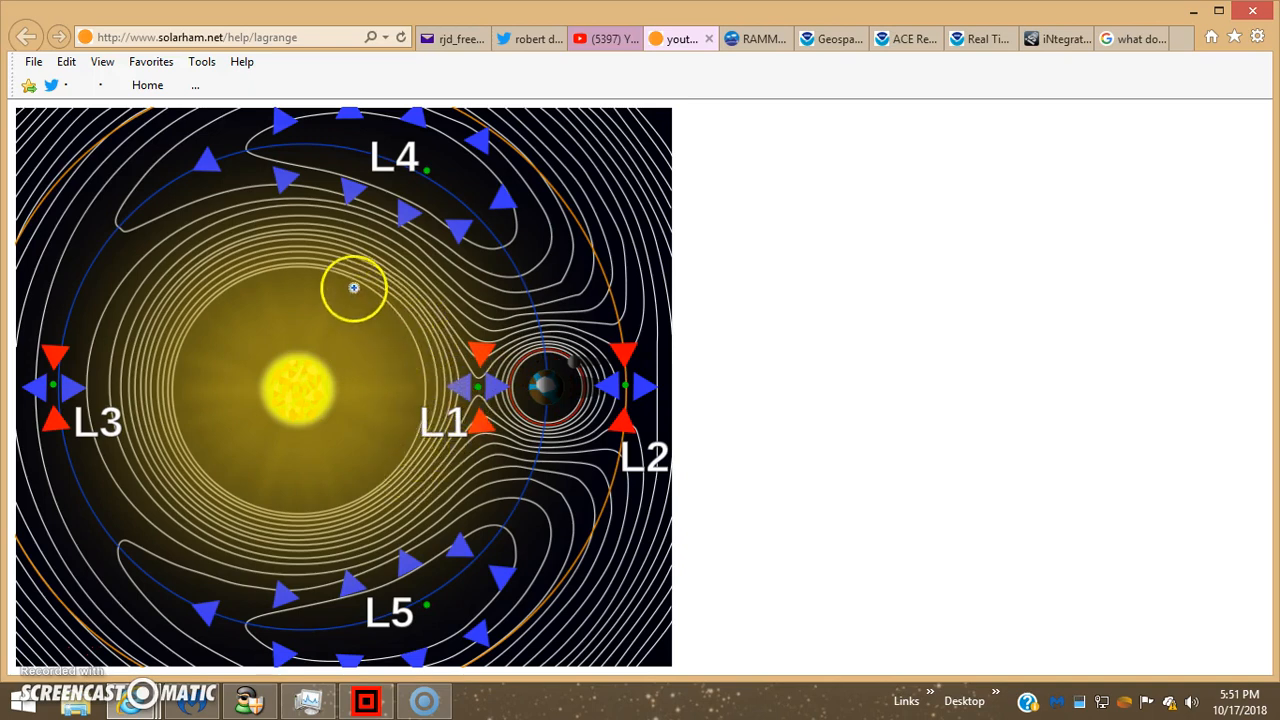
pyautogui.moveTo(404, 332)
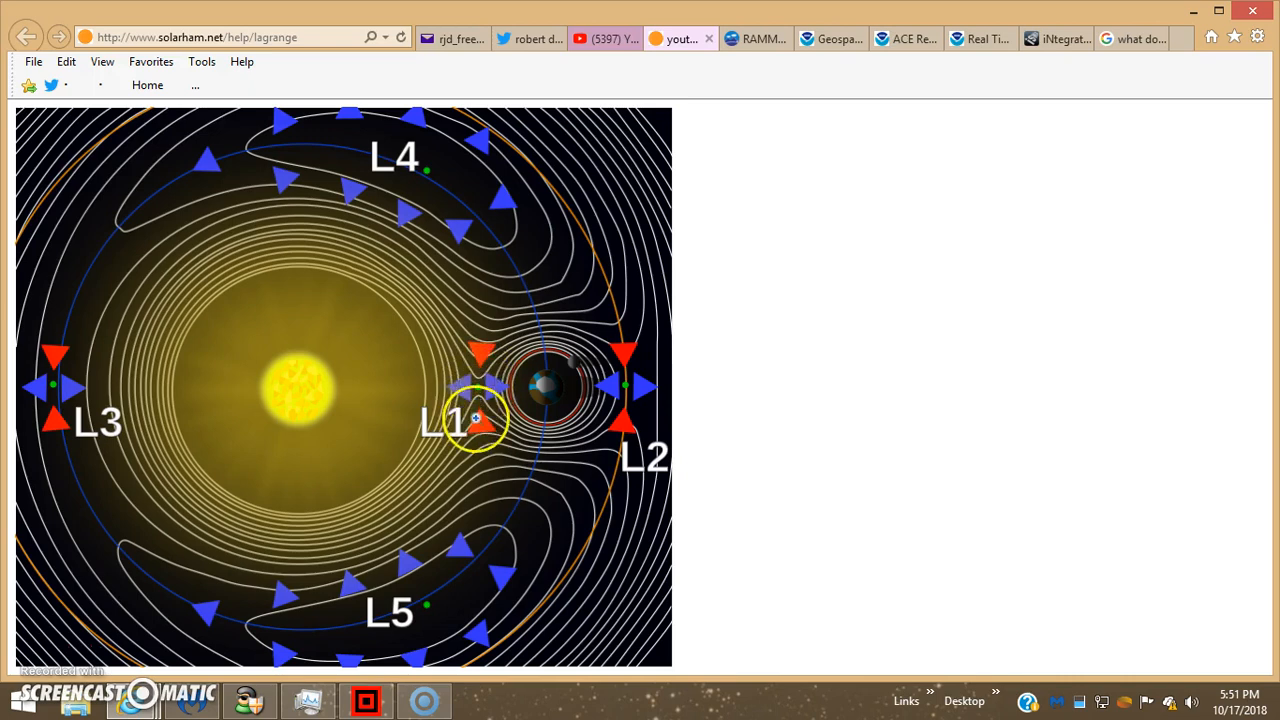
pyautogui.moveTo(1056, 40)
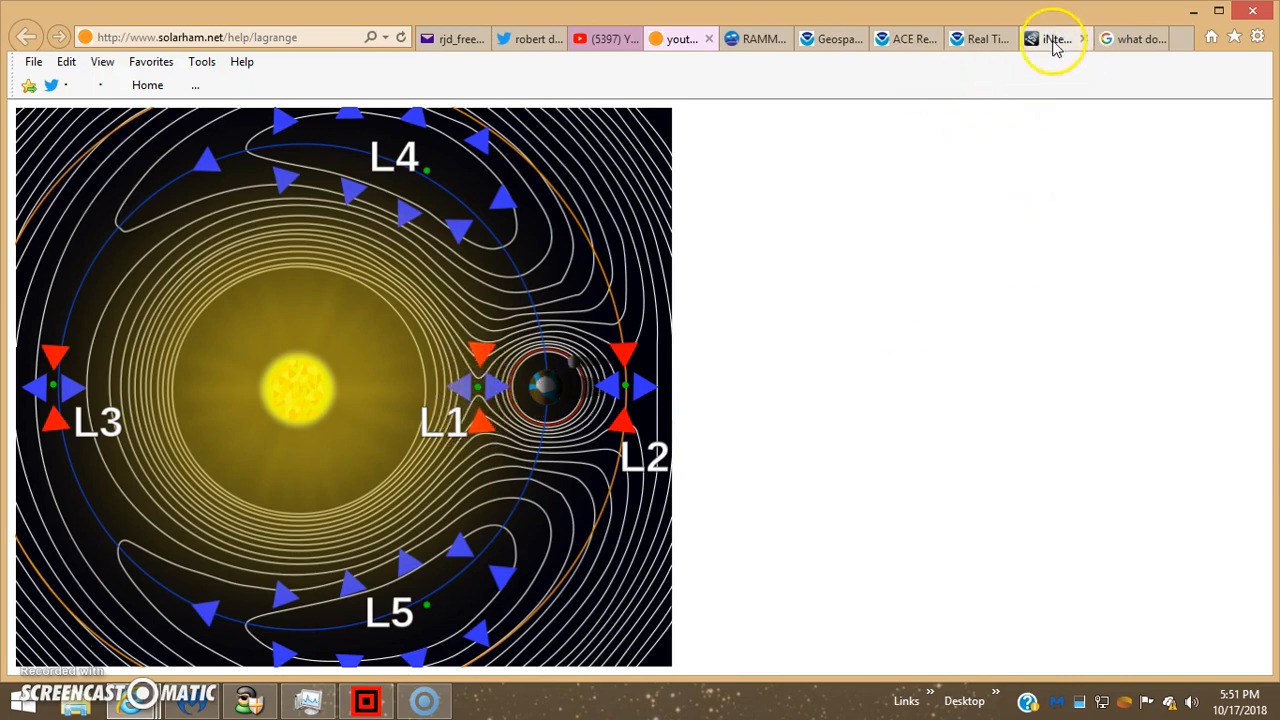
# - Switch via the iSWA tab back to RAMMB Slider and let the Himawari-8 GeoColor loop play
pyautogui.click(1052, 38)
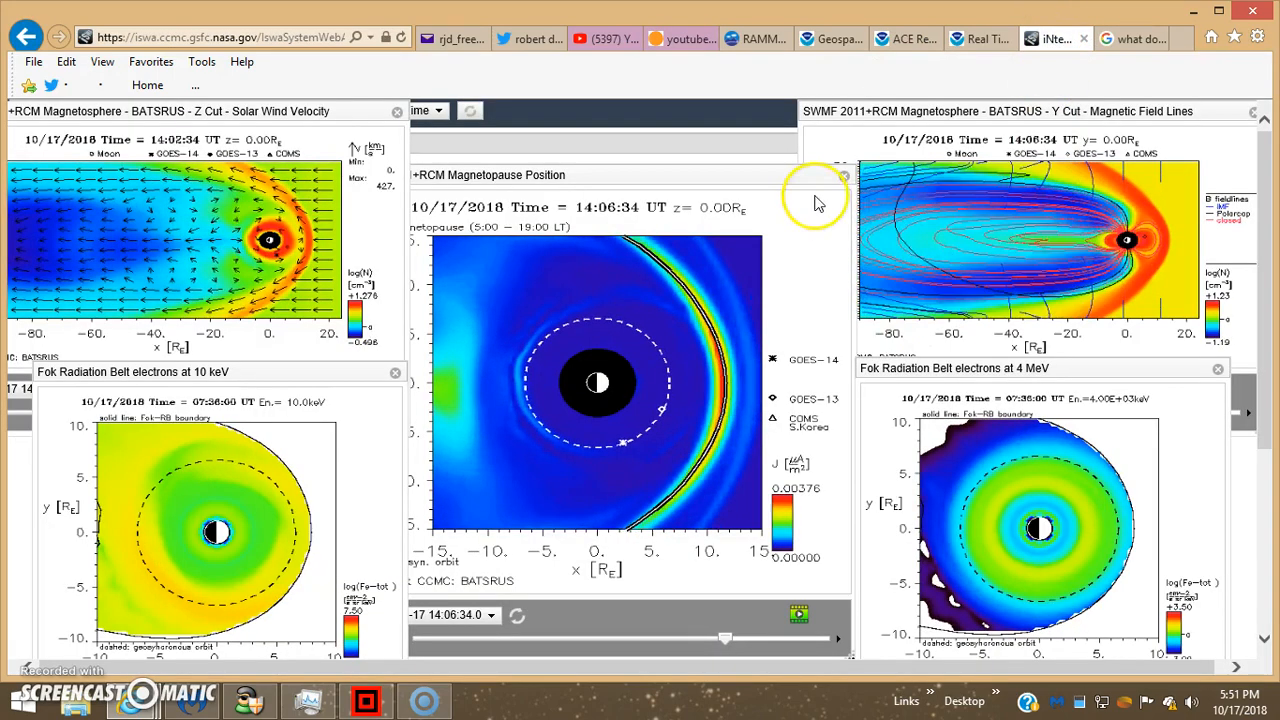
pyautogui.click(756, 38)
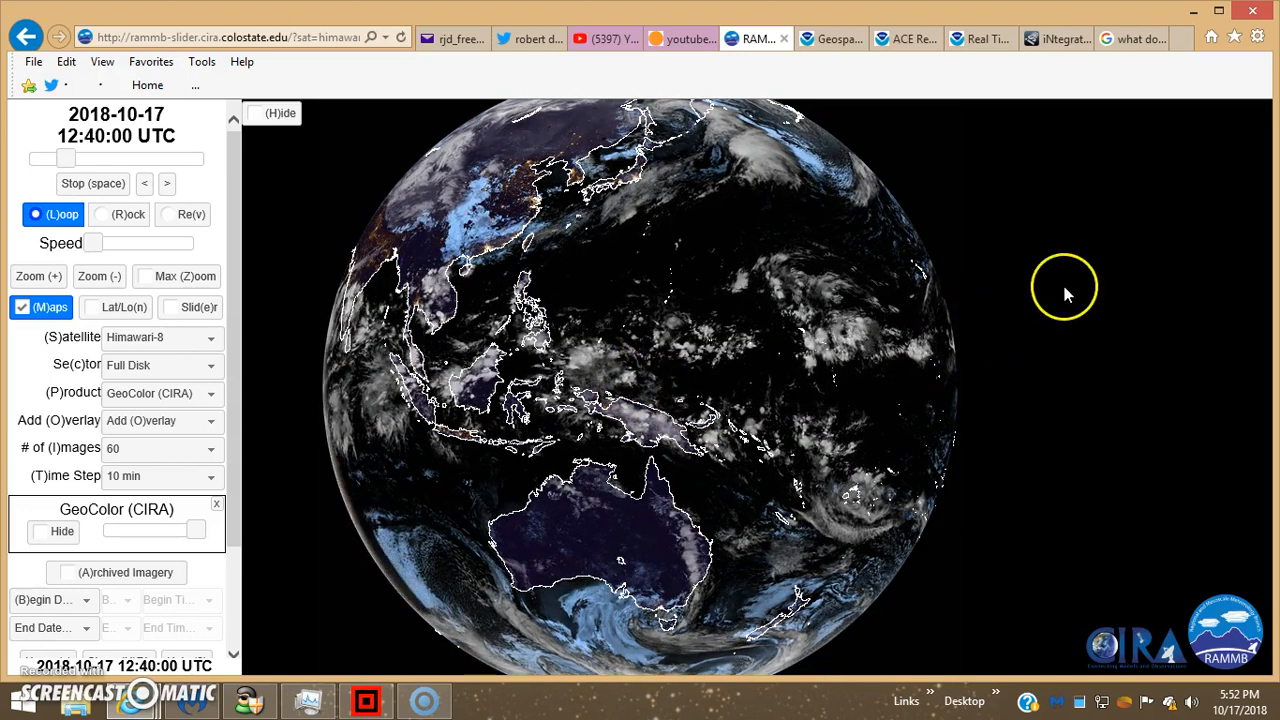
pyautogui.moveTo(1120, 284)
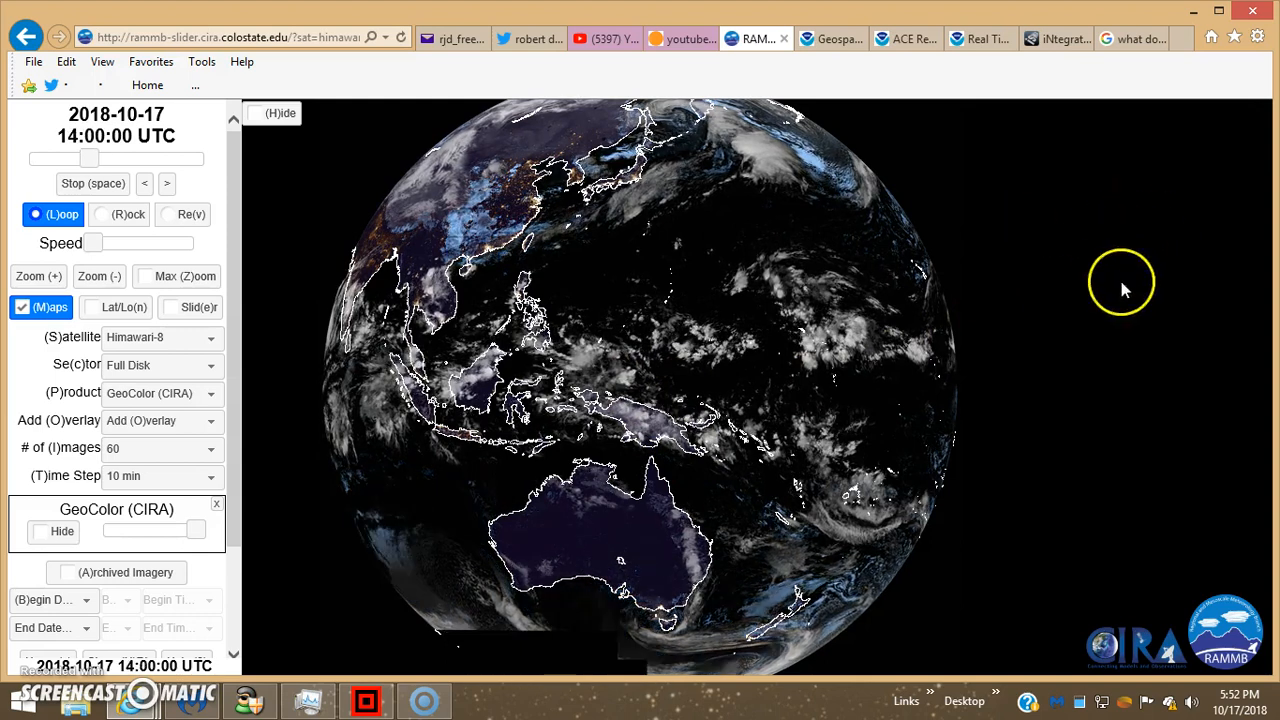